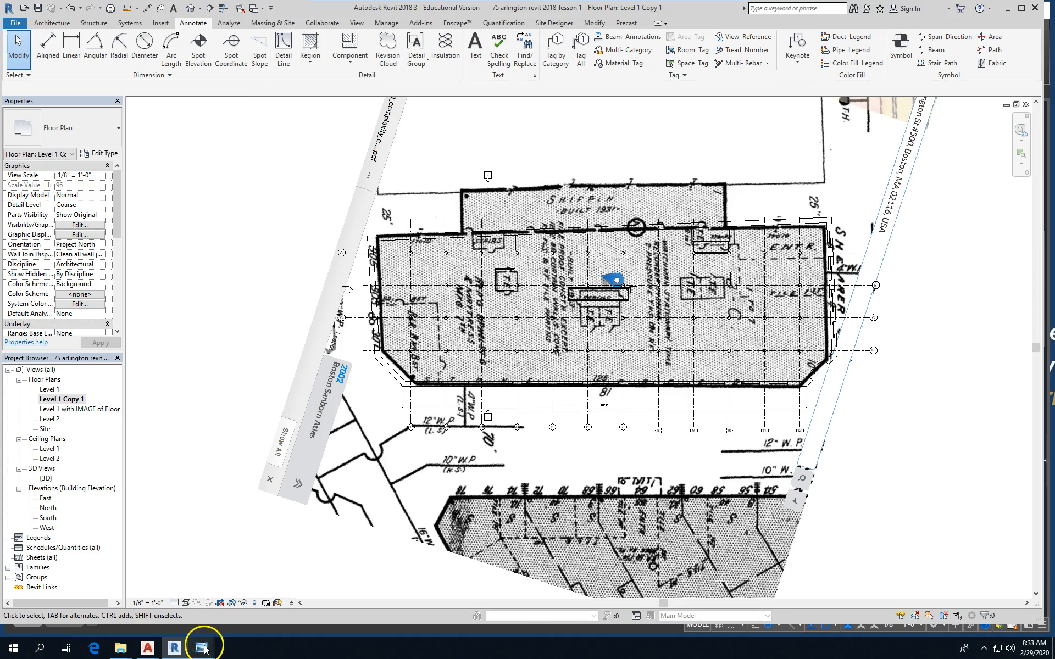
pyautogui.moveTo(204, 648)
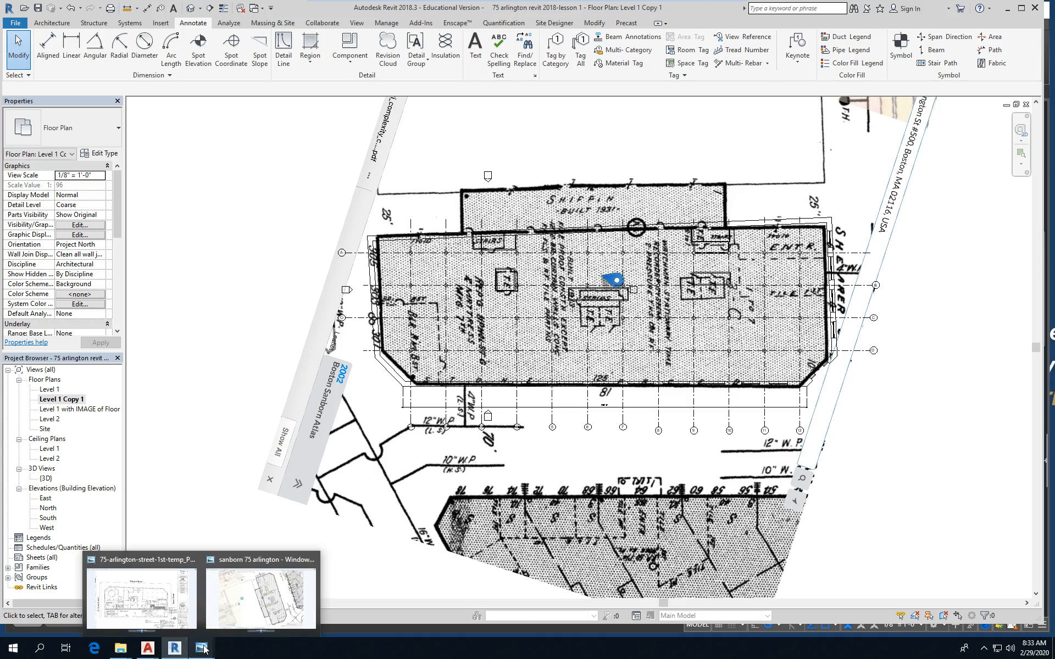
pyautogui.moveTo(113, 648)
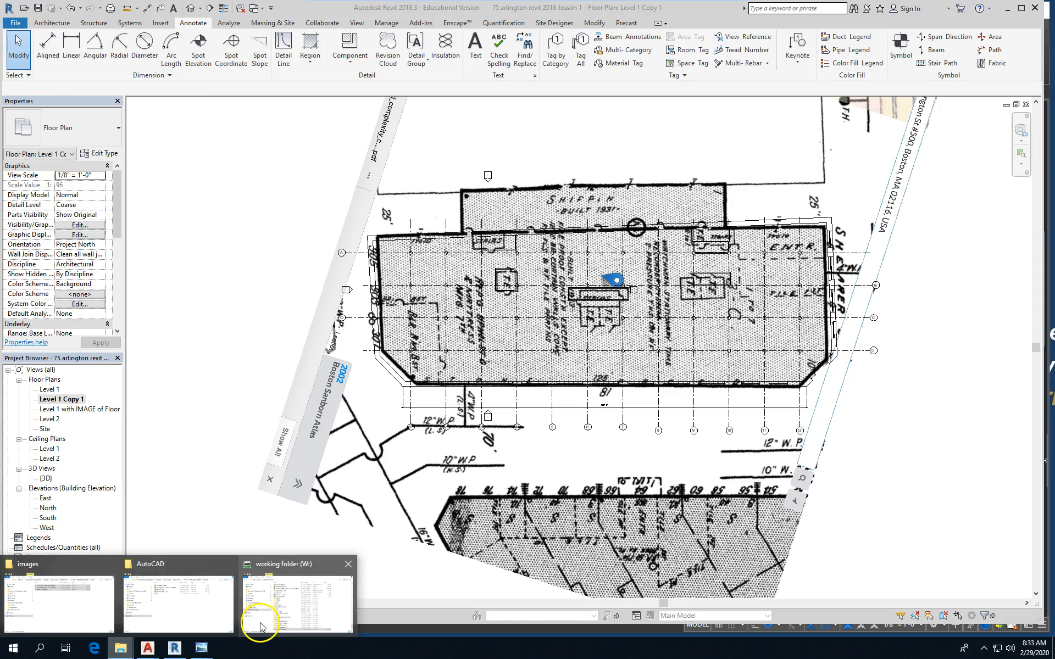
# Bring up the W: working folder window showing the three PNG site images.
pyautogui.click(293, 599)
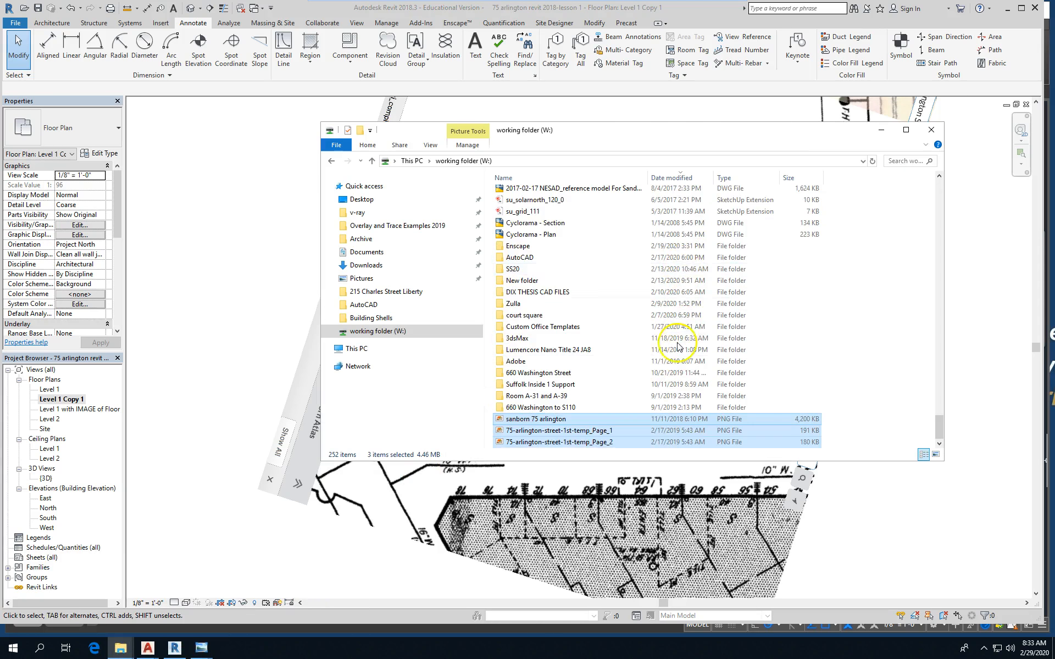
pyautogui.moveTo(852, 372)
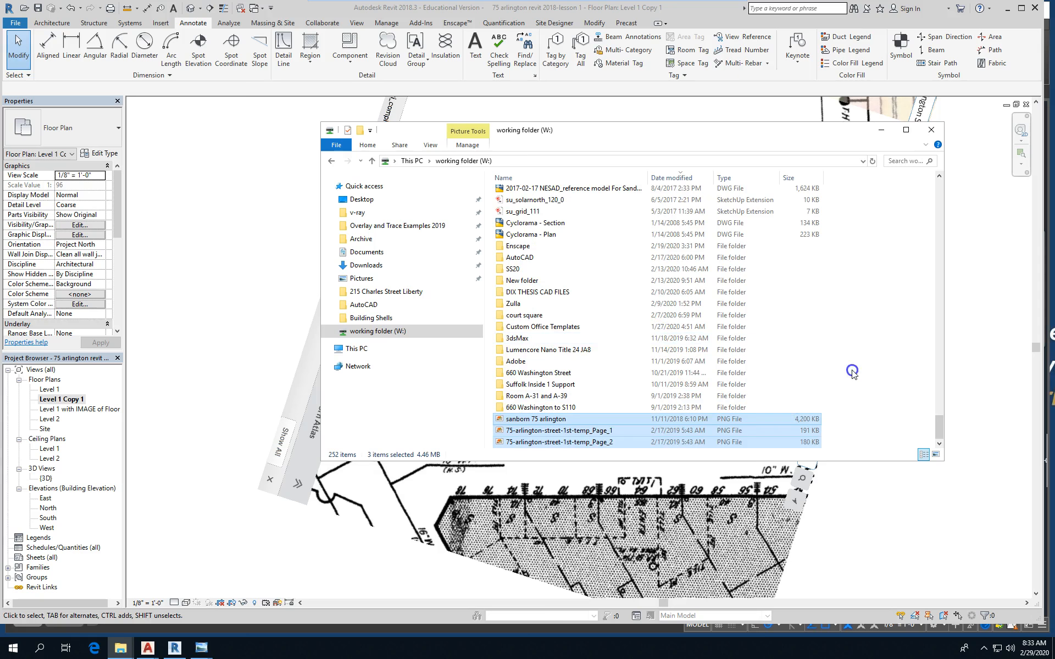
pyautogui.doubleClick(555, 431)
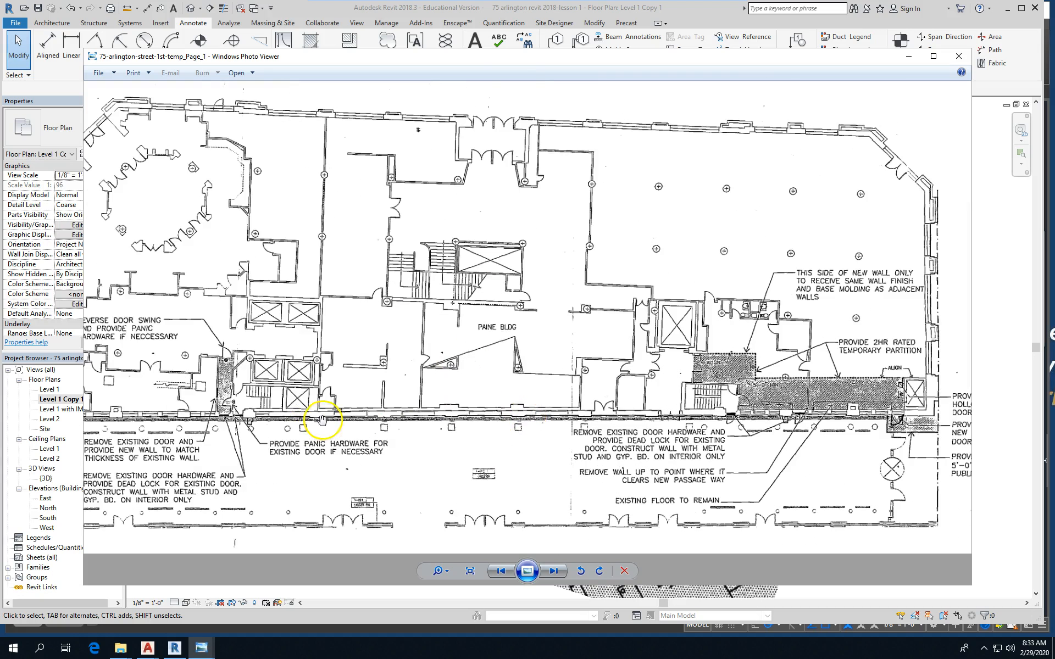
pyautogui.moveTo(518, 387)
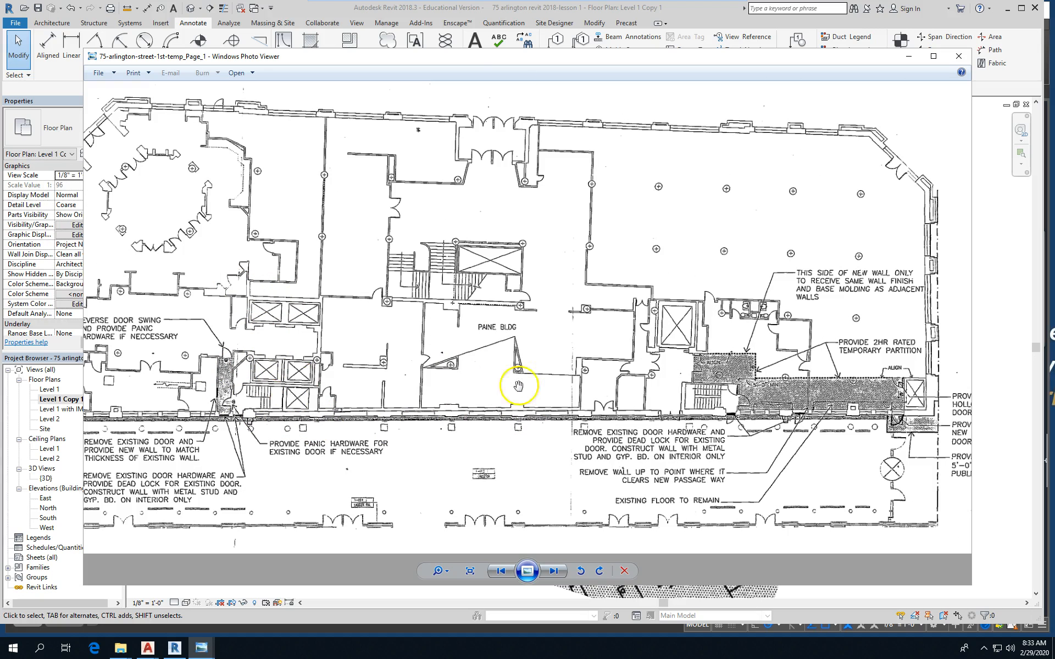
pyautogui.moveTo(307, 398)
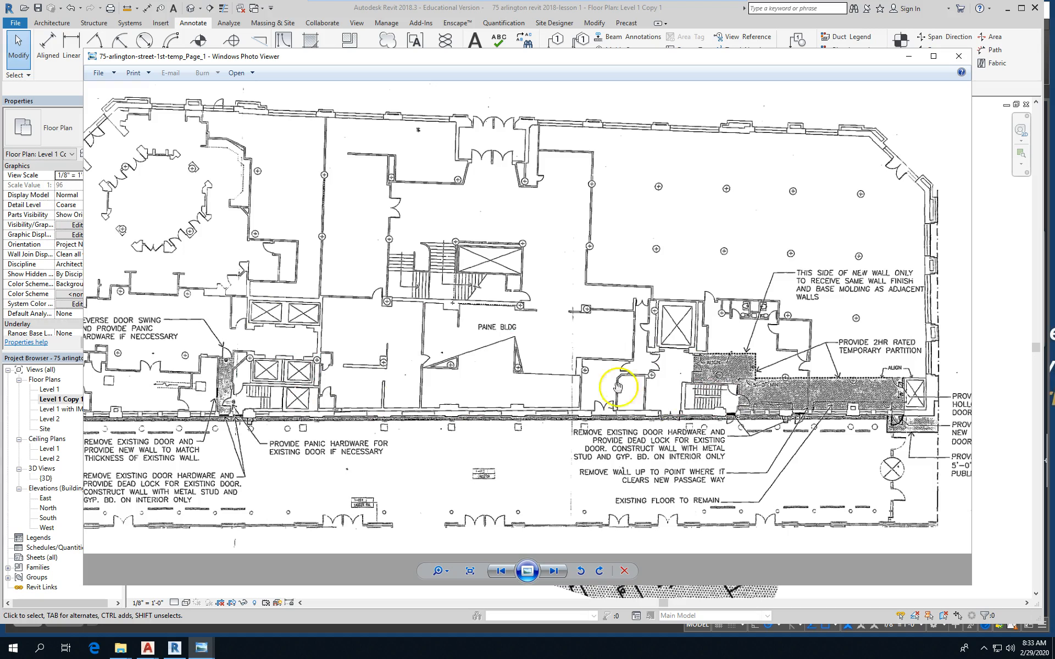
pyautogui.moveTo(463, 267)
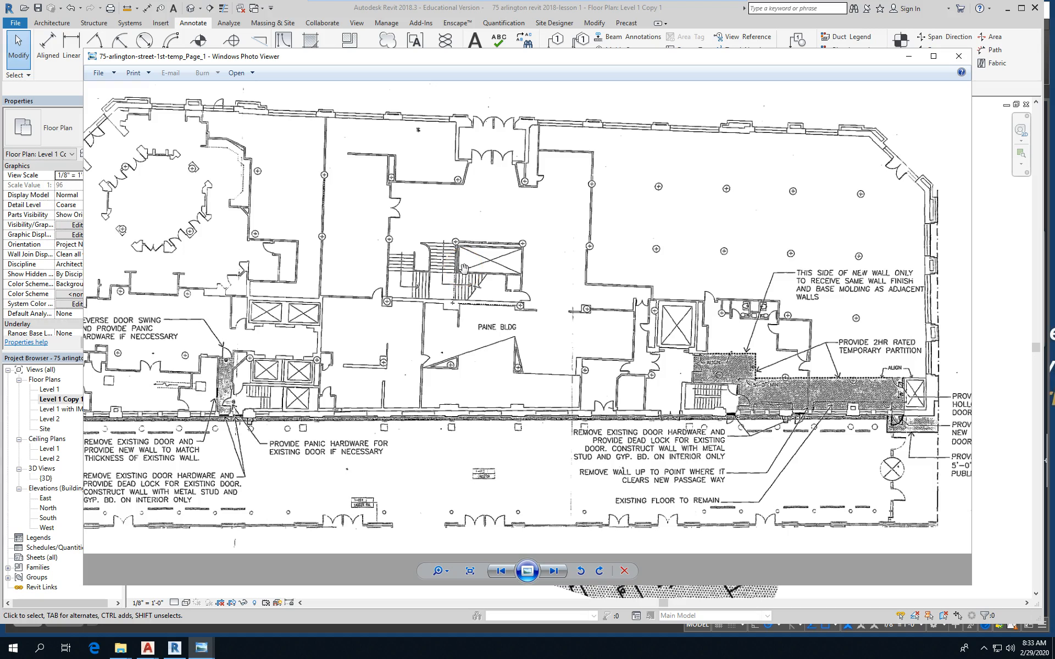
pyautogui.moveTo(368, 264)
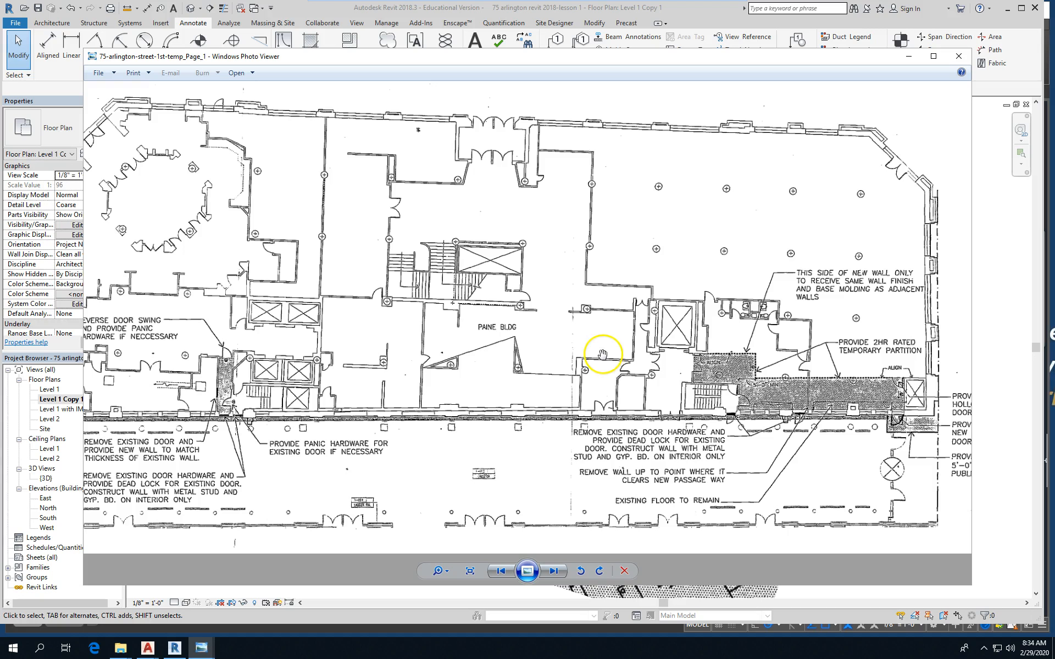
pyautogui.moveTo(180, 582)
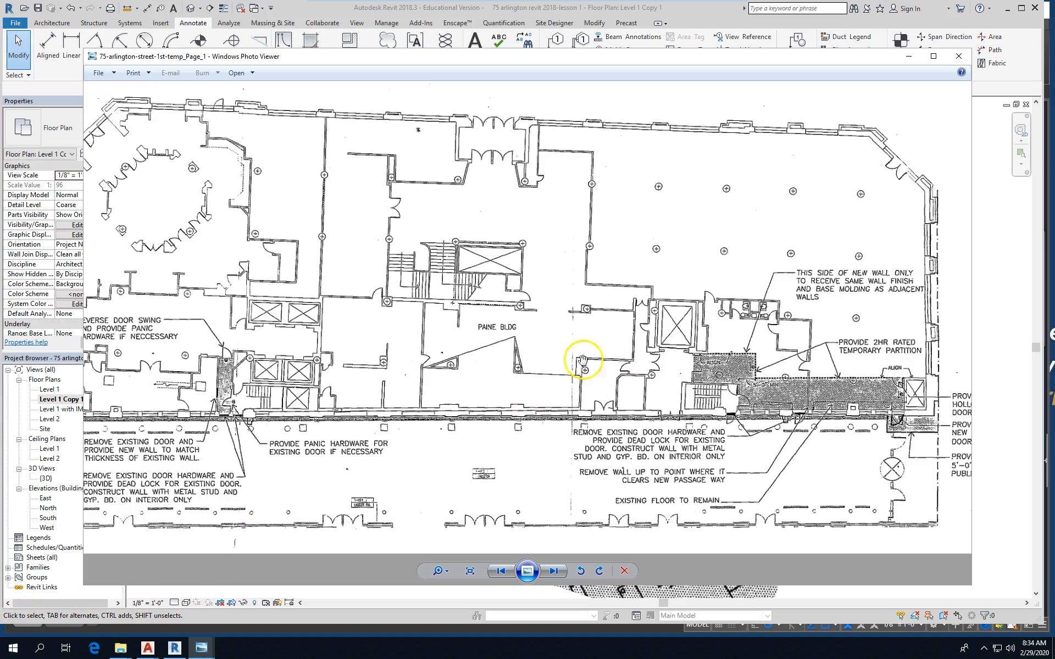
pyautogui.moveTo(696, 353)
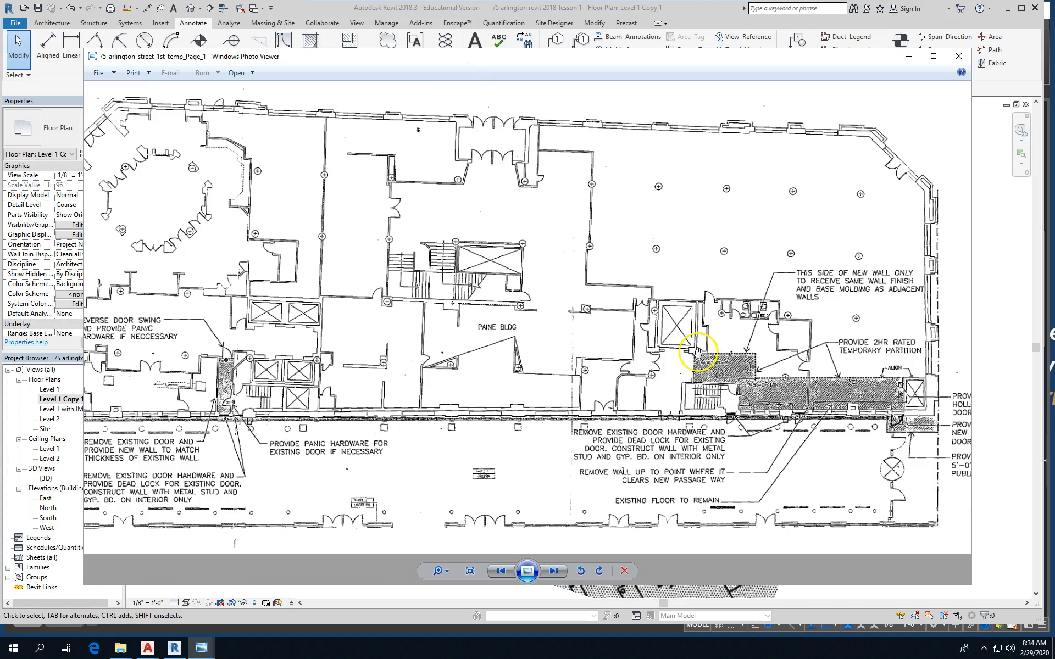
pyautogui.moveTo(620, 345)
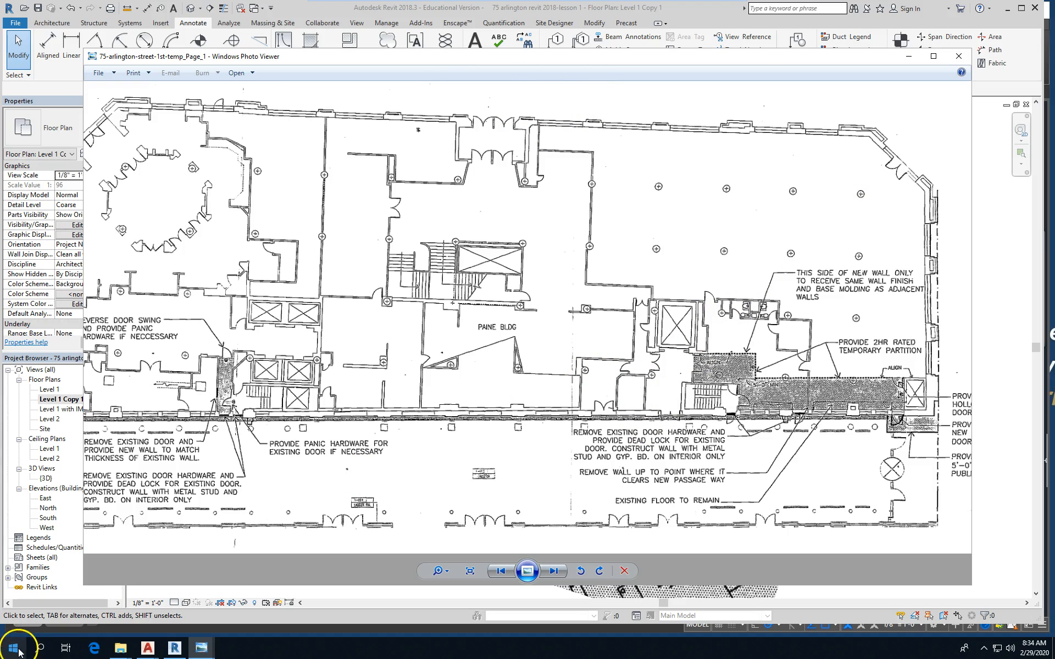
# Launch Adobe Illustrator 2019 from the Start menu app list.
pyautogui.click(11, 648)
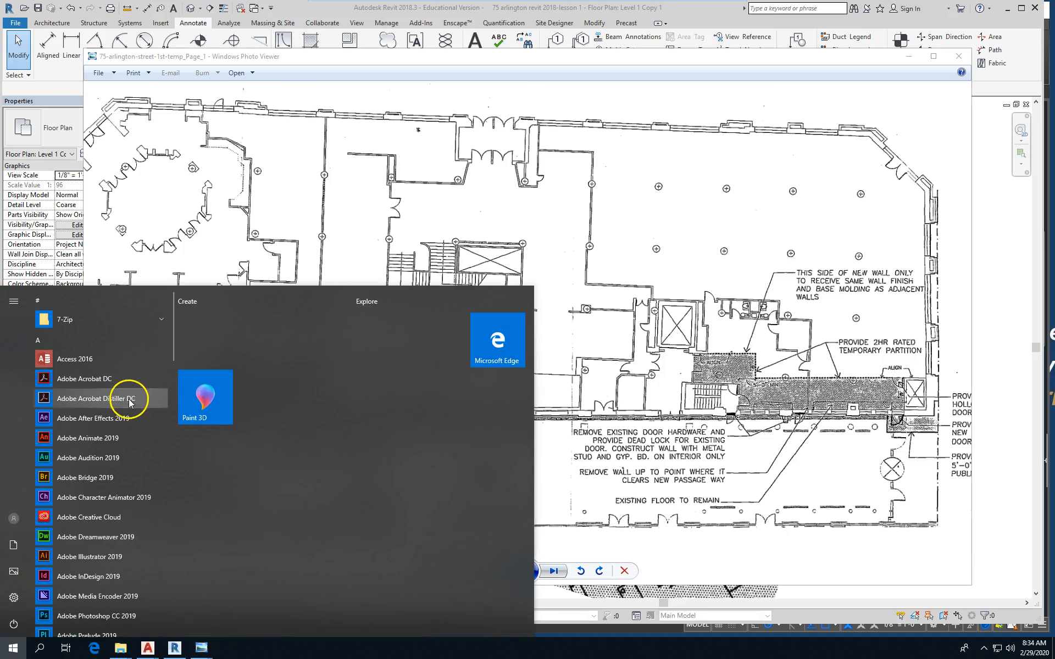
pyautogui.scroll(-3)
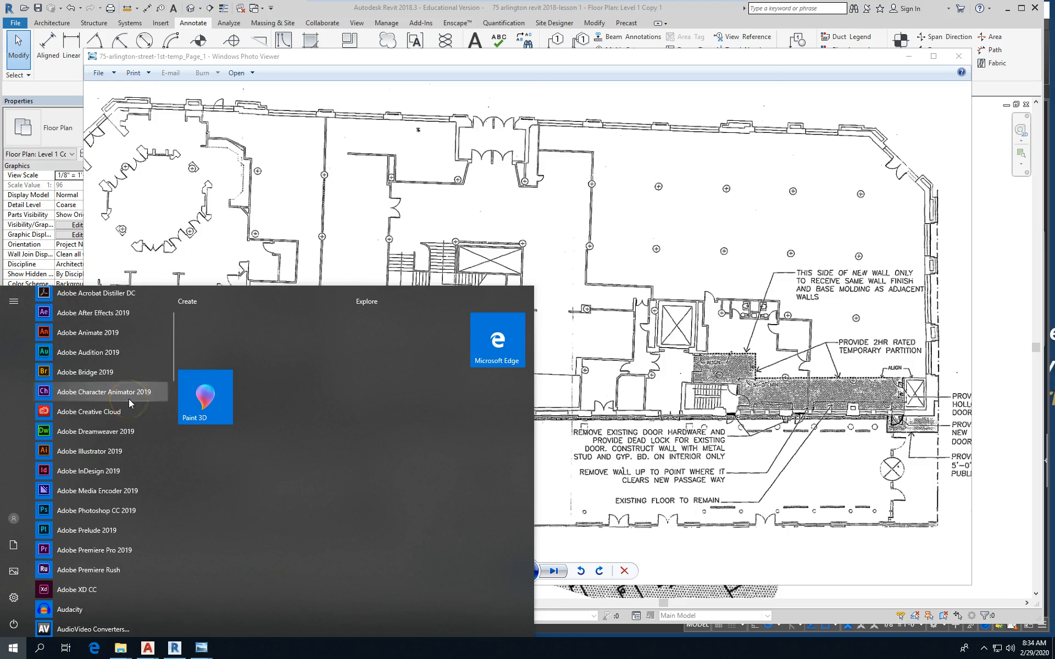
pyautogui.scroll(3)
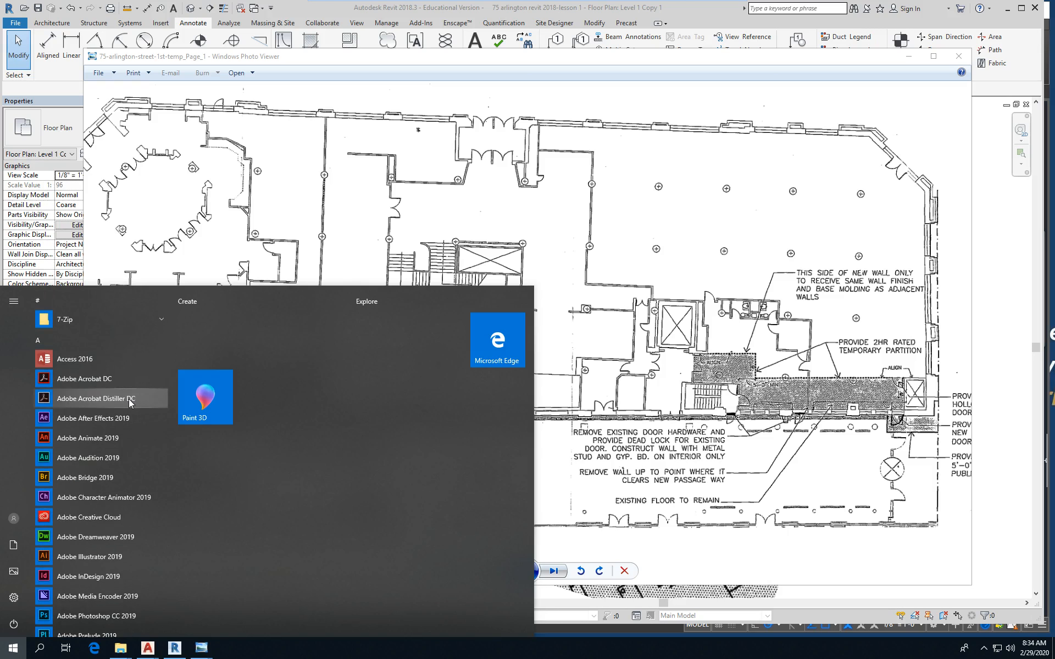
pyautogui.moveTo(97, 561)
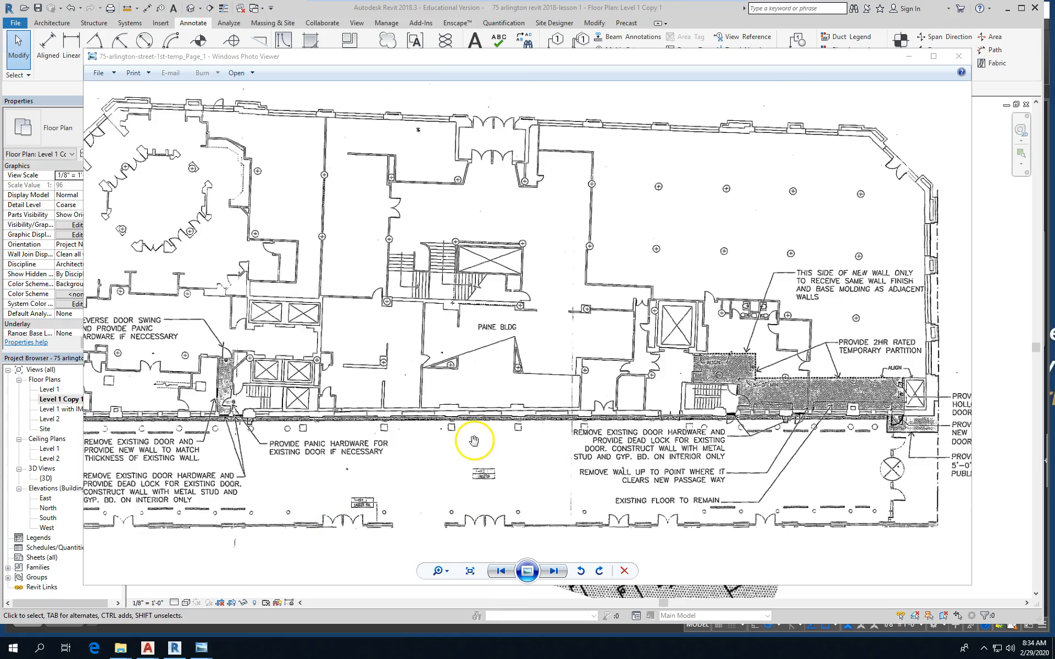
pyautogui.click(227, 647)
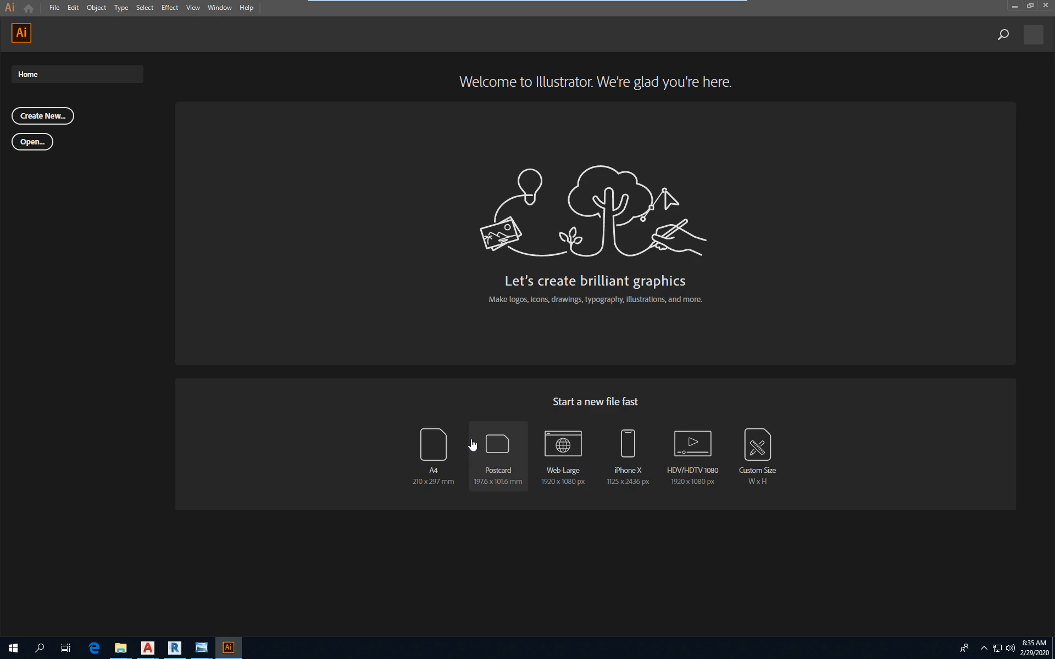
pyautogui.moveTo(425, 330)
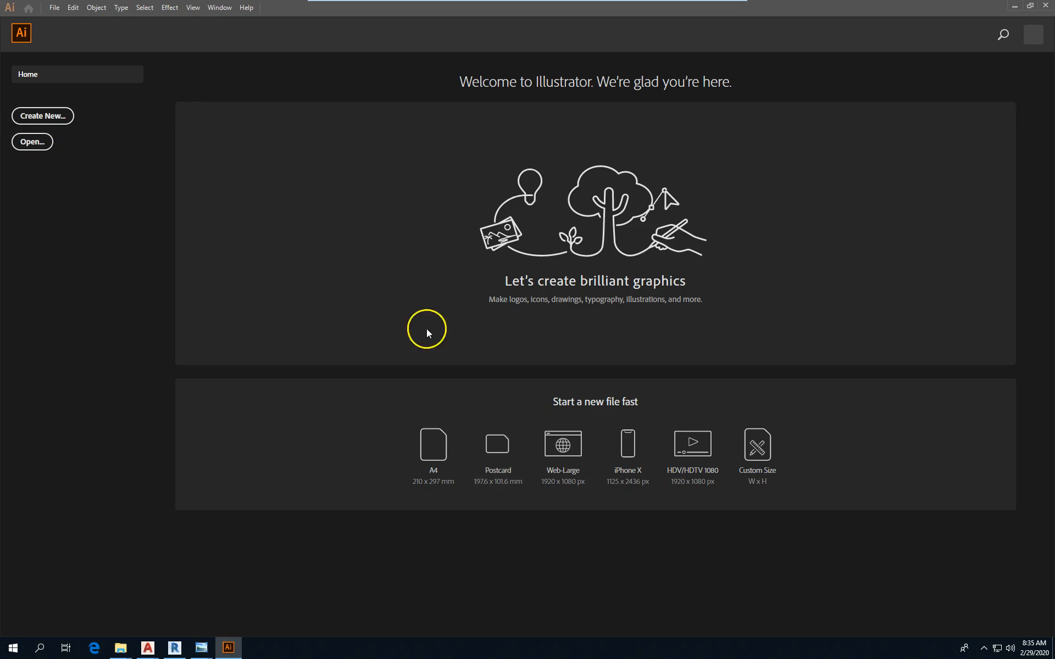
# Create a new 36 x 24 inch landscape Print document measured in inches.
pyautogui.click(42, 116)
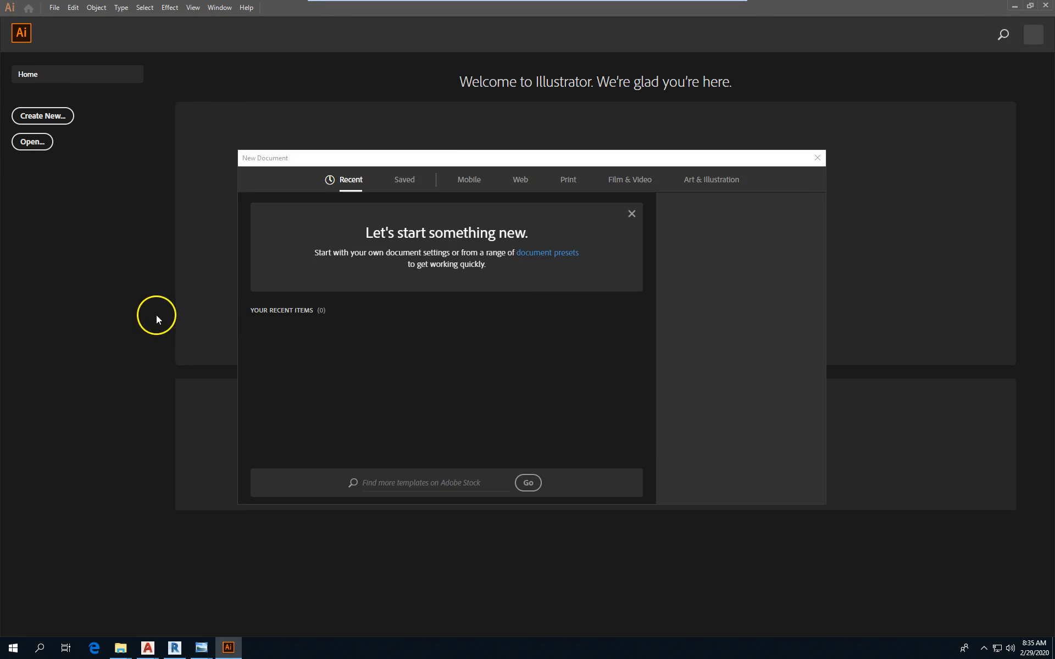
pyautogui.click(567, 179)
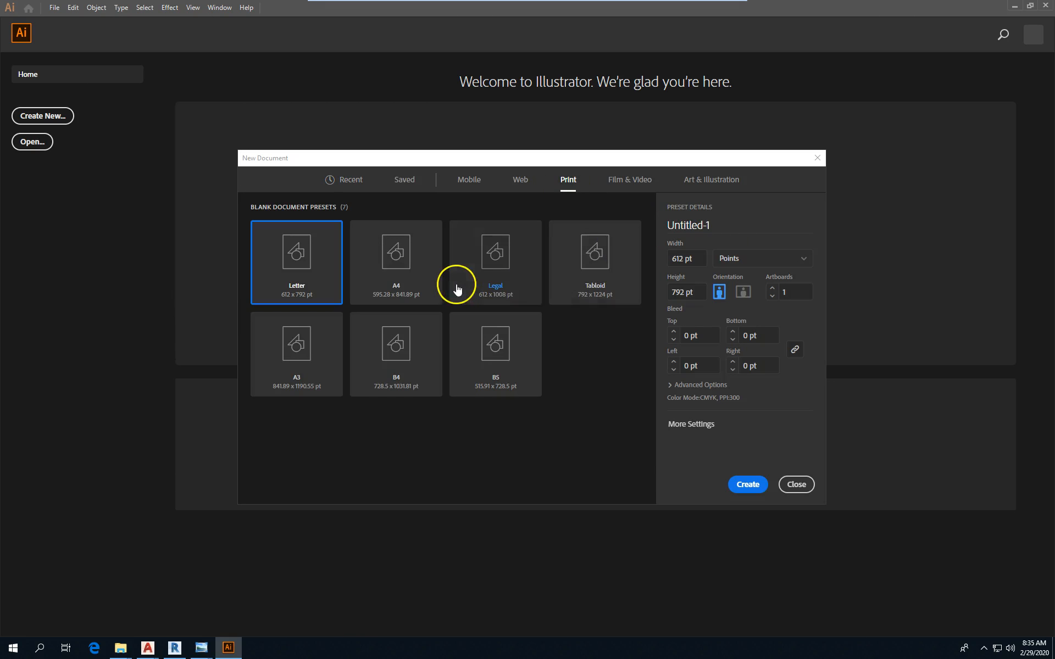
pyautogui.click(761, 258)
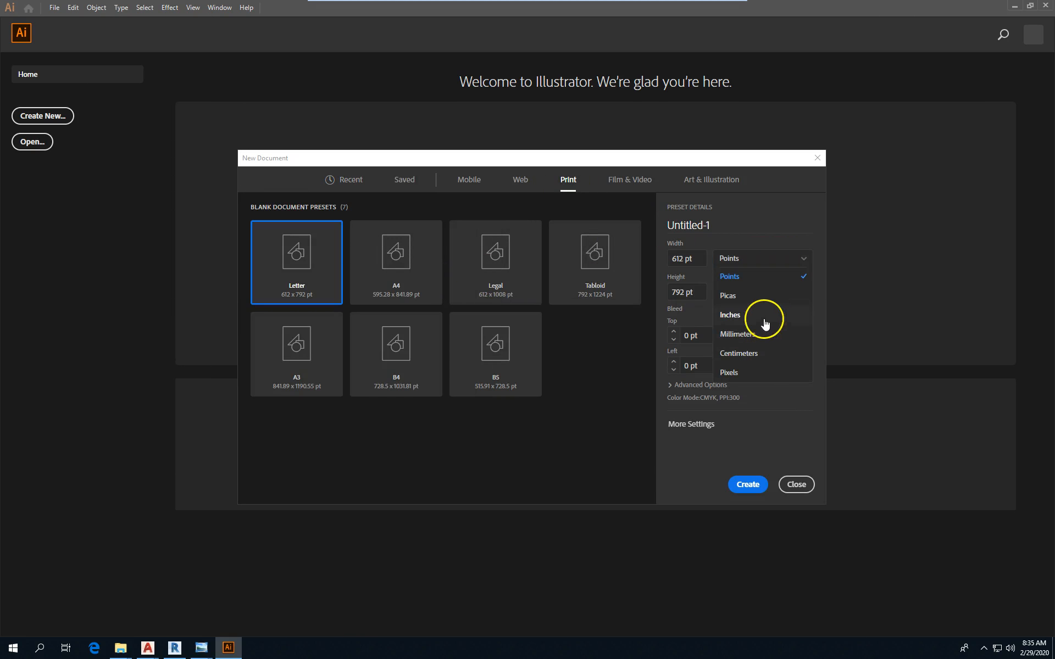
pyautogui.click(730, 314)
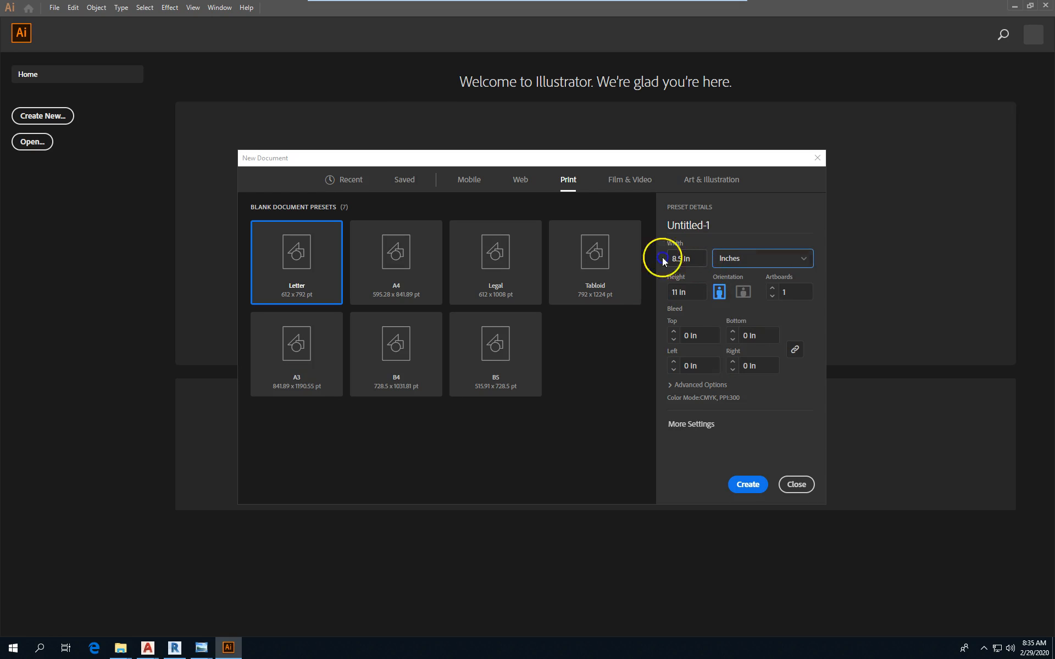
pyautogui.moveTo(530, 286)
pyautogui.write('36')
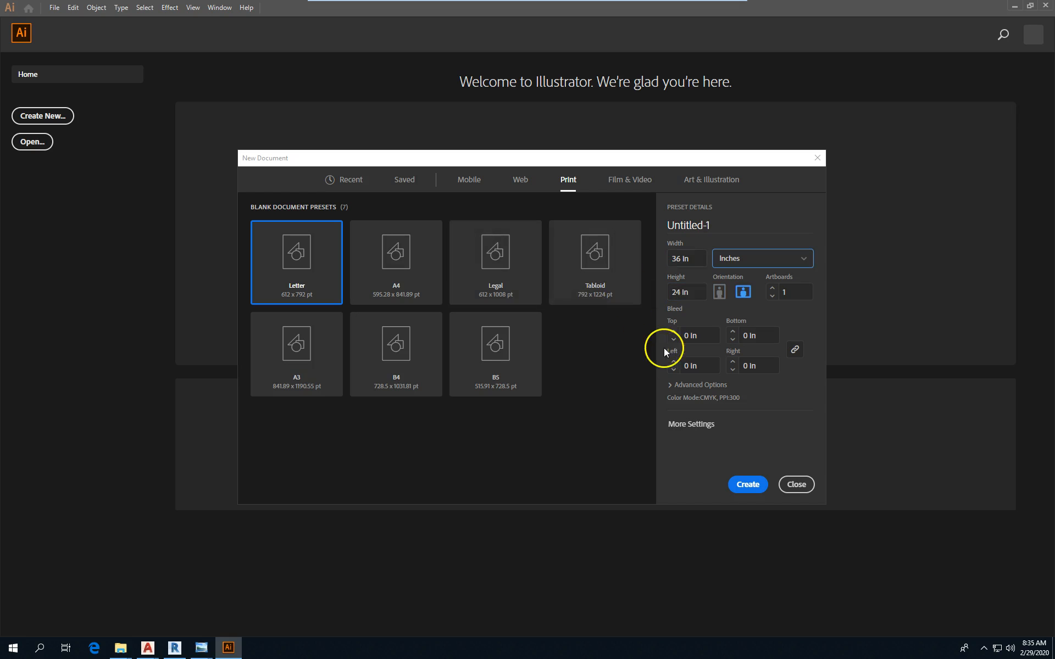
pyautogui.click(795, 484)
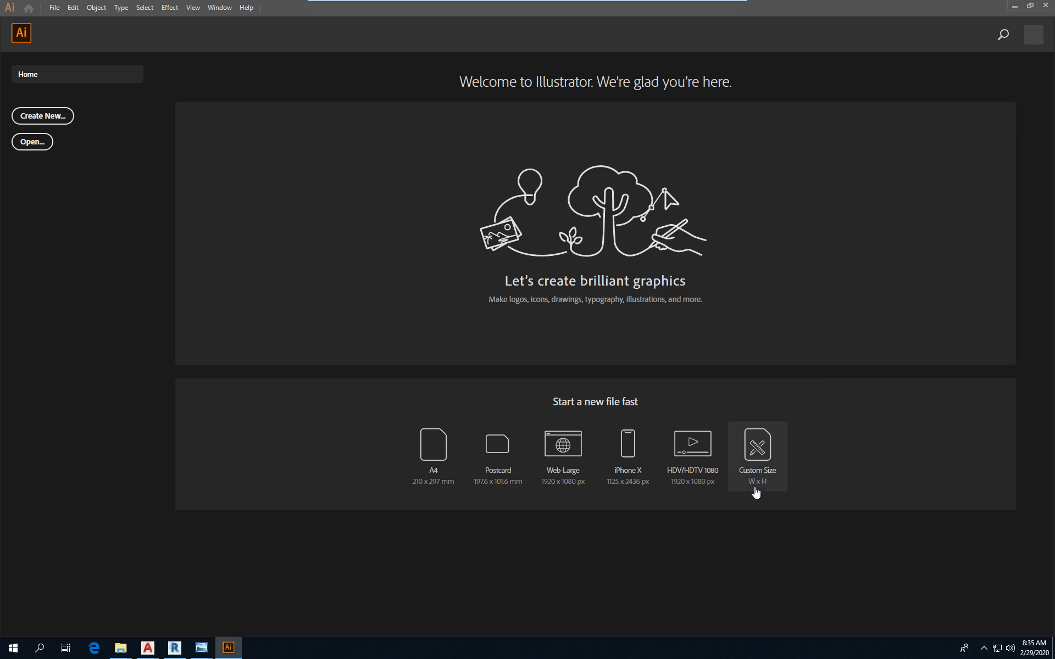
pyautogui.moveTo(122, 195)
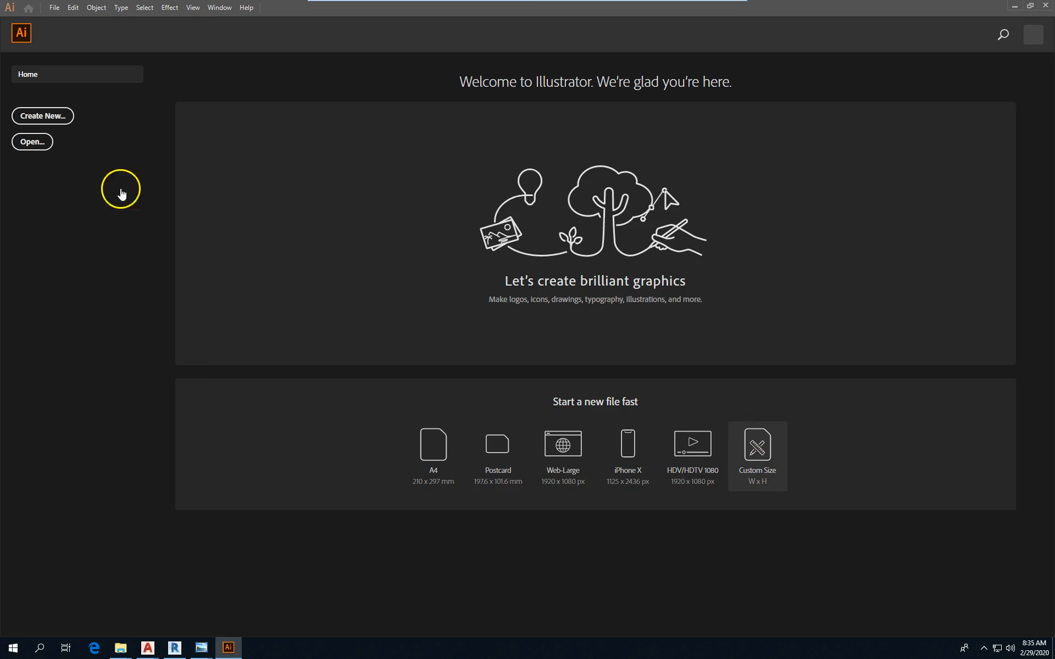
pyautogui.moveTo(576, 308)
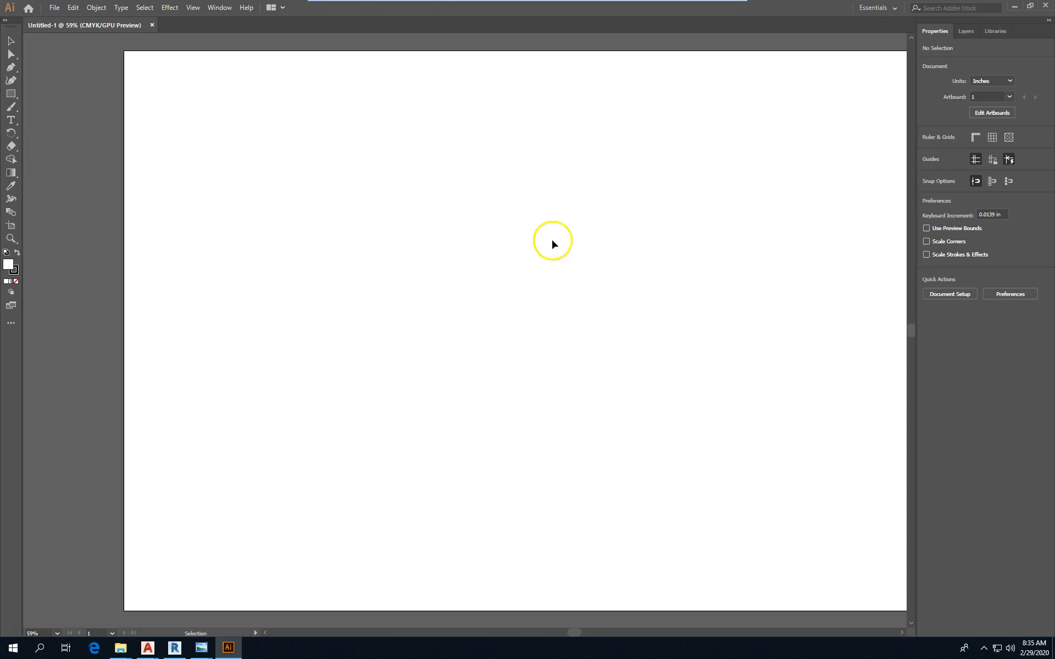
pyautogui.moveTo(55, 8)
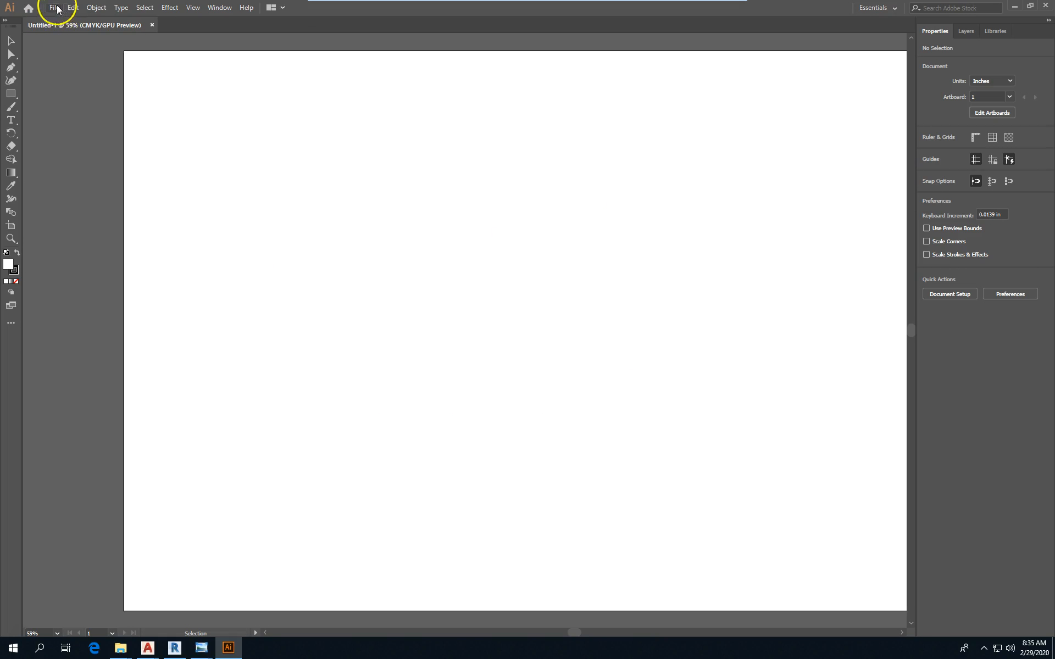
# Place 75-arlington-street-1st-temp_Page_1 from the W: drive onto the artboard.
pyautogui.click(54, 7)
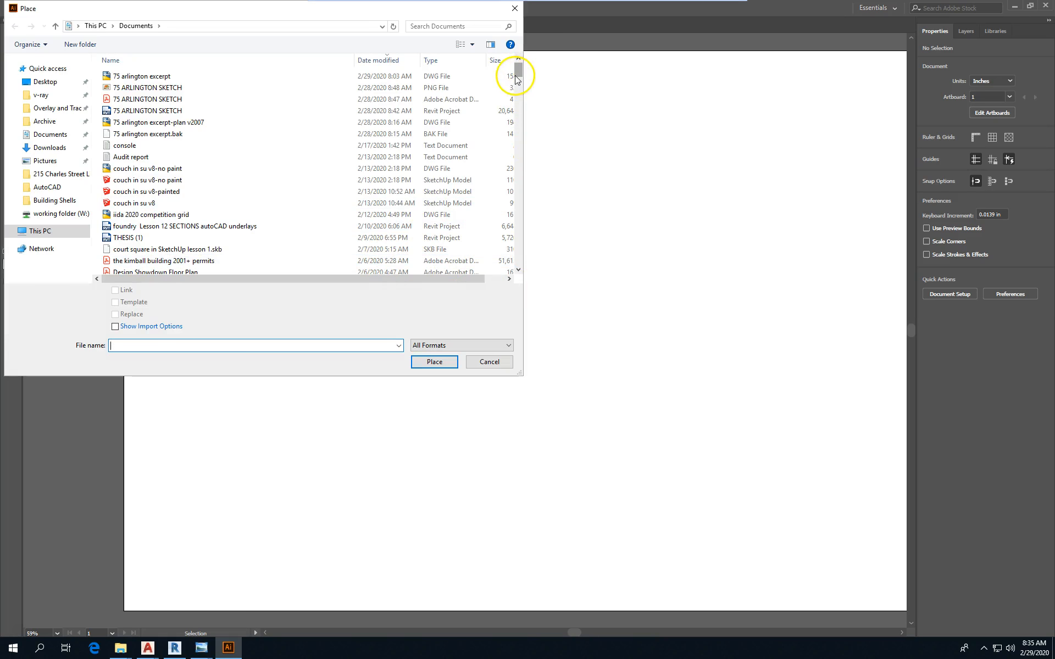
pyautogui.scroll(-3)
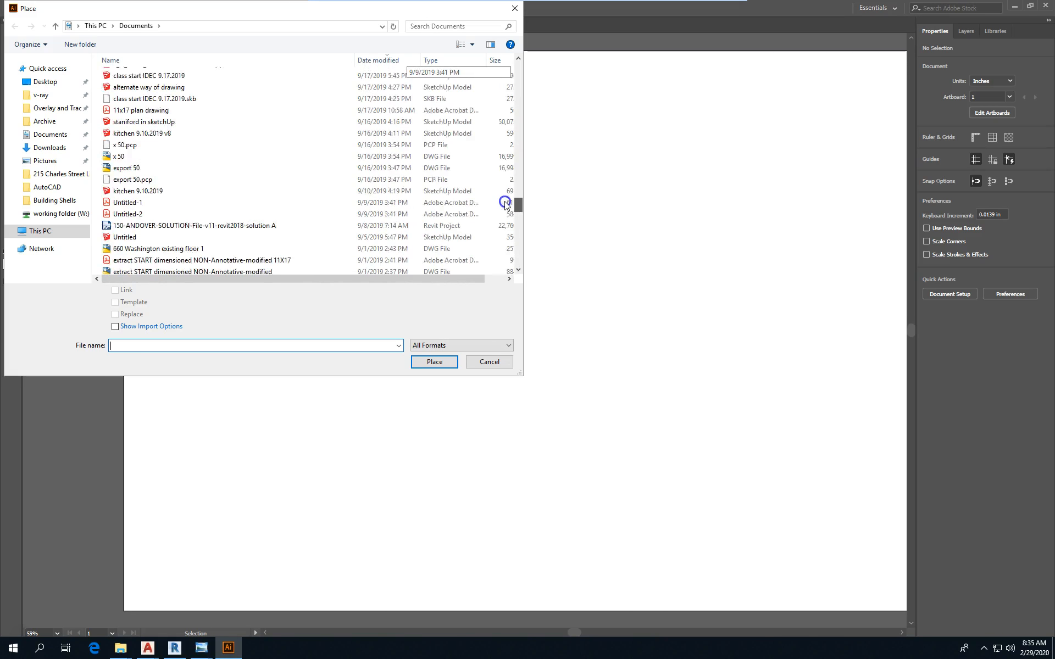
pyautogui.click(381, 60)
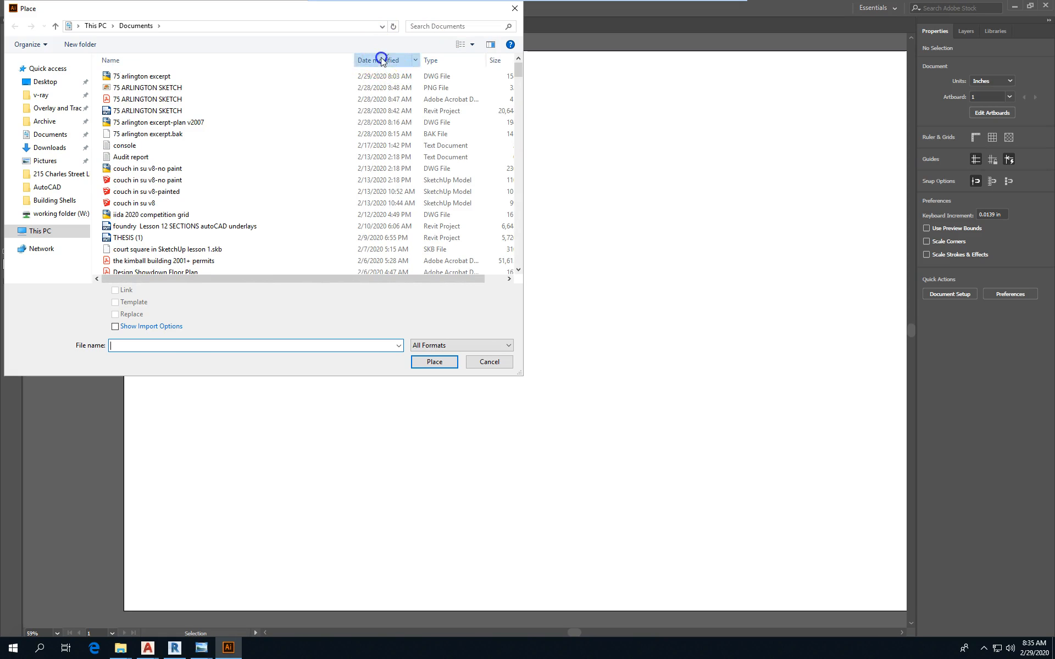
pyautogui.click(383, 60)
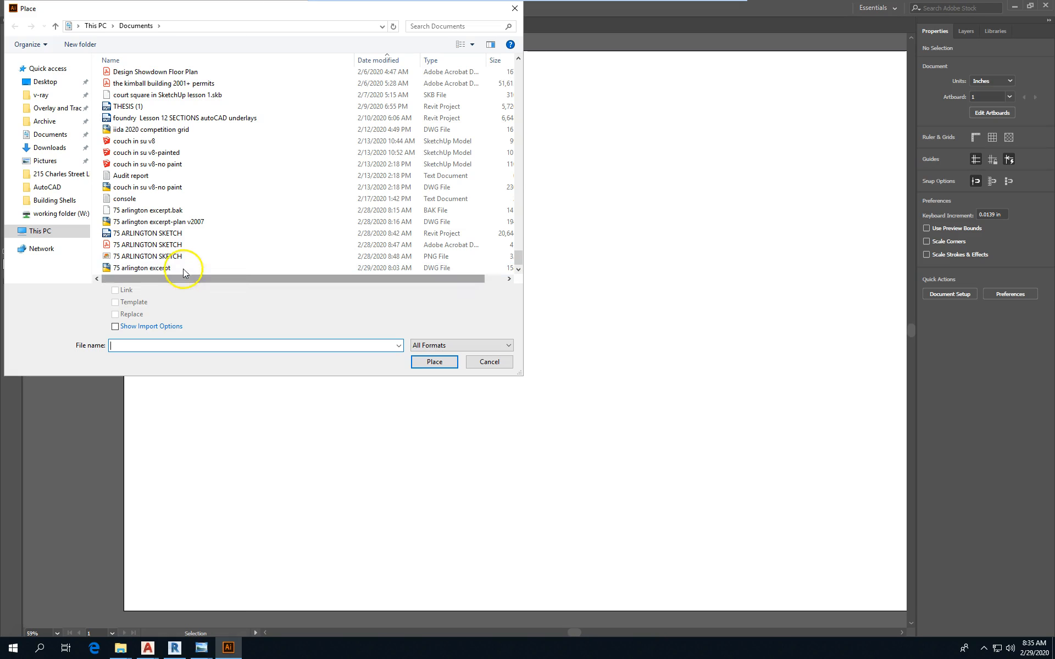
pyautogui.moveTo(219, 243)
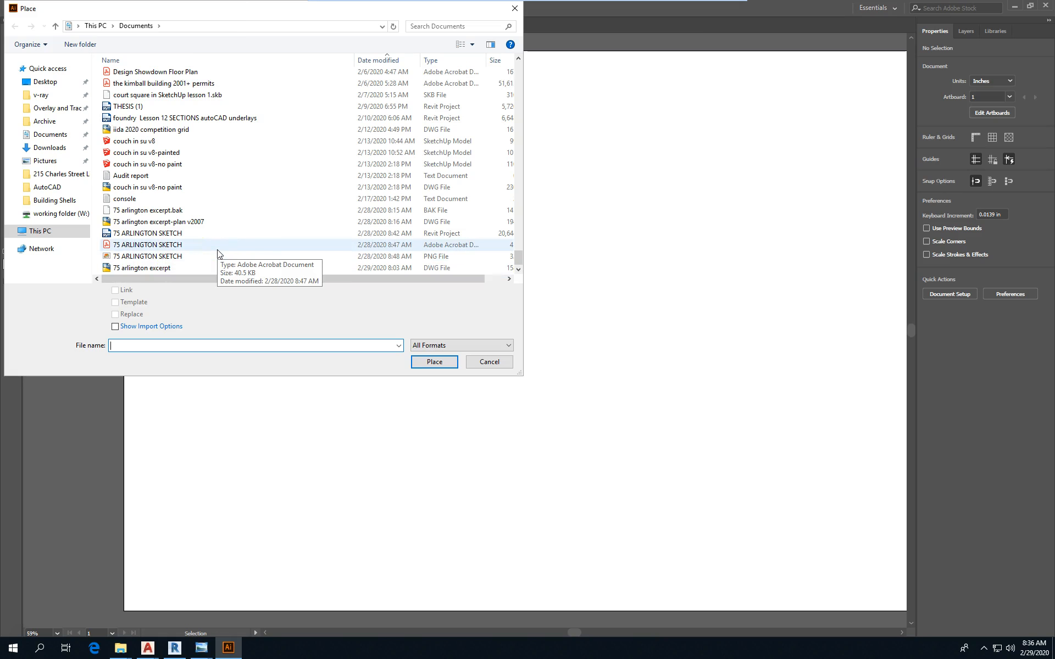
pyautogui.moveTo(407, 93)
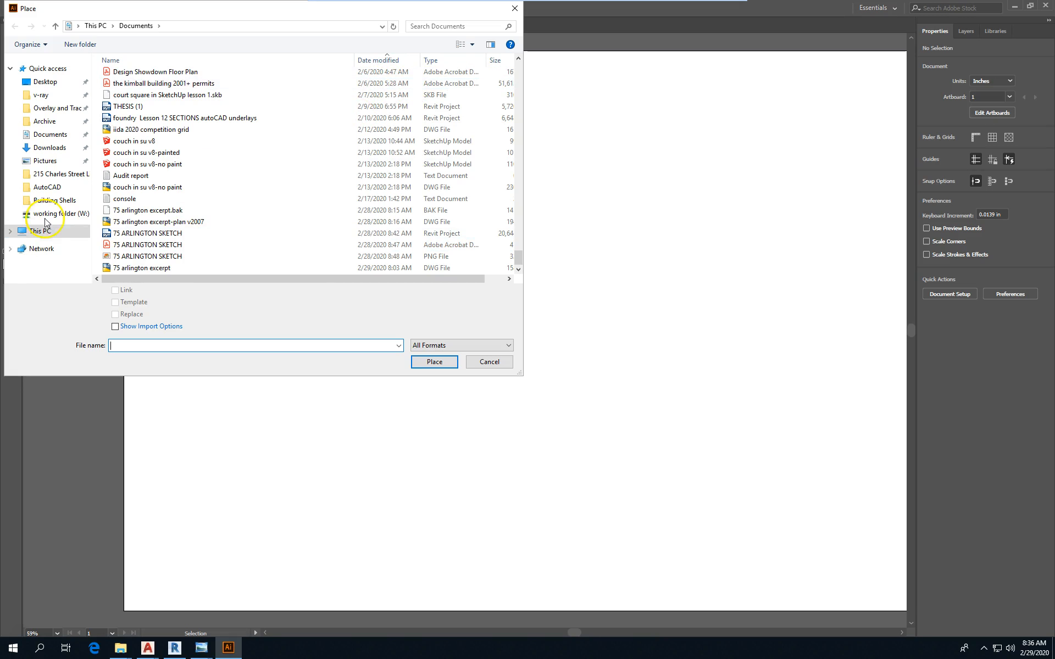
pyautogui.click(60, 214)
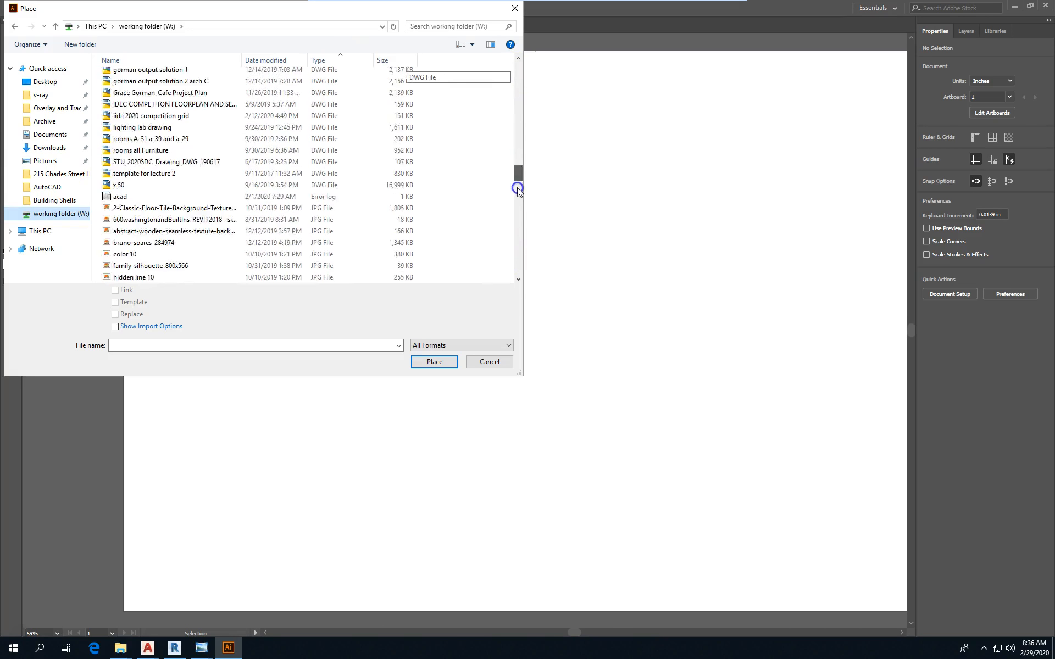
pyautogui.scroll(-3)
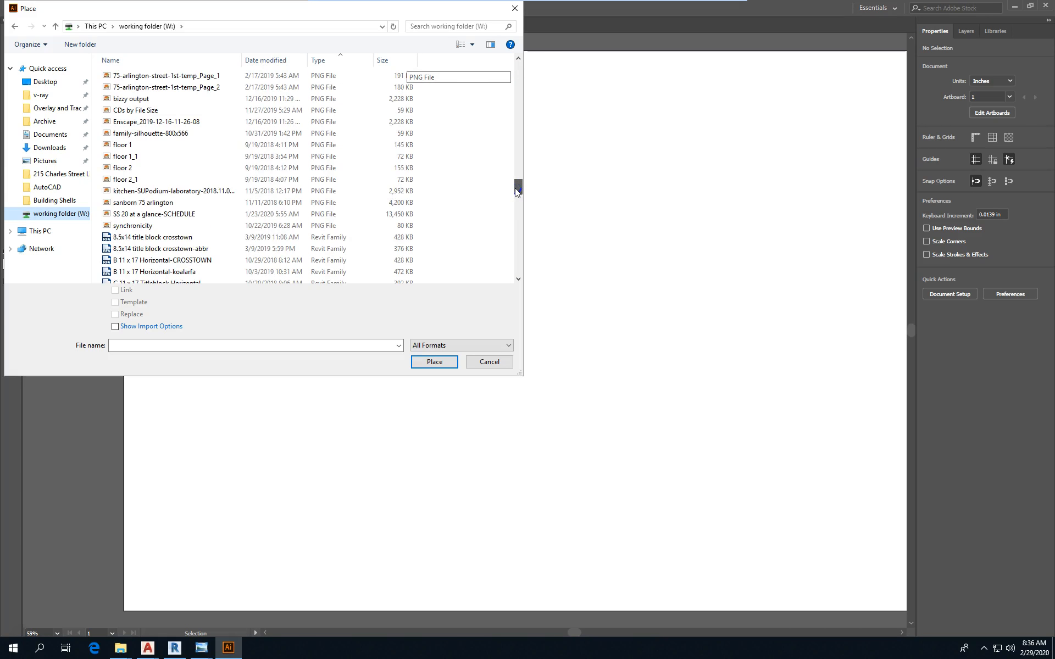
pyautogui.click(165, 106)
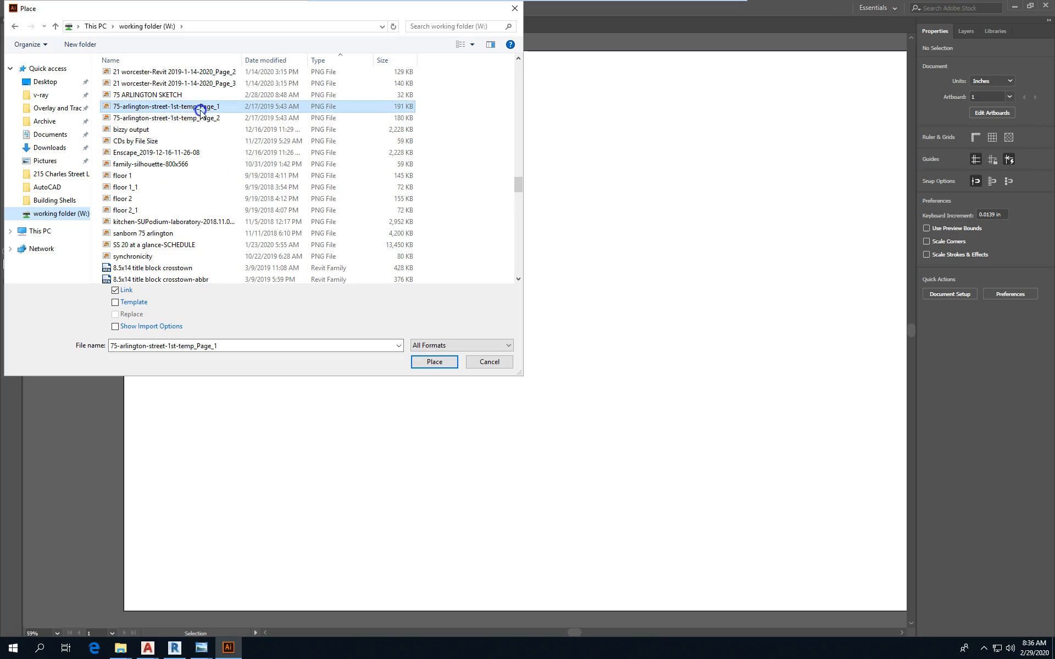
pyautogui.click(433, 362)
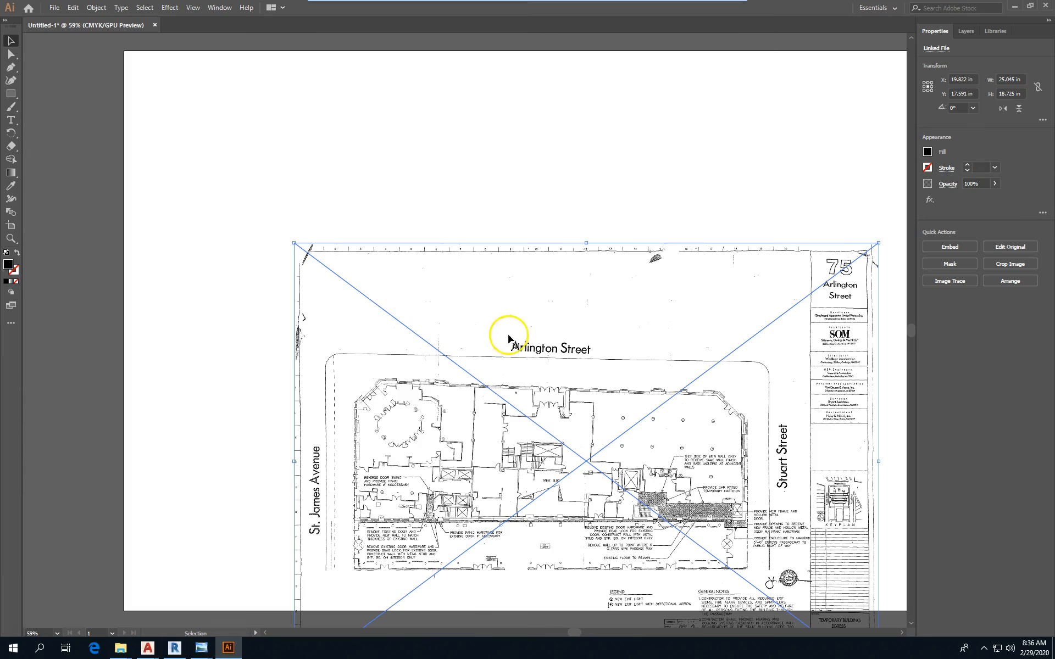
pyautogui.scroll(-3)
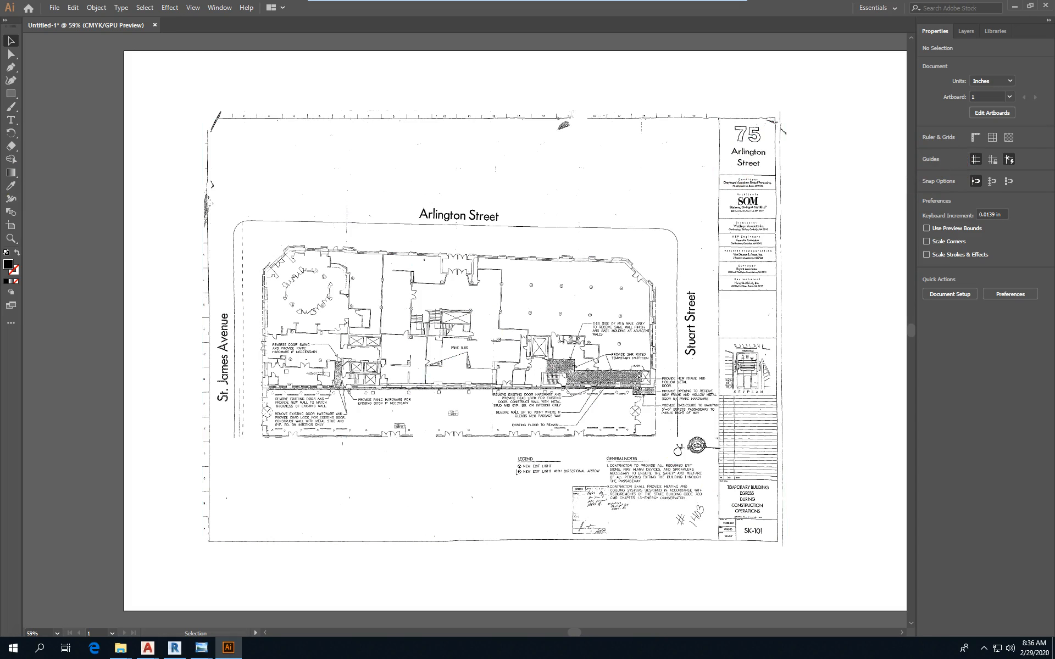
pyautogui.moveTo(12, 271)
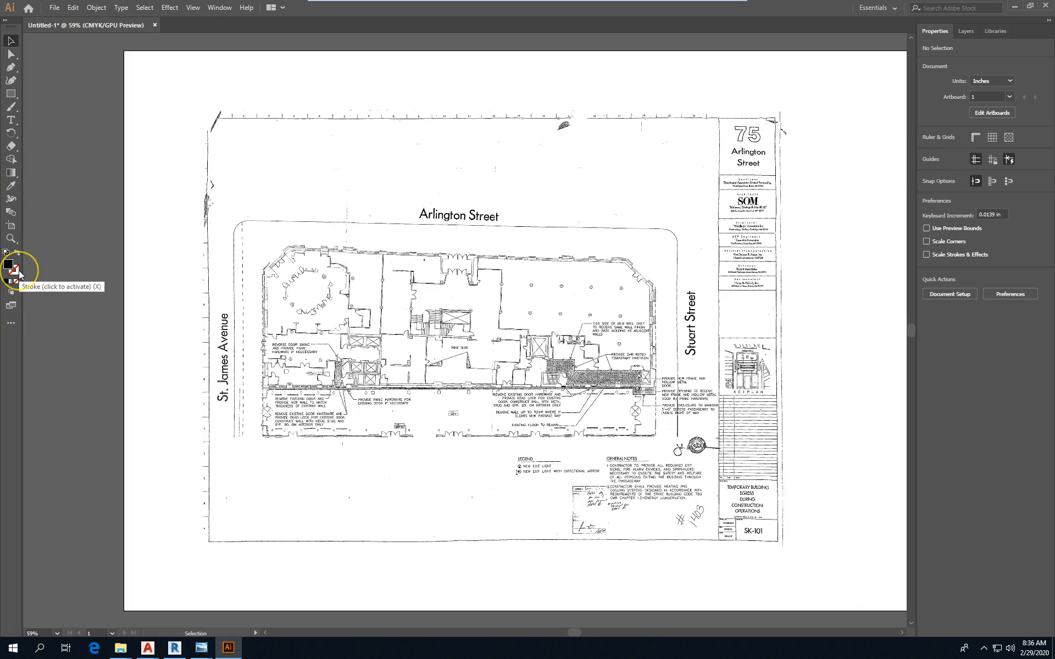
pyautogui.moveTo(10, 265)
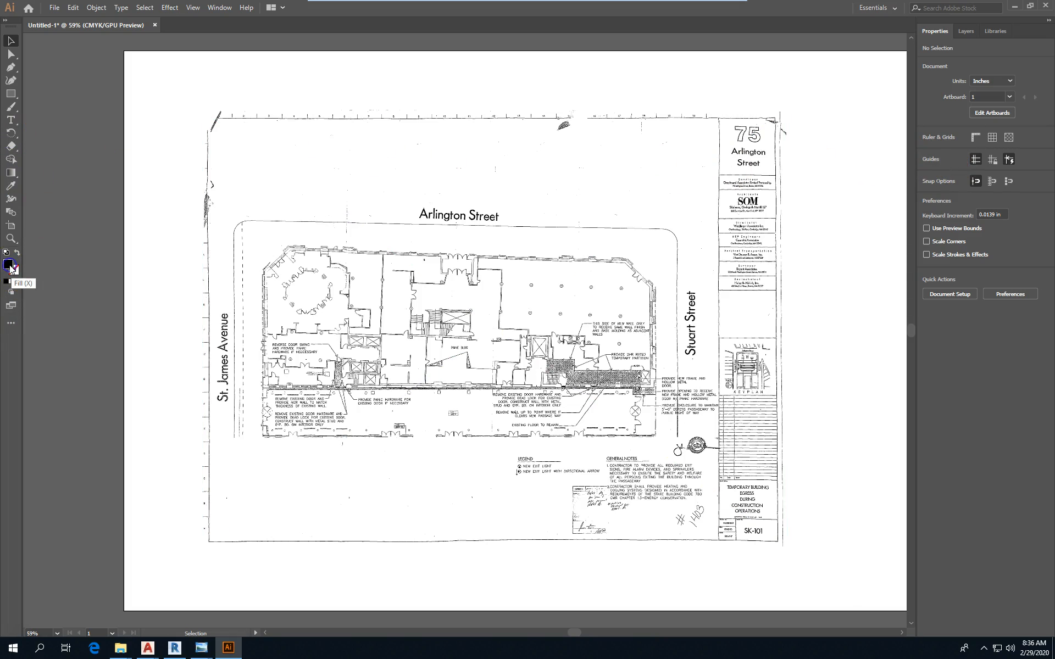
pyautogui.moveTo(32, 281)
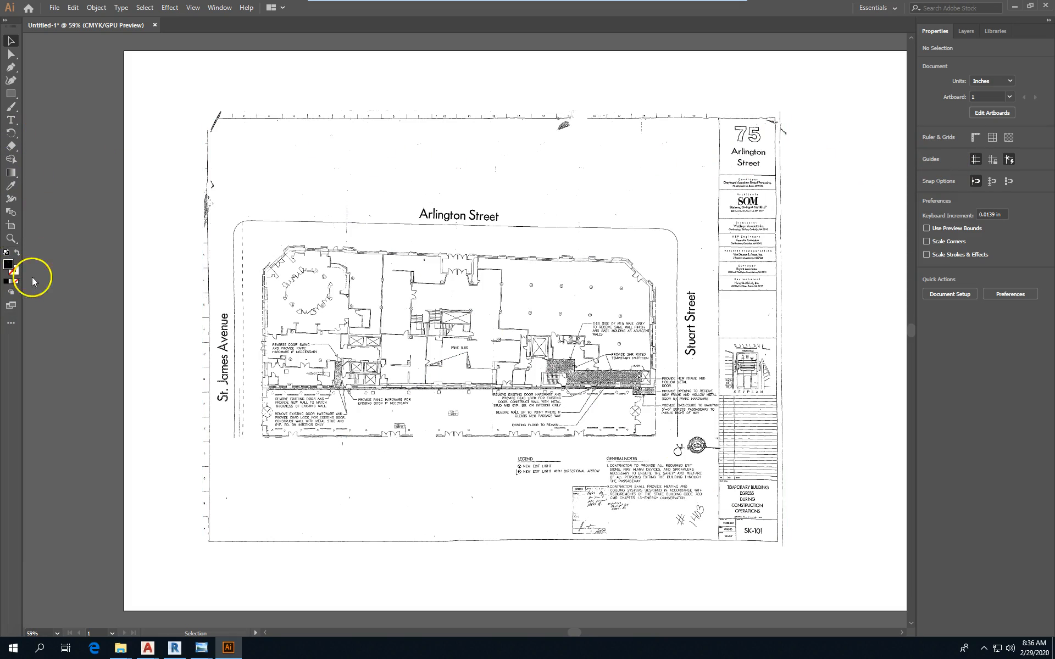
# Choose the CMYK Red swatch in the colour picker as the stroke colour.
pyautogui.doubleClick(9, 265)
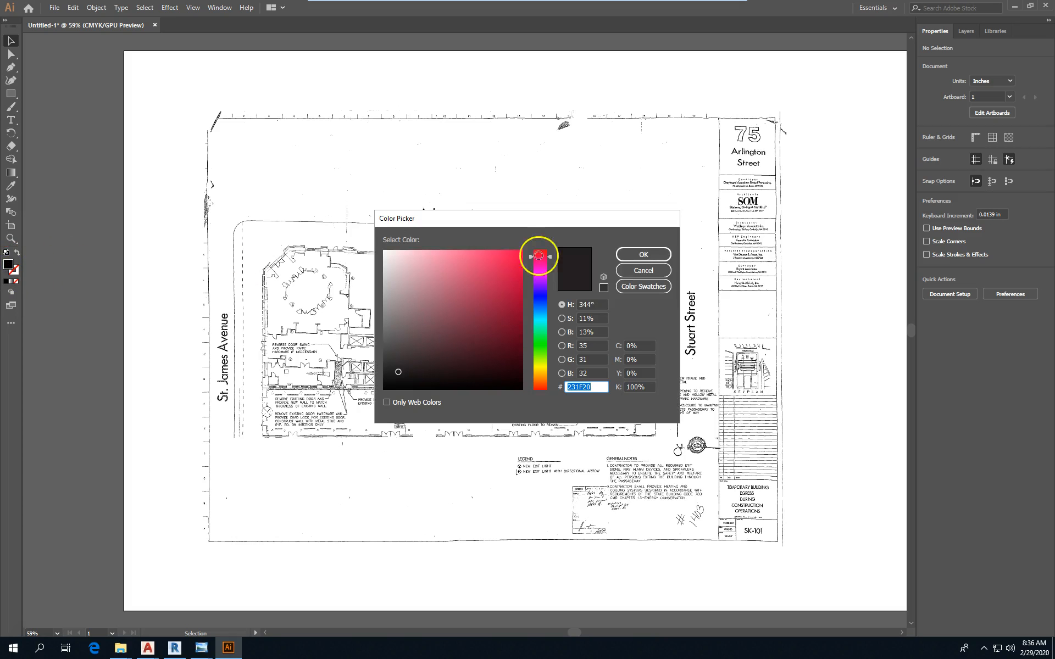
pyautogui.click(641, 286)
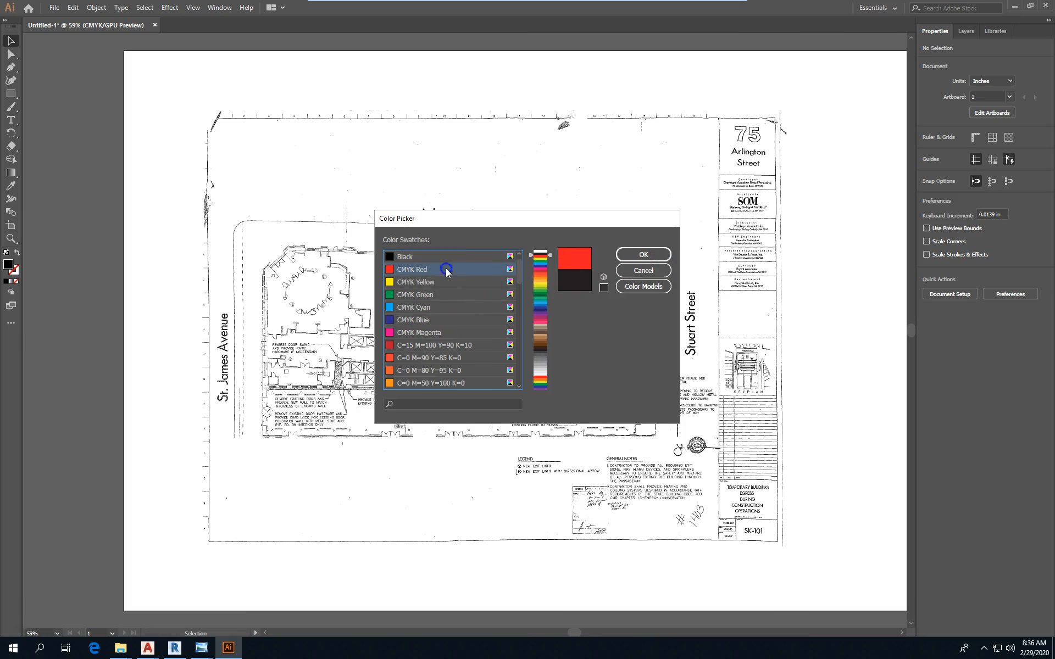
pyautogui.click(642, 254)
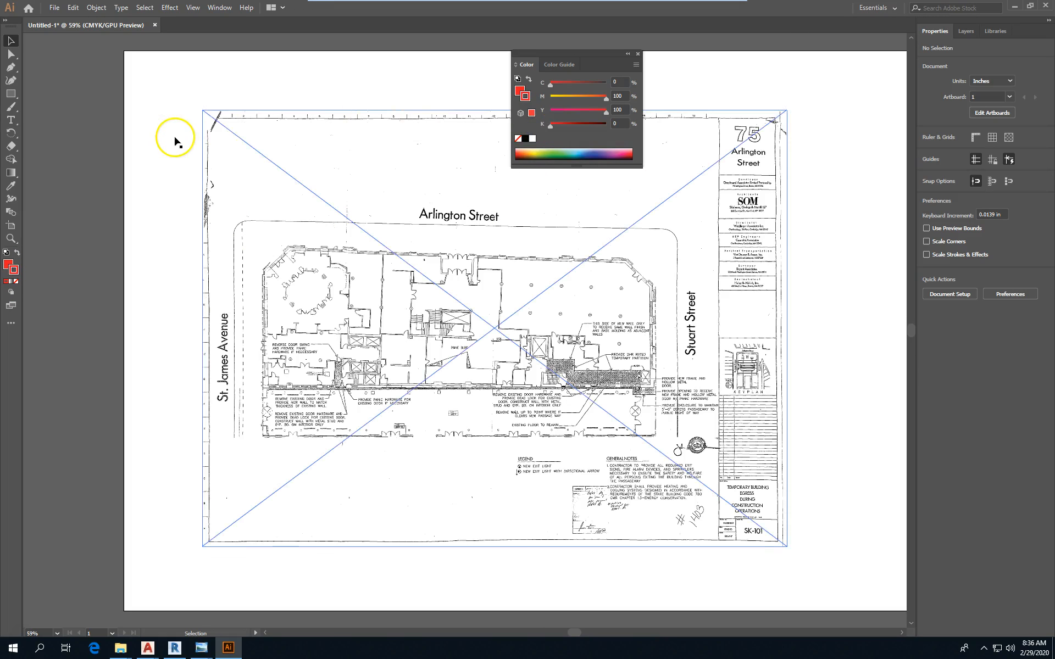
pyautogui.moveTo(252, 148)
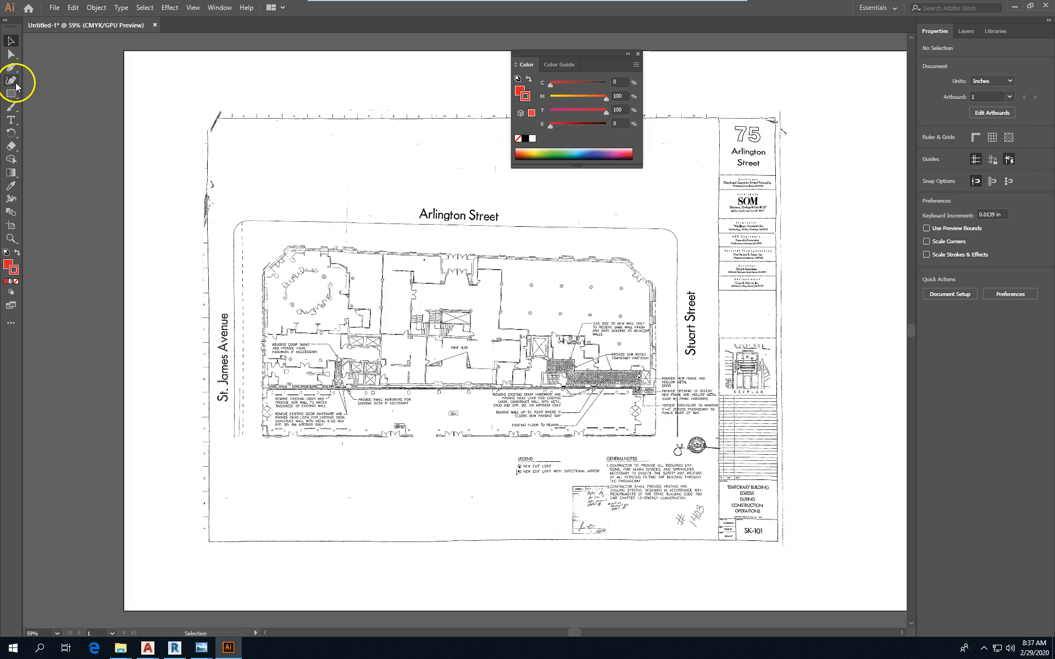
pyautogui.moveTo(518, 138)
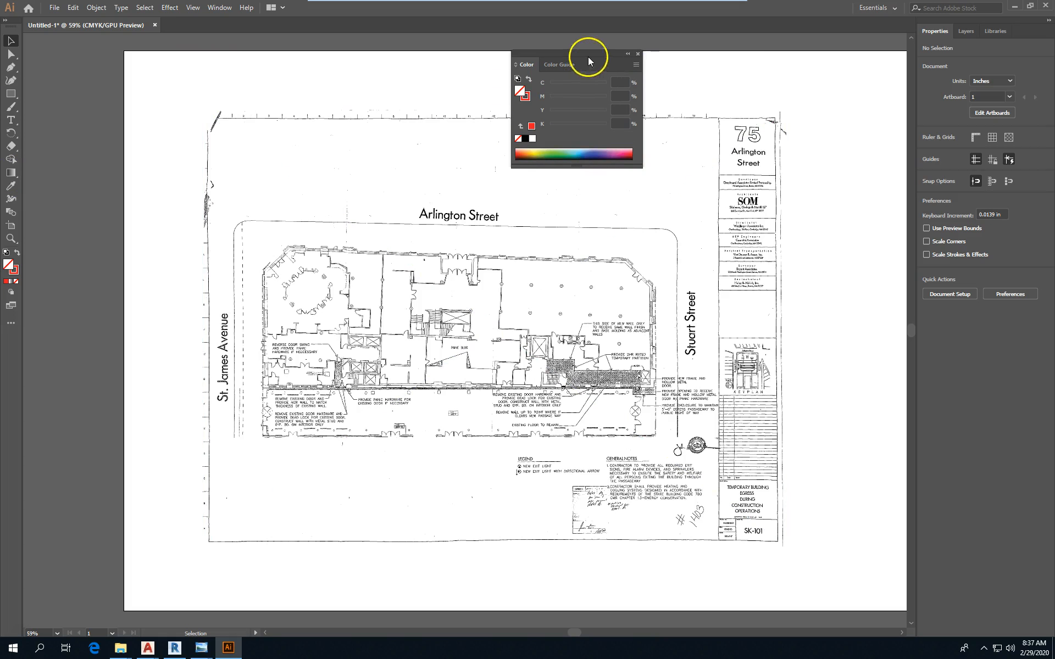
# Set the stroke weight to 6 pt with no fill.
pyautogui.click(218, 7)
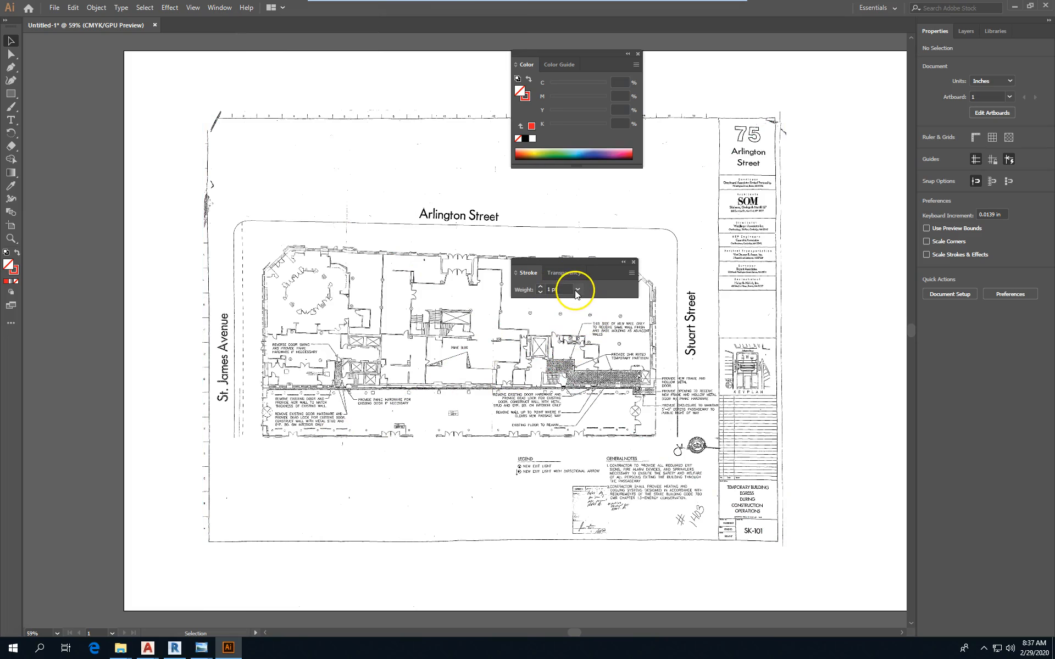
pyautogui.click(576, 289)
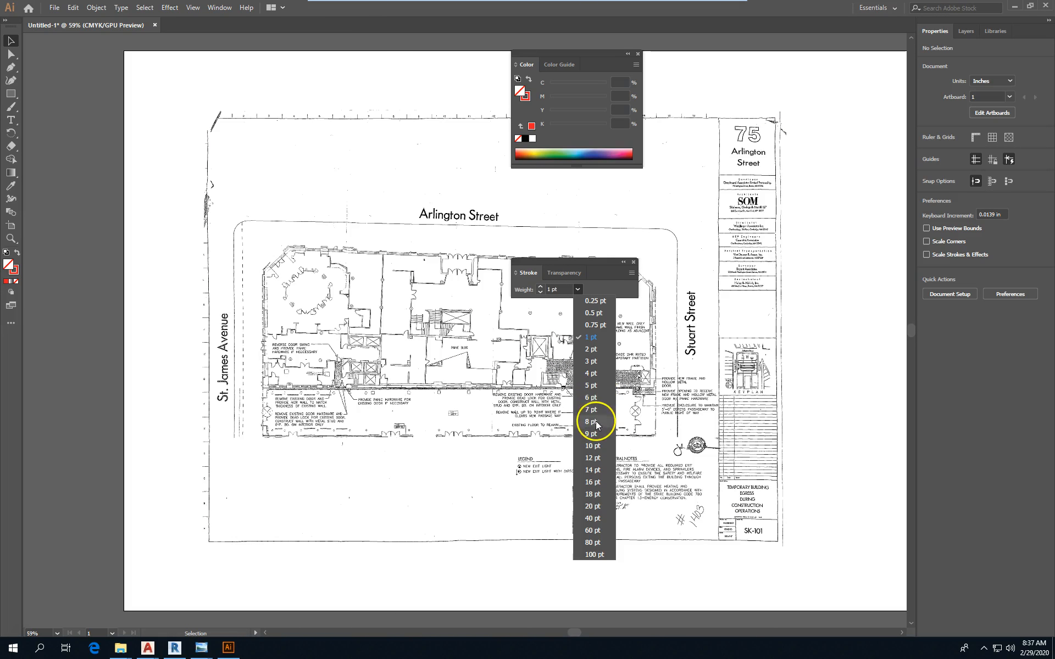
pyautogui.moveTo(596, 385)
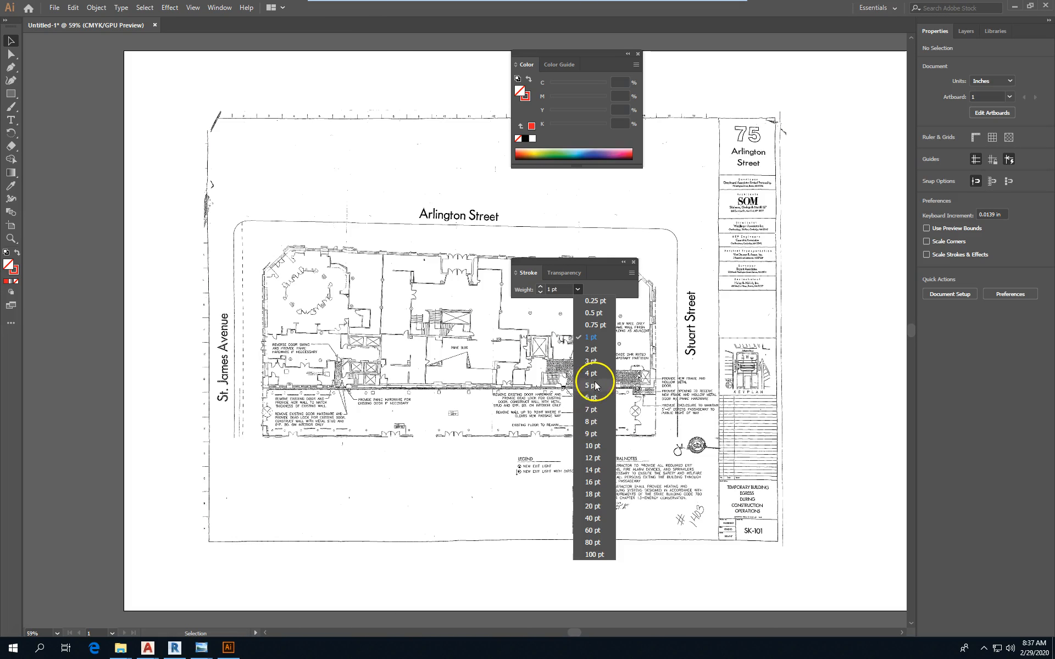
pyautogui.click(591, 396)
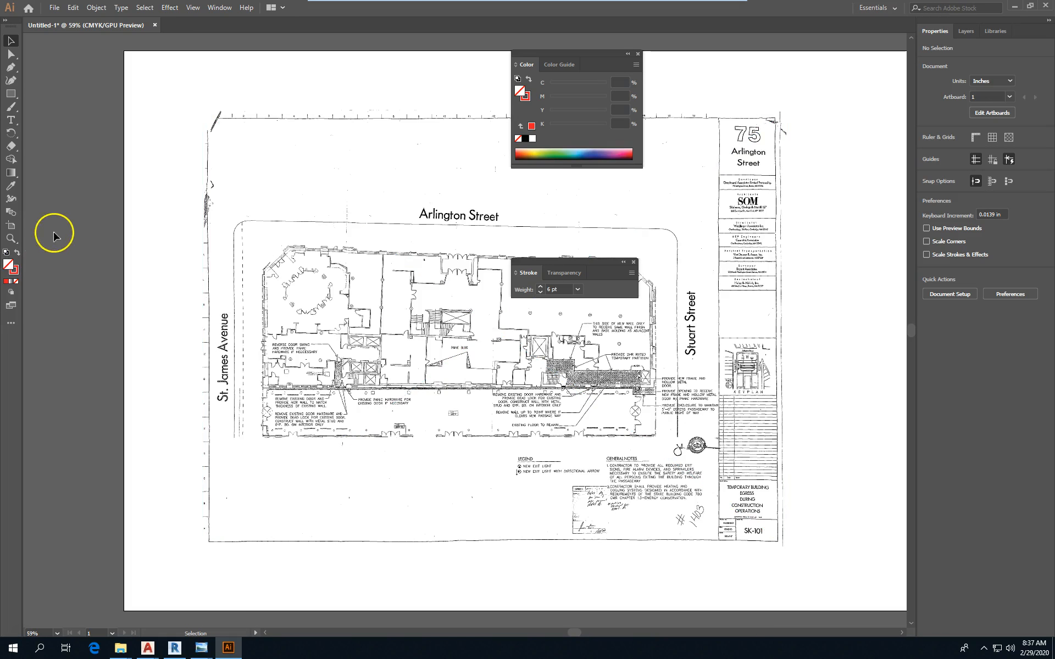
pyautogui.click(10, 93)
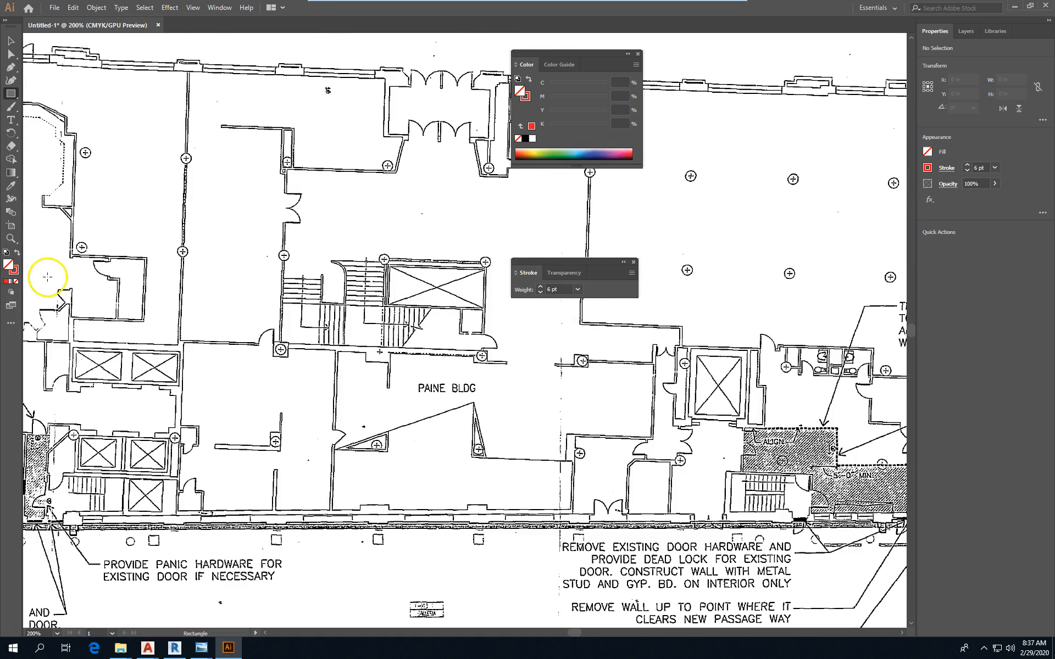
pyautogui.moveTo(66, 267)
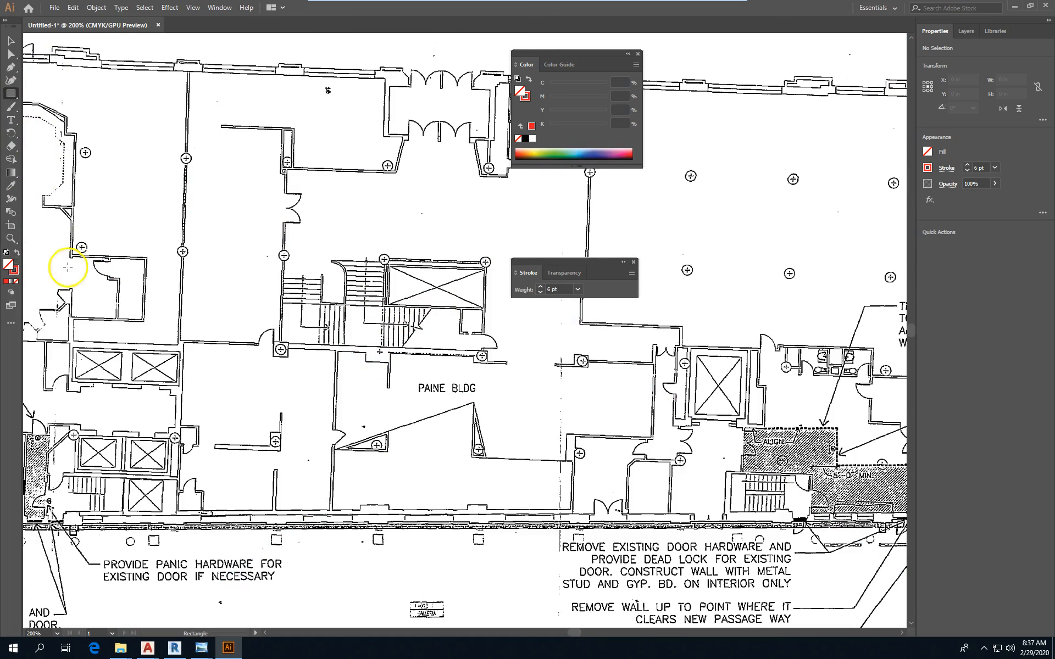
pyautogui.moveTo(13, 98)
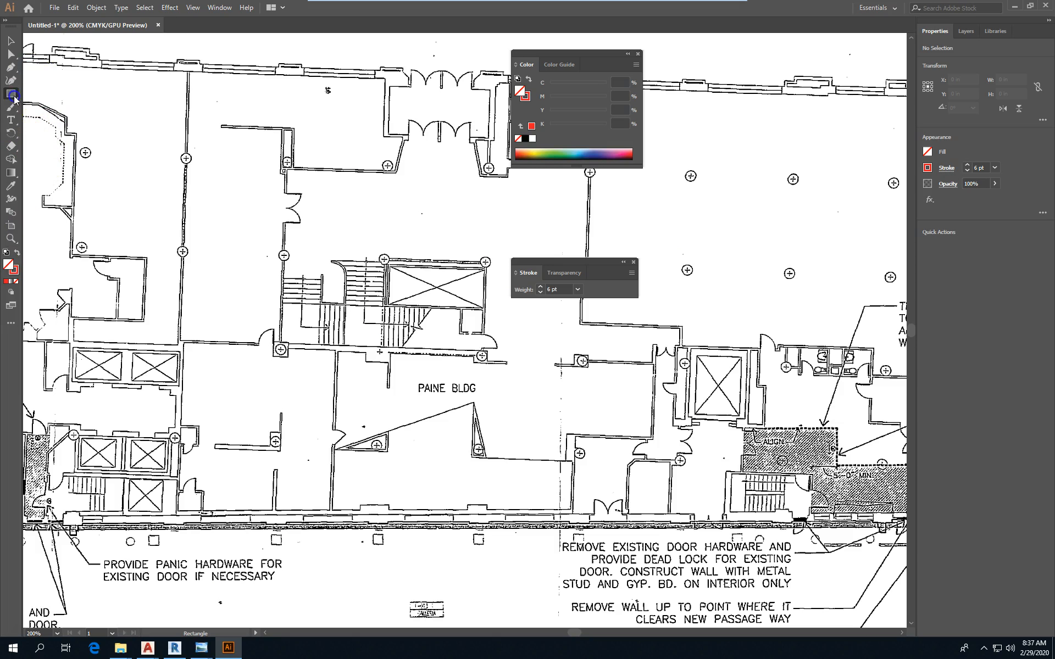
# Select the Line Segment Tool from the shape tool flyout.
pyautogui.click(12, 95)
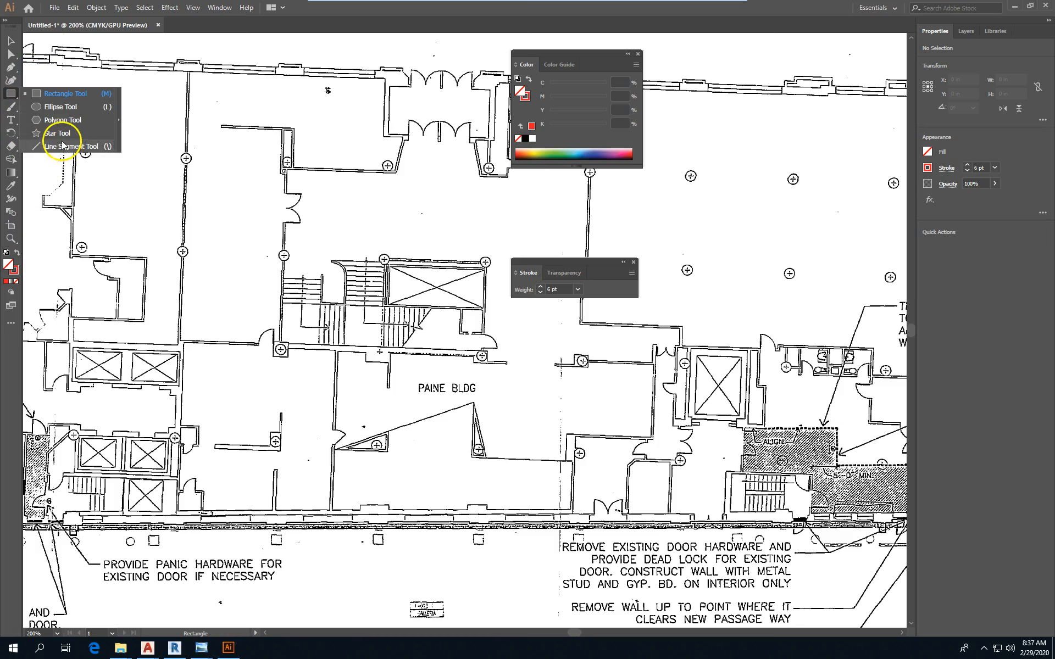
pyautogui.click(69, 146)
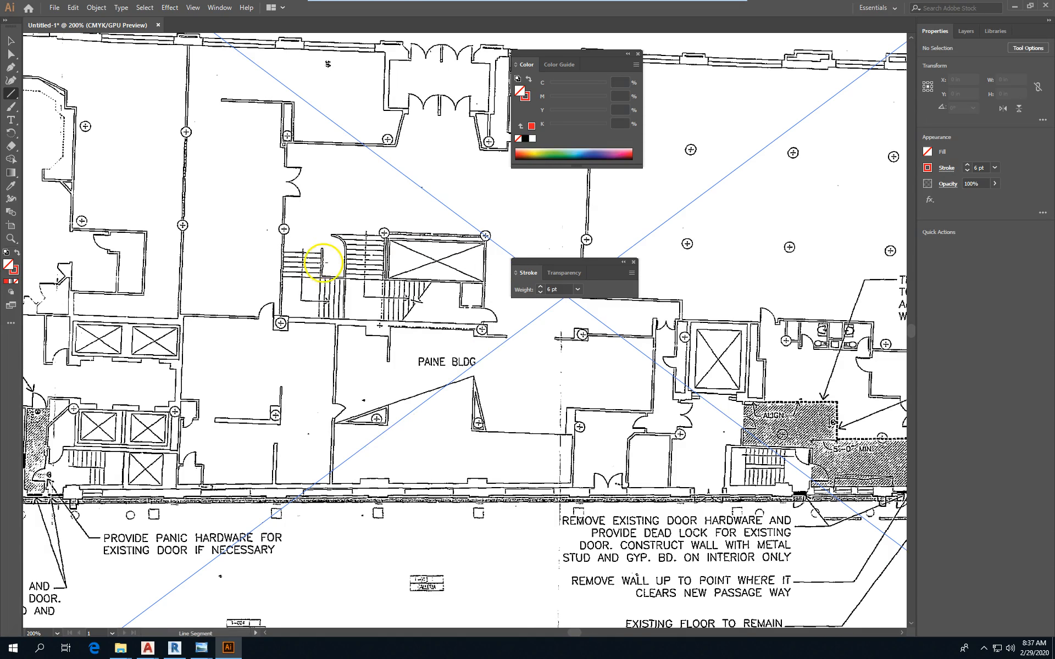
pyautogui.moveTo(723, 495)
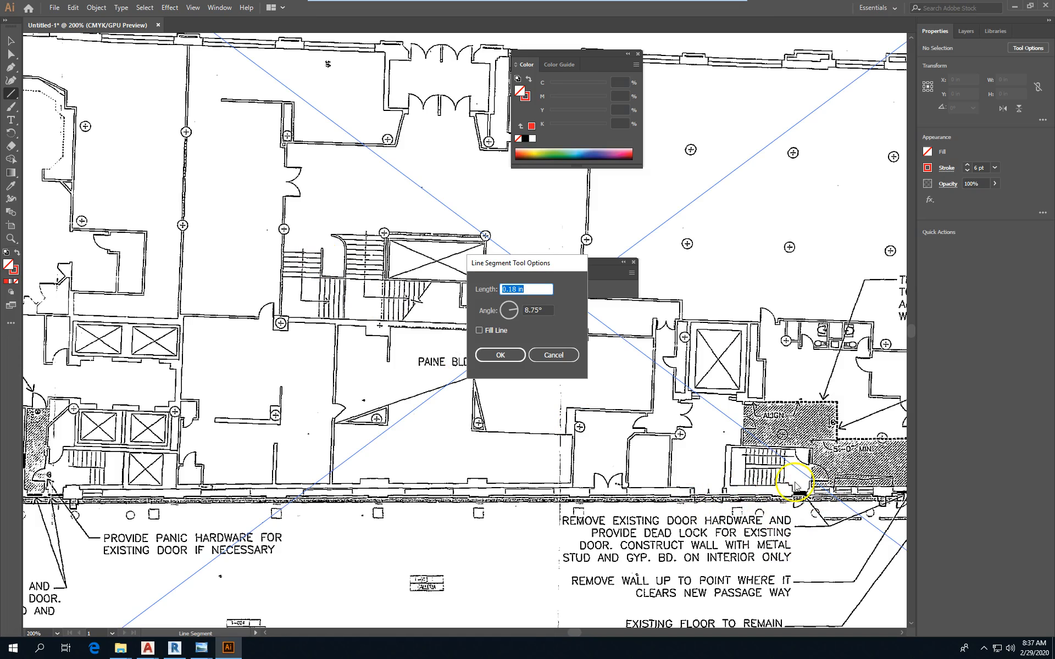
# Dismiss the Line Segment Tool Options to begin tracing the lower-right stairwell.
pyautogui.click(499, 355)
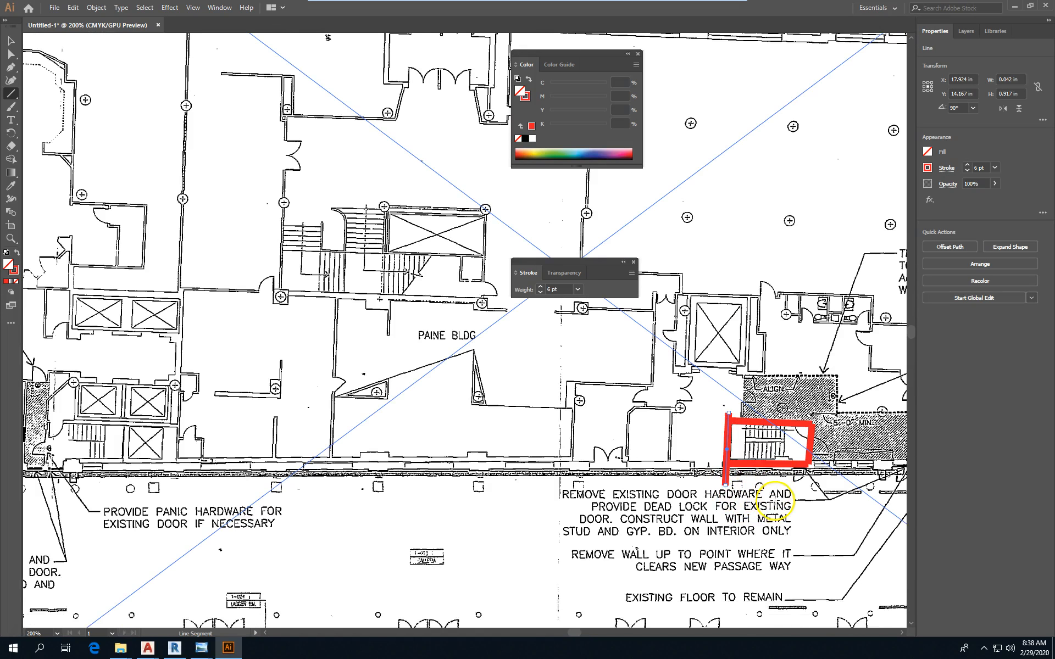
pyautogui.moveTo(696, 252)
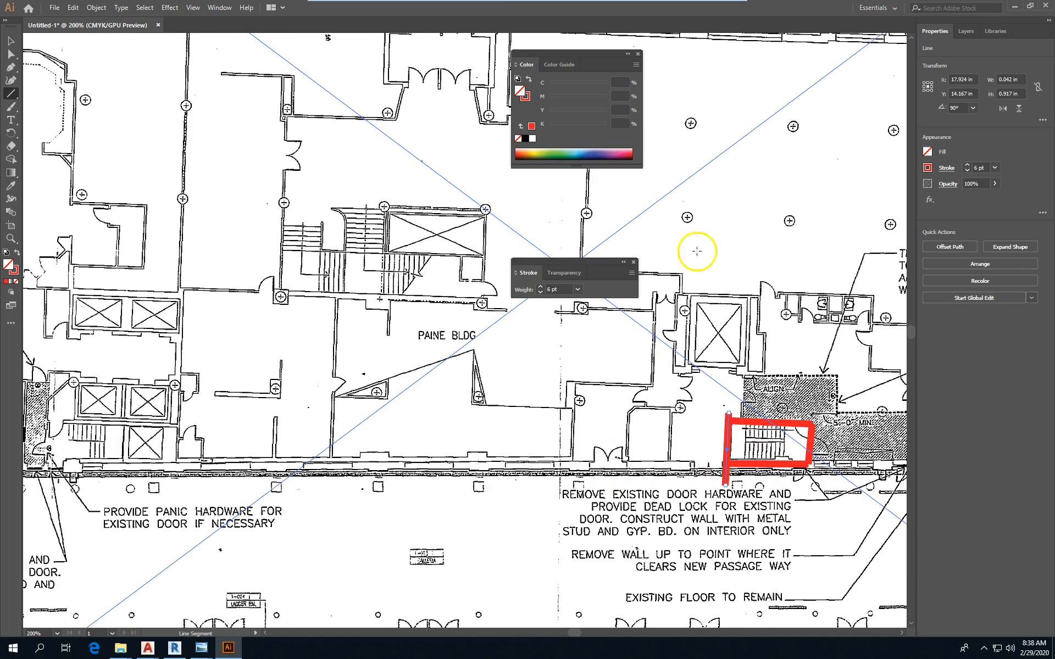
pyautogui.moveTo(316, 246)
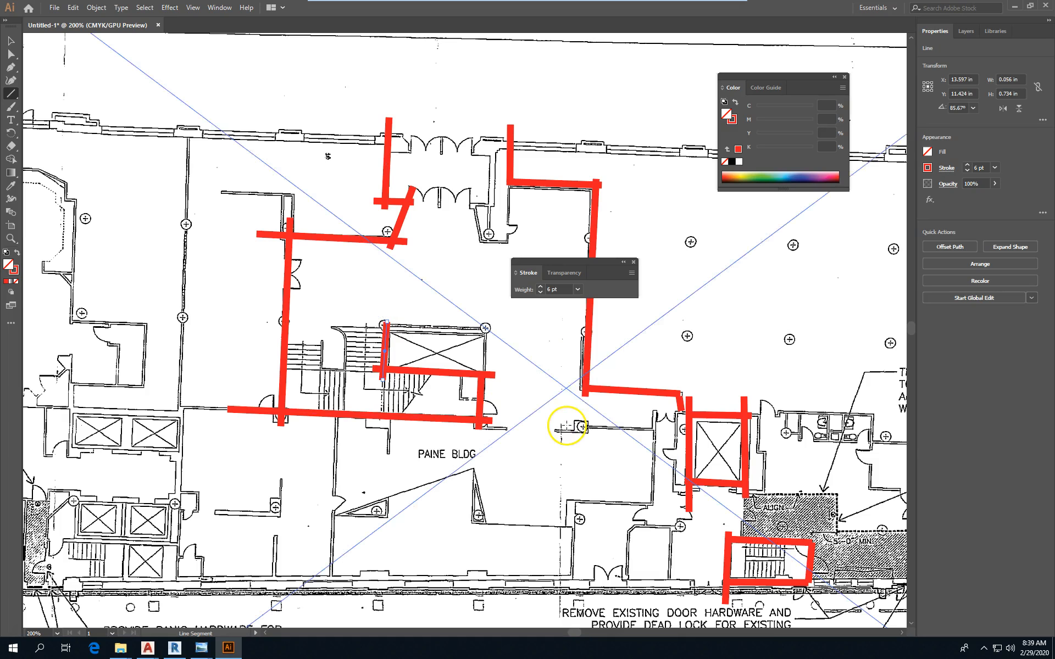
pyautogui.moveTo(565, 404)
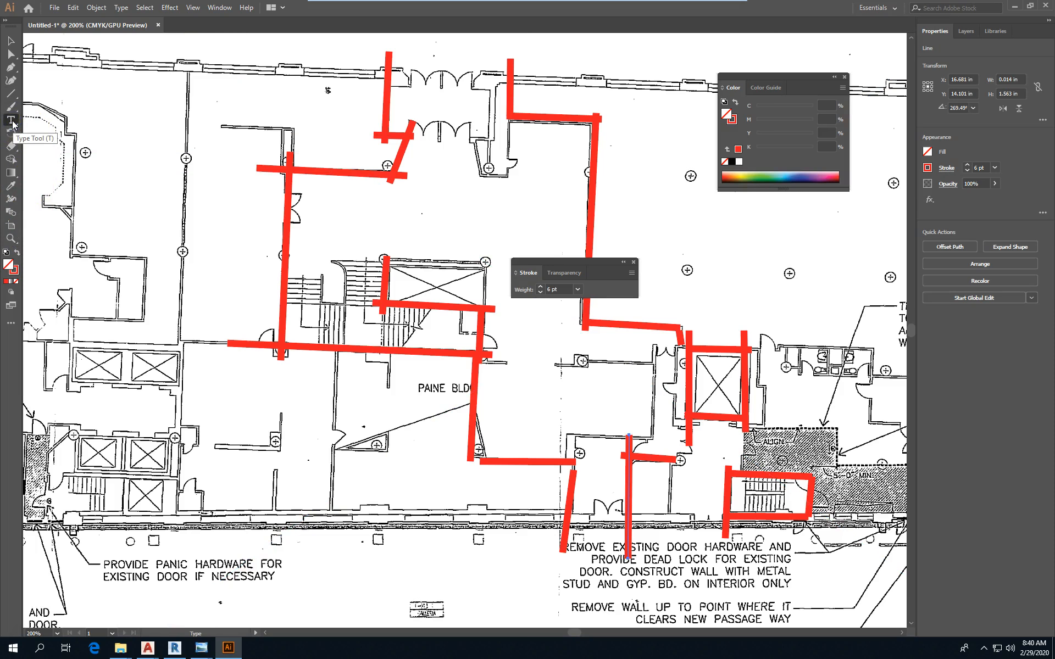
pyautogui.click(437, 77)
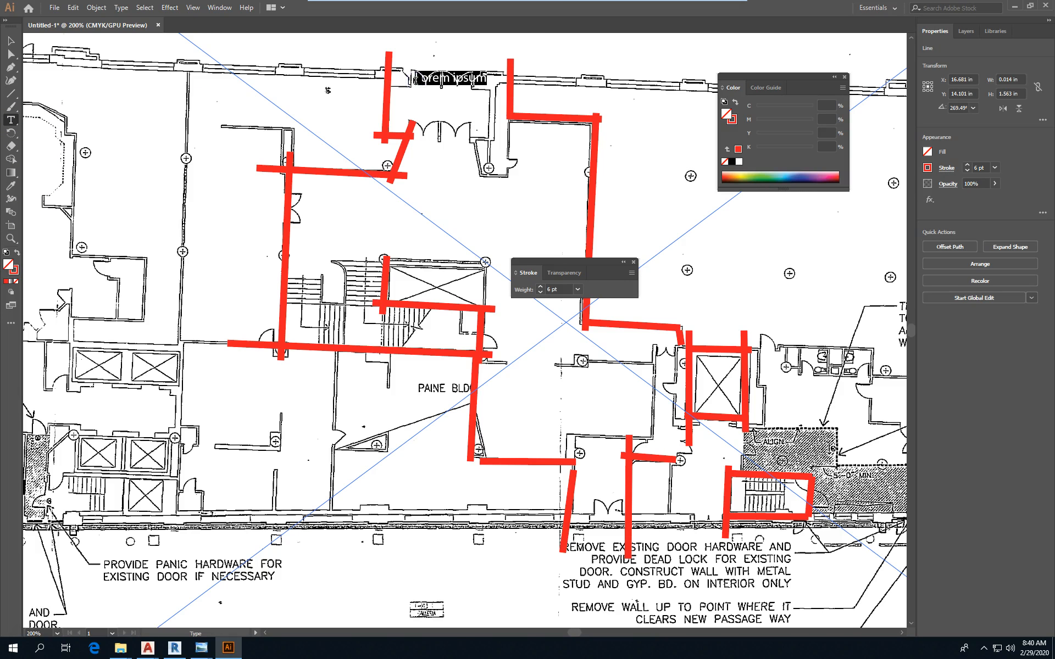
pyautogui.click(453, 78)
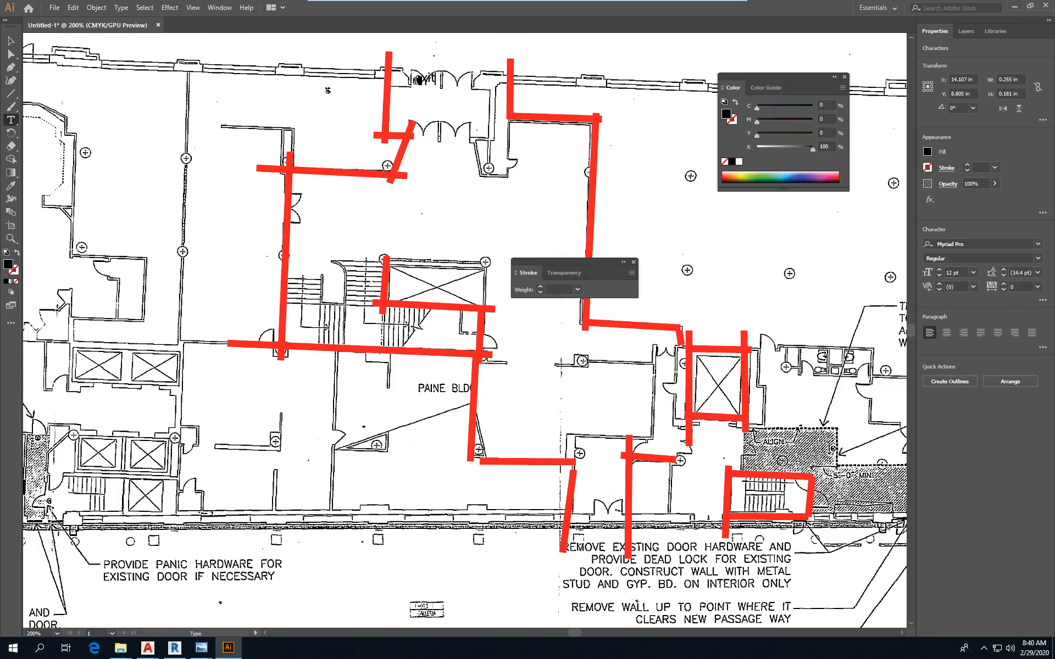
pyautogui.click(434, 84)
pyautogui.write('exit')
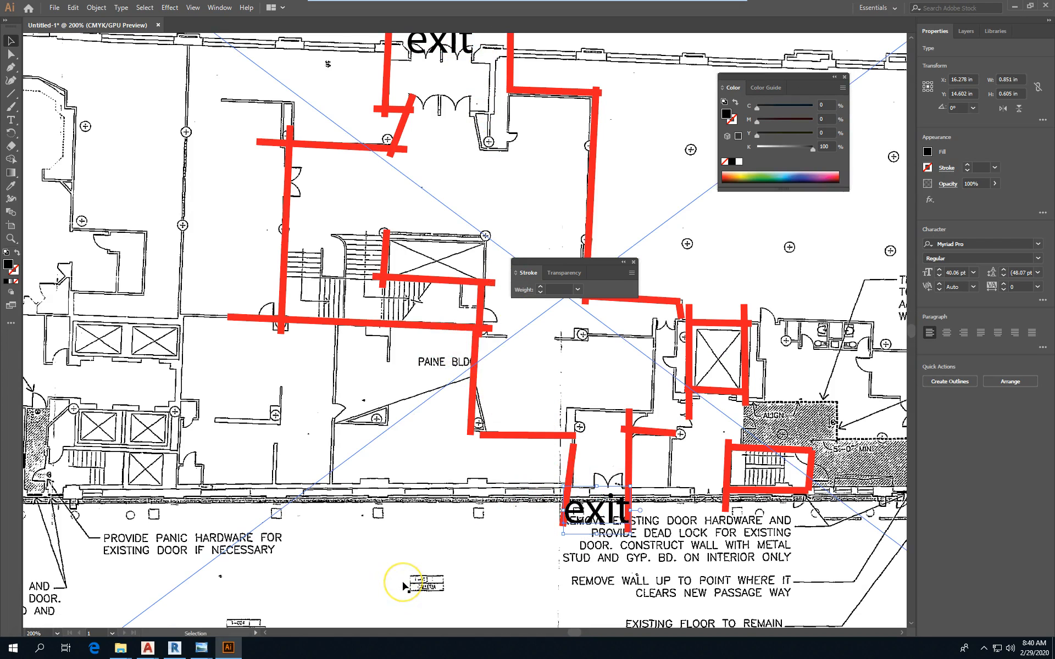
pyautogui.moveTo(402, 585)
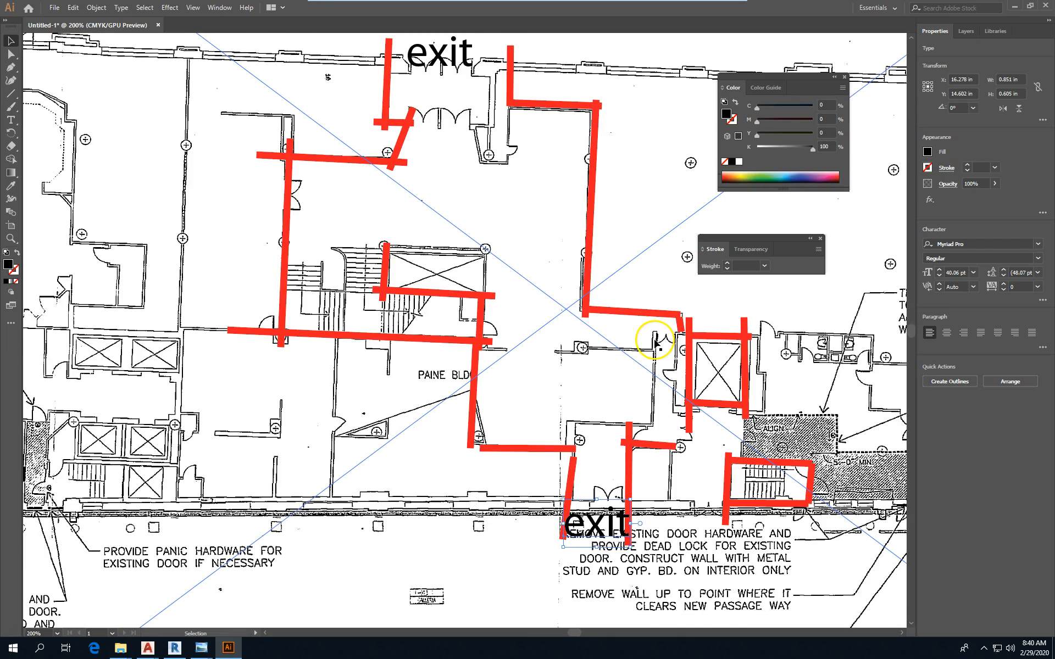
pyautogui.moveTo(350, 431)
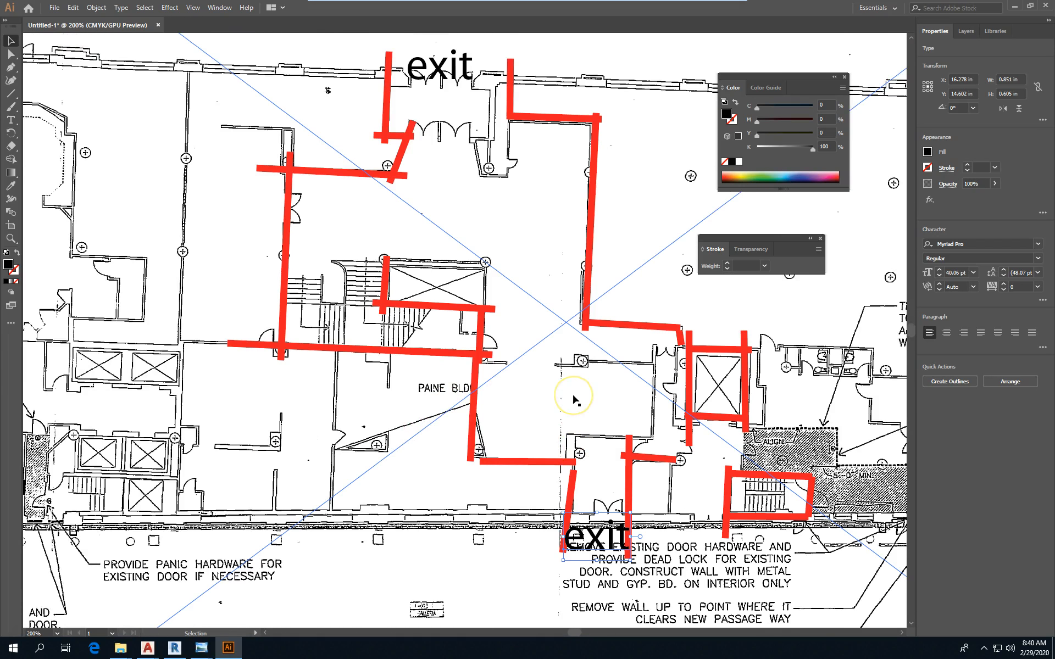
pyautogui.moveTo(573, 395)
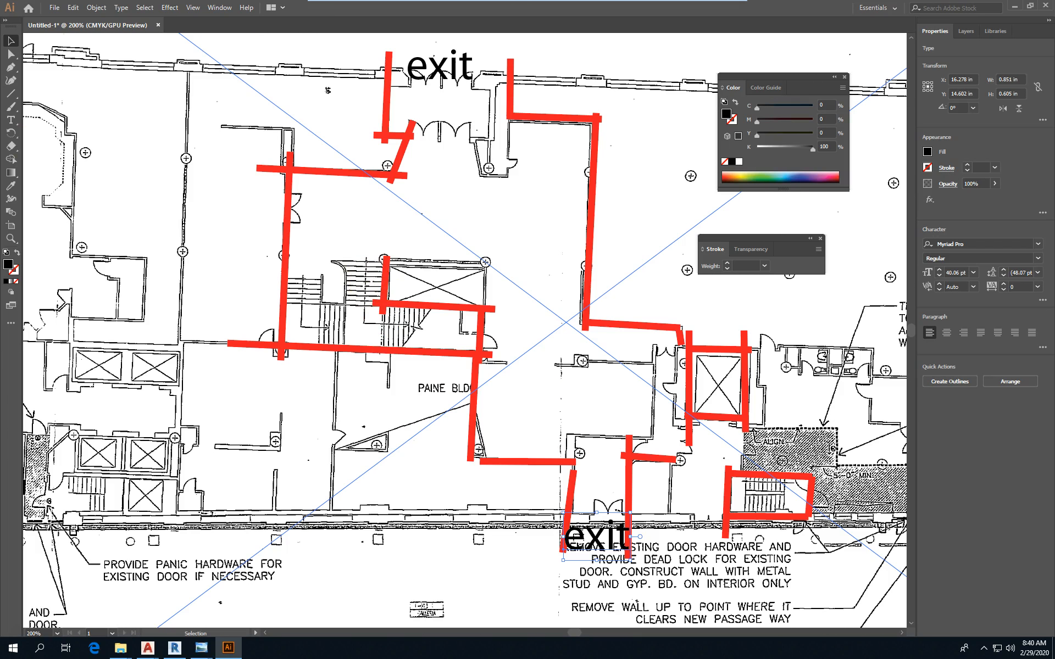
# Draw a black line across the central stair and select its endpoint with Direct Selection.
pyautogui.click(12, 147)
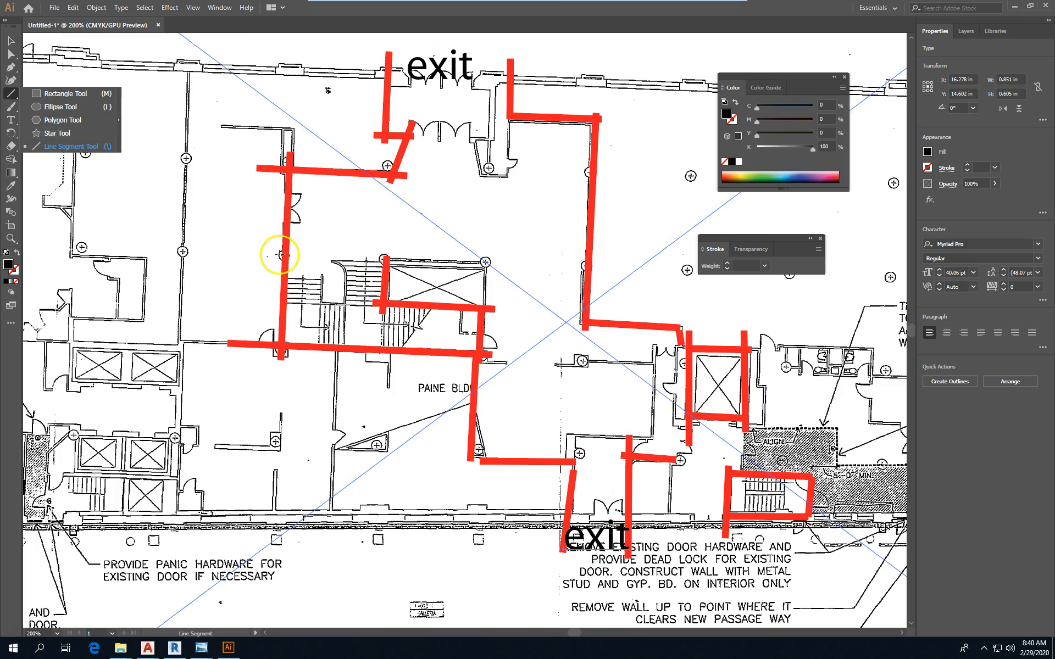
pyautogui.moveTo(350, 269)
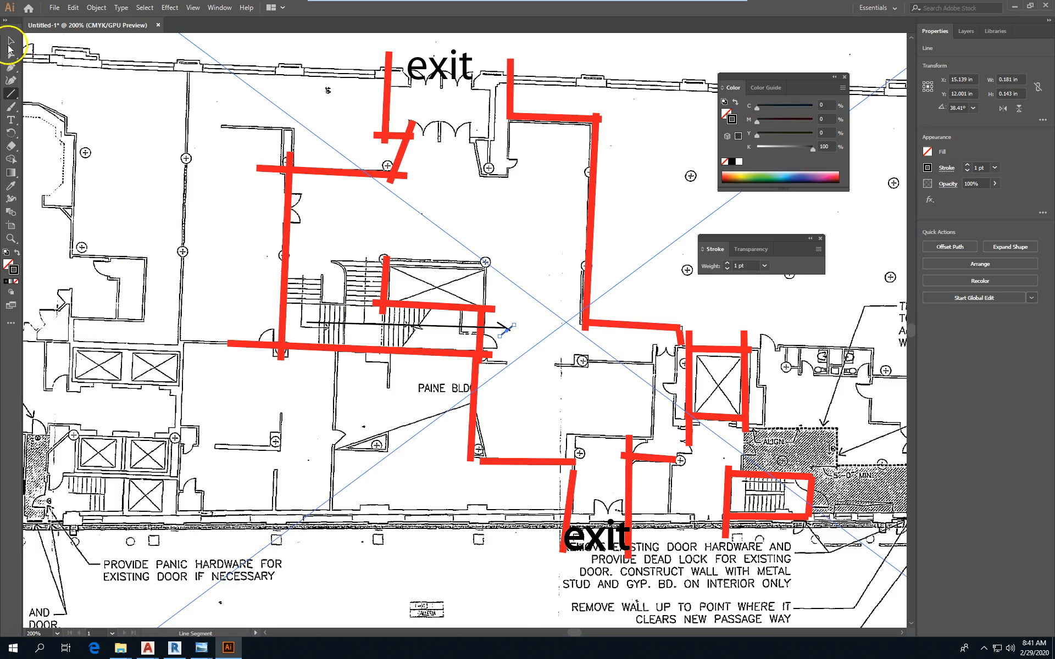
pyautogui.click(11, 41)
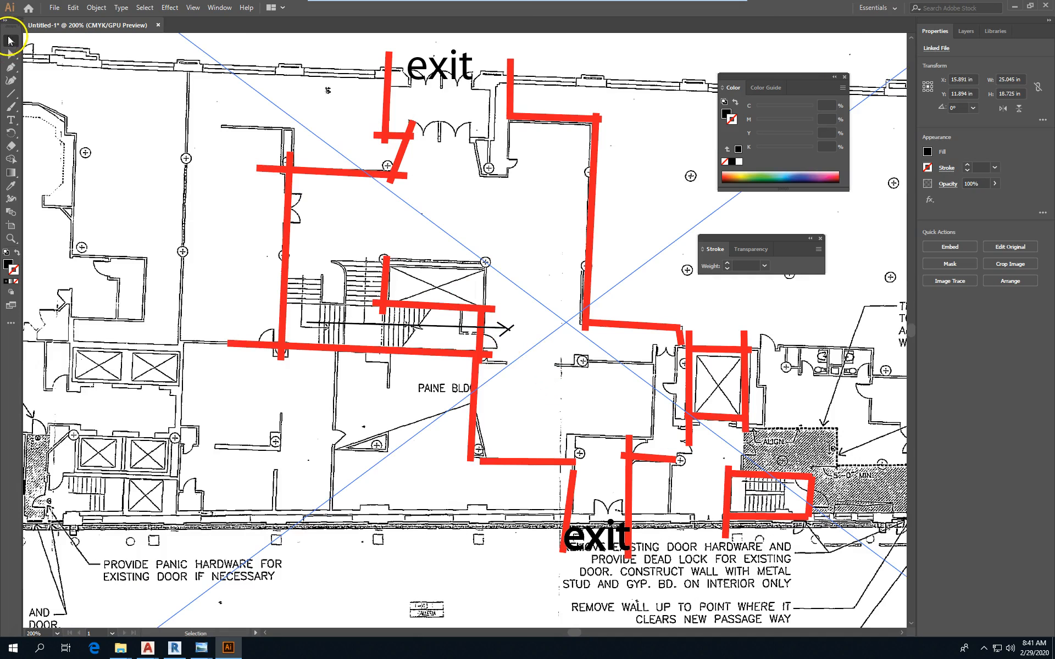
pyautogui.moveTo(10, 54)
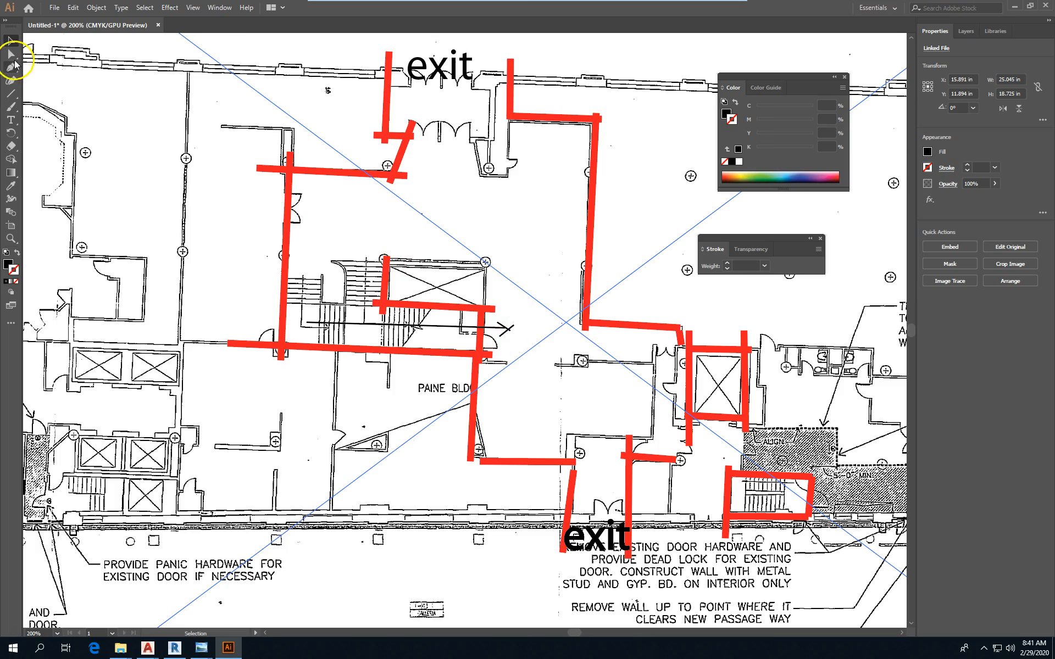
pyautogui.click(12, 51)
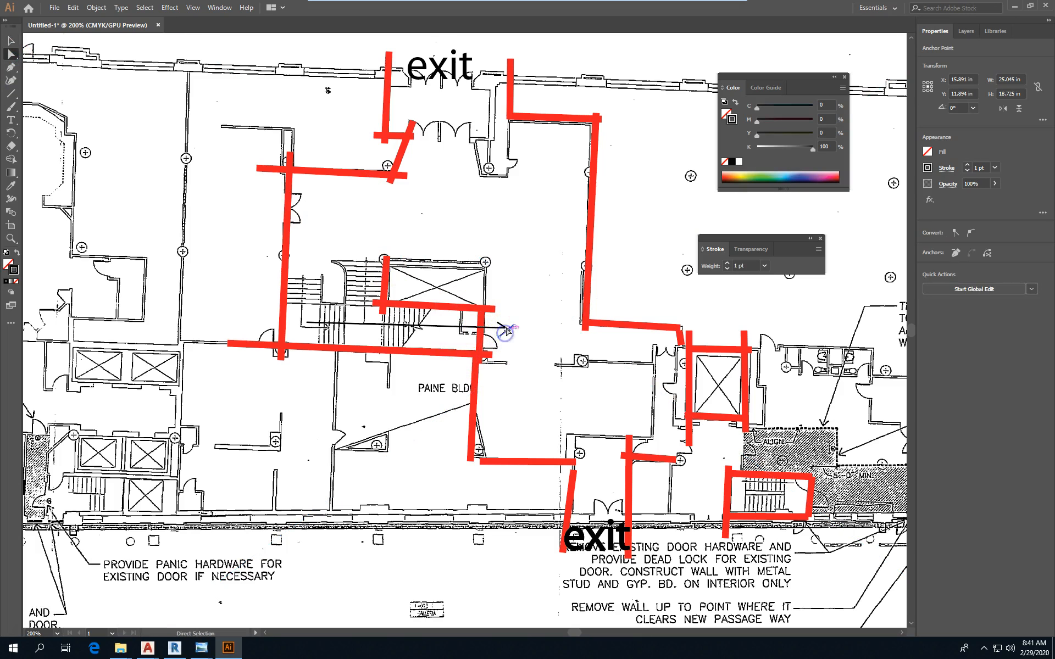
pyautogui.click(501, 330)
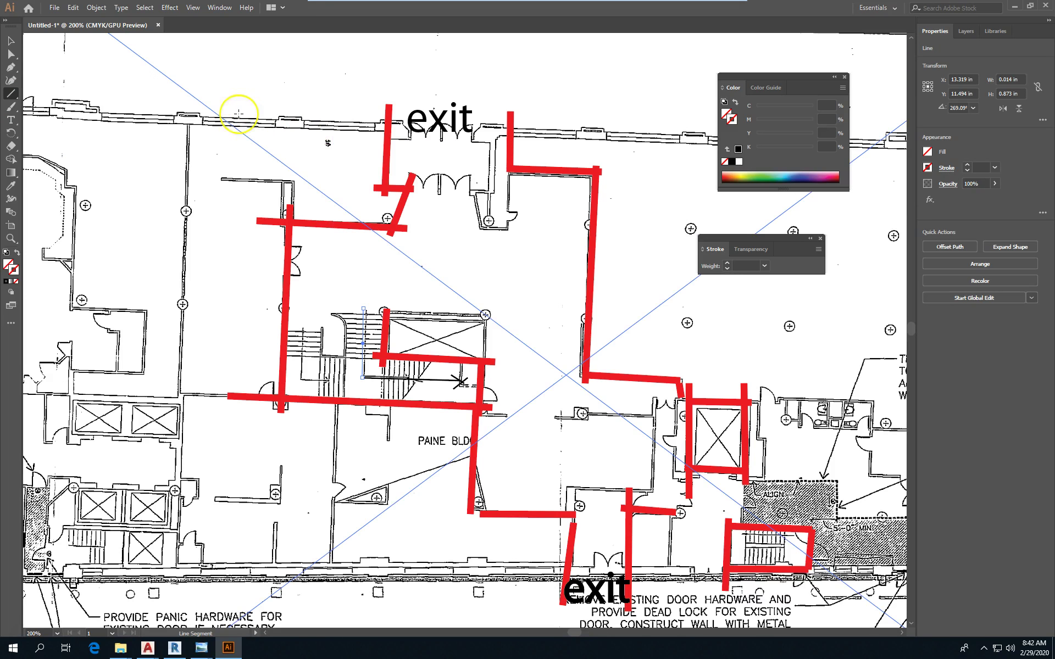
pyautogui.moveTo(67, 117)
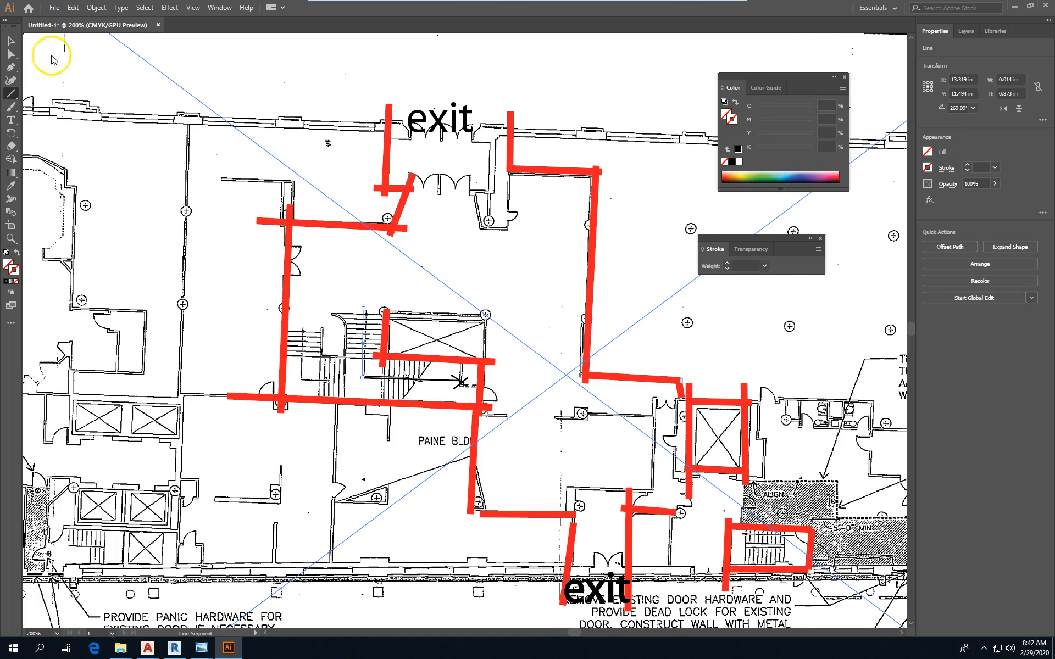
# Scroll the red-marked Illustrator plan, then dismiss the folder window to return to Revit.
pyautogui.scroll(-3)
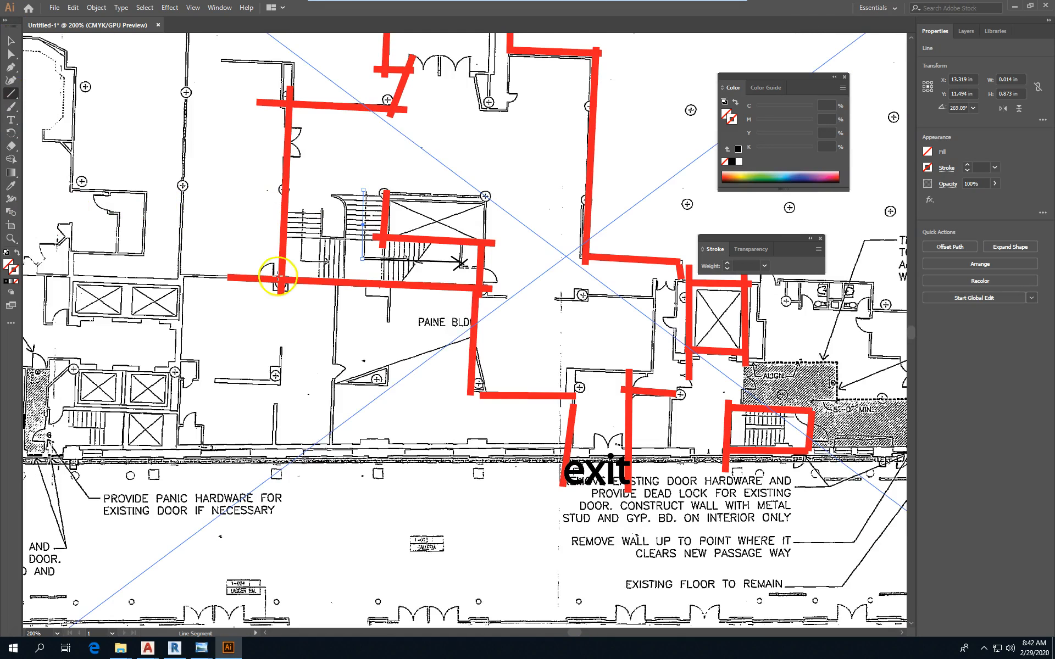
pyautogui.moveTo(94, 347)
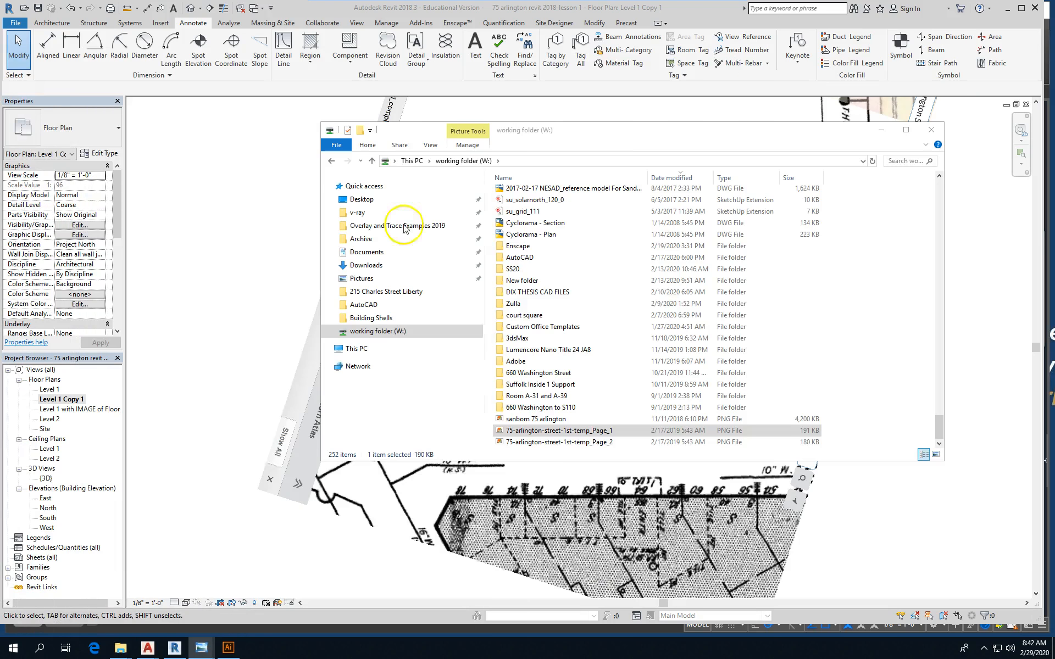
pyautogui.click(931, 129)
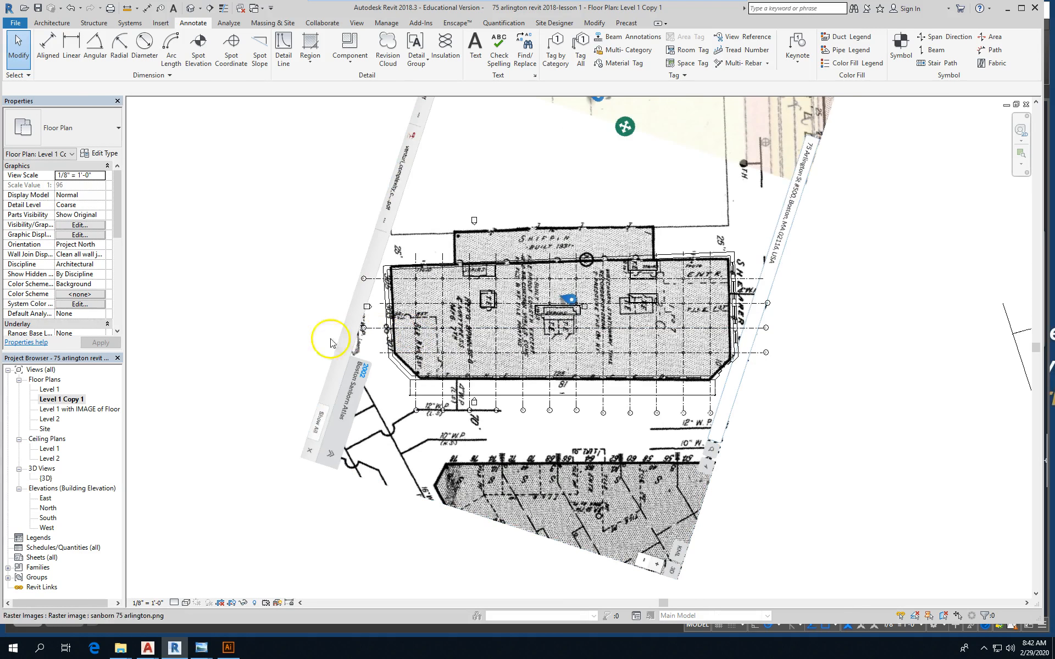
pyautogui.moveTo(220, 374)
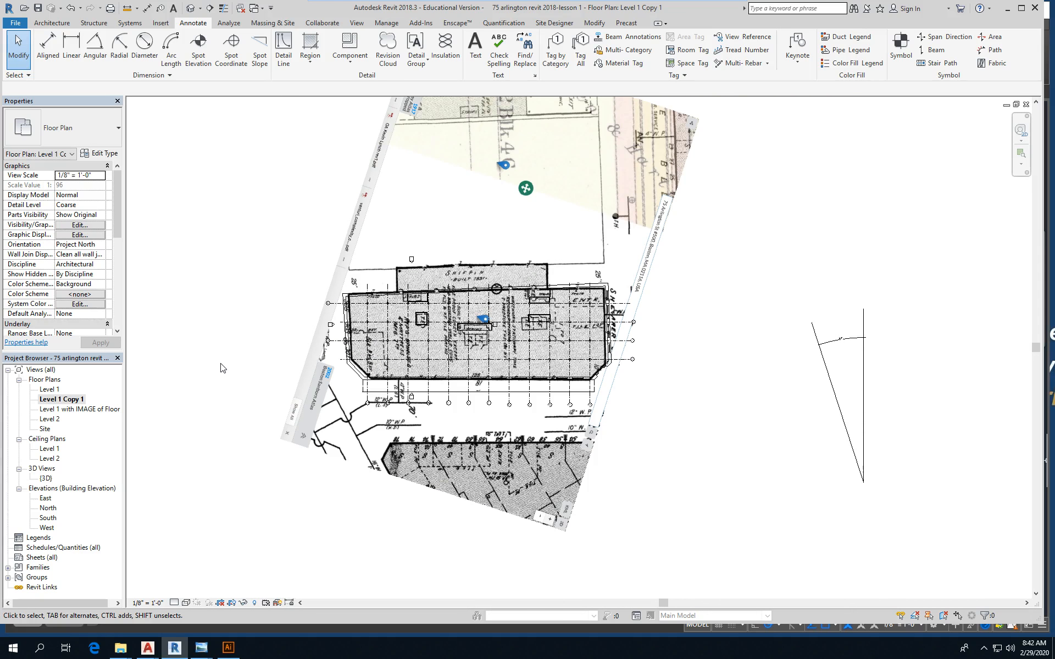
pyautogui.moveTo(310, 47)
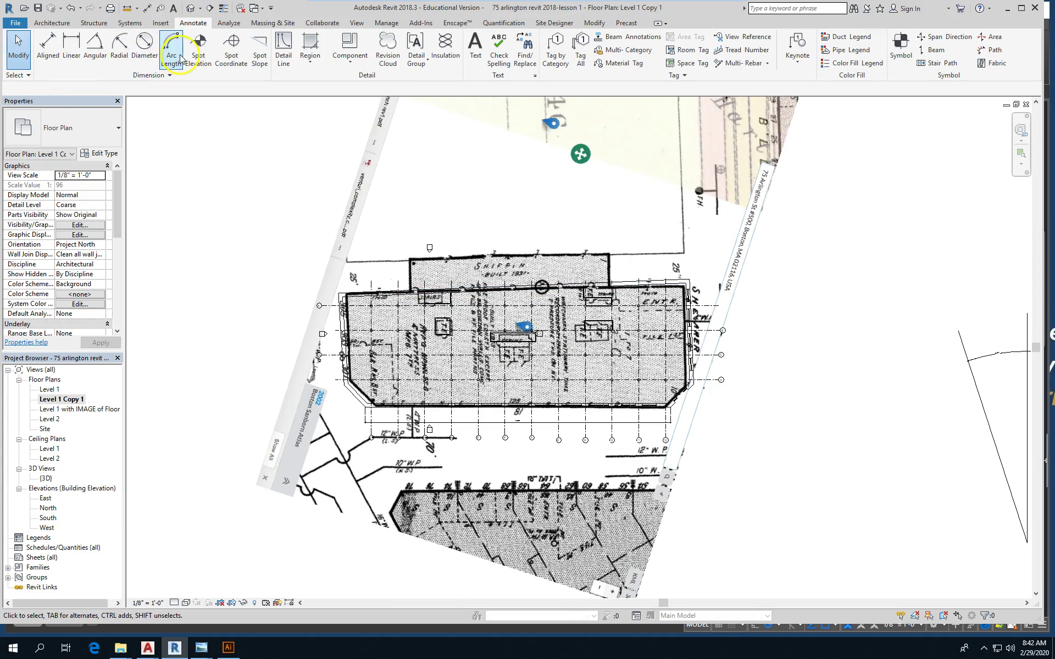
# Show the Architecture ribbon tools over the Level 1 Copy 1 floor plan.
pyautogui.click(51, 22)
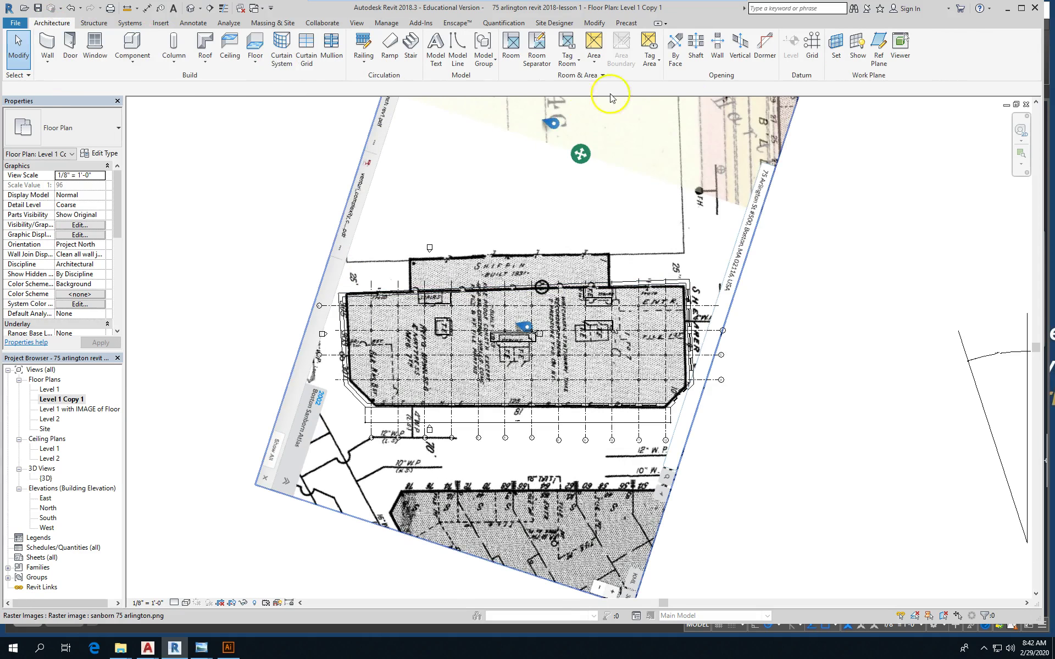
# Create and open a Gross Building area plan for Level 1.
pyautogui.click(593, 47)
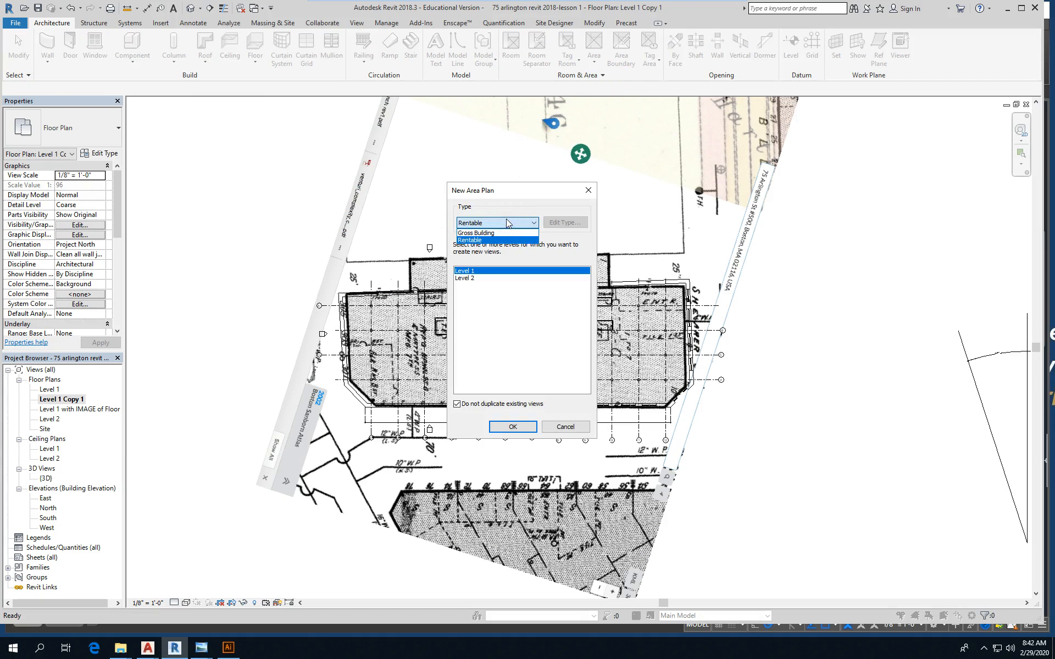
pyautogui.click(475, 233)
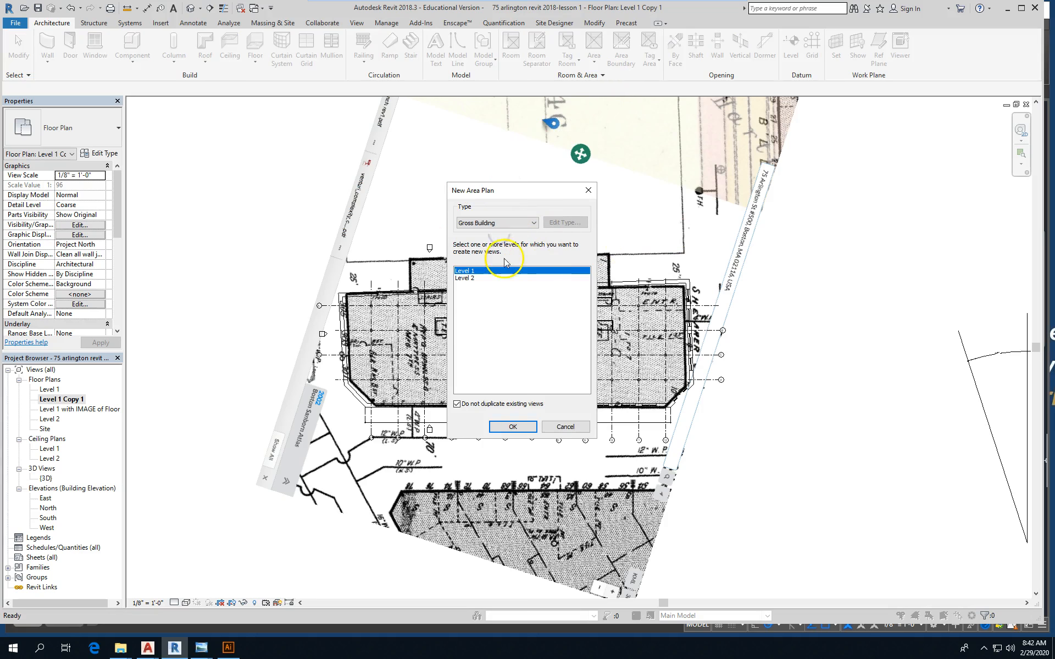
pyautogui.moveTo(497, 485)
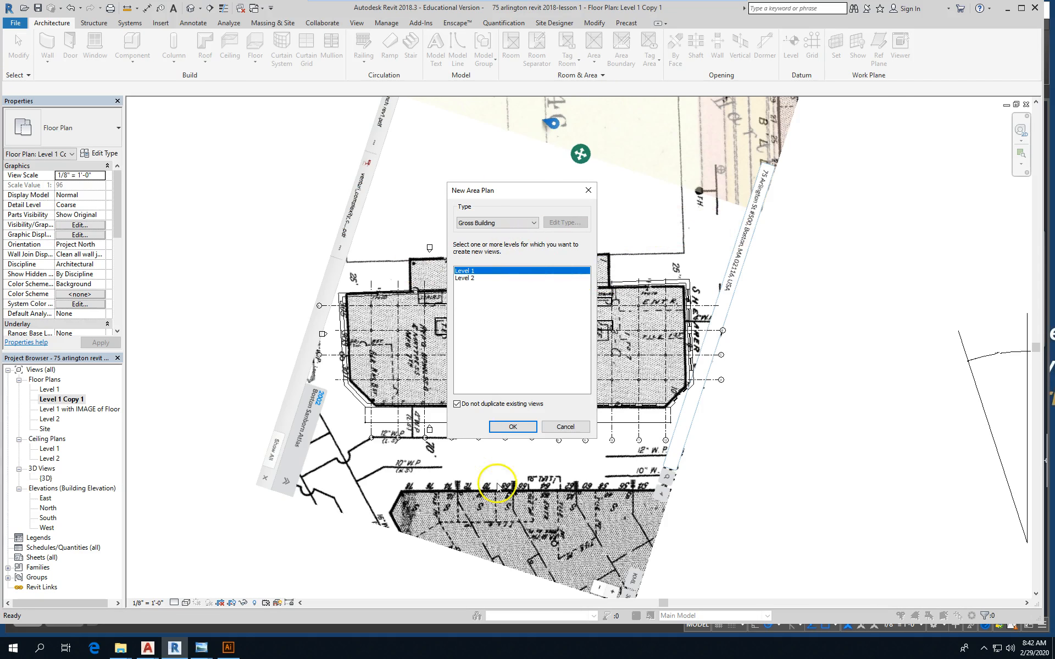
pyautogui.click(512, 427)
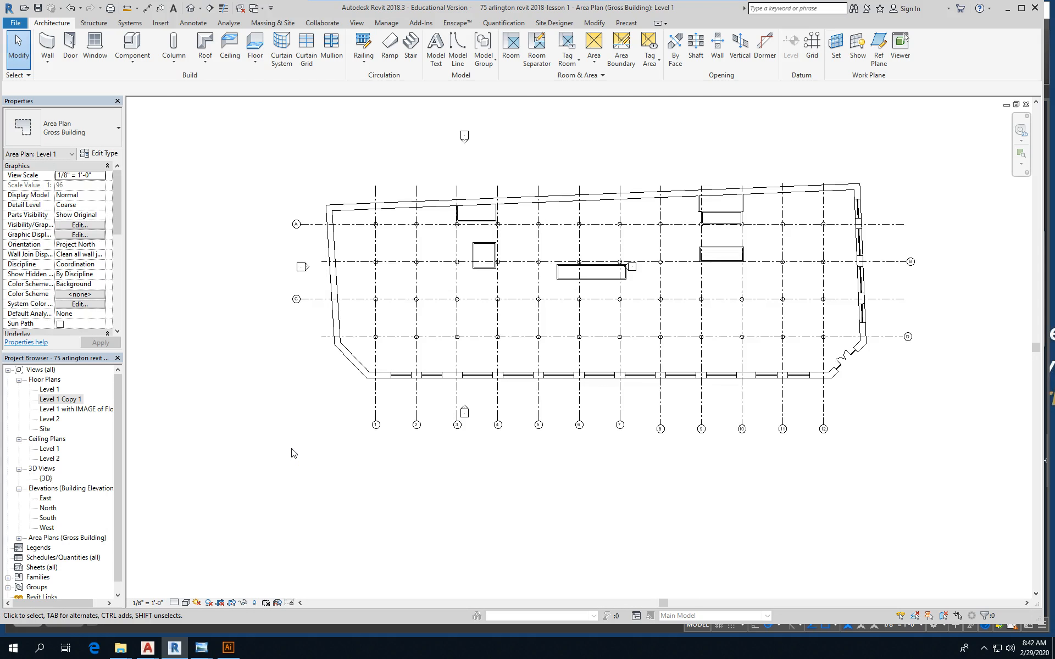
pyautogui.moveTo(125, 498)
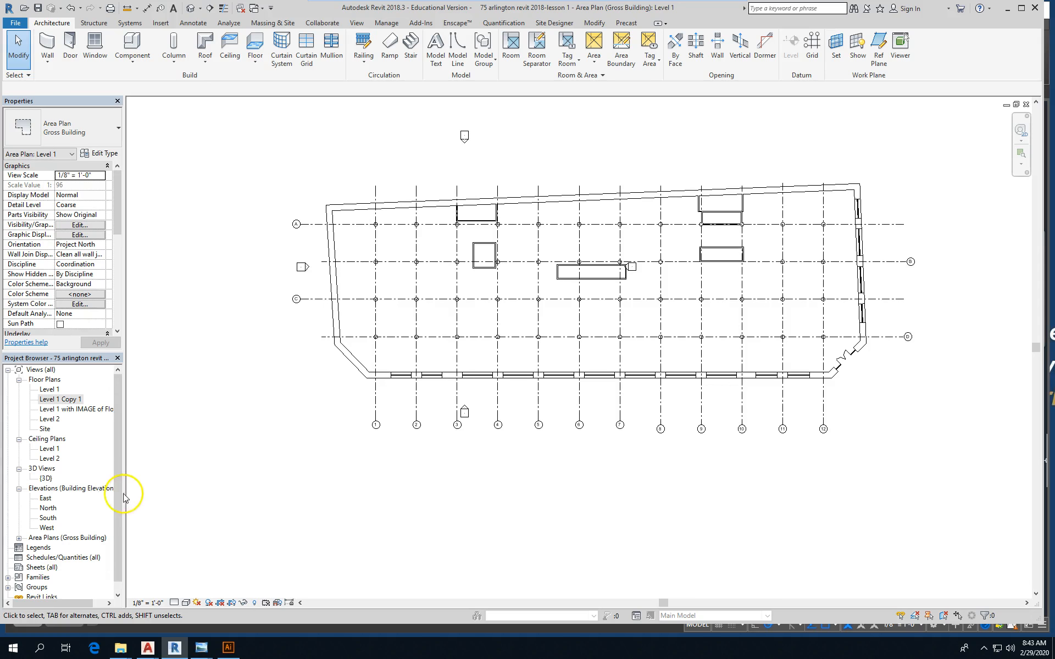
pyautogui.moveTo(18, 545)
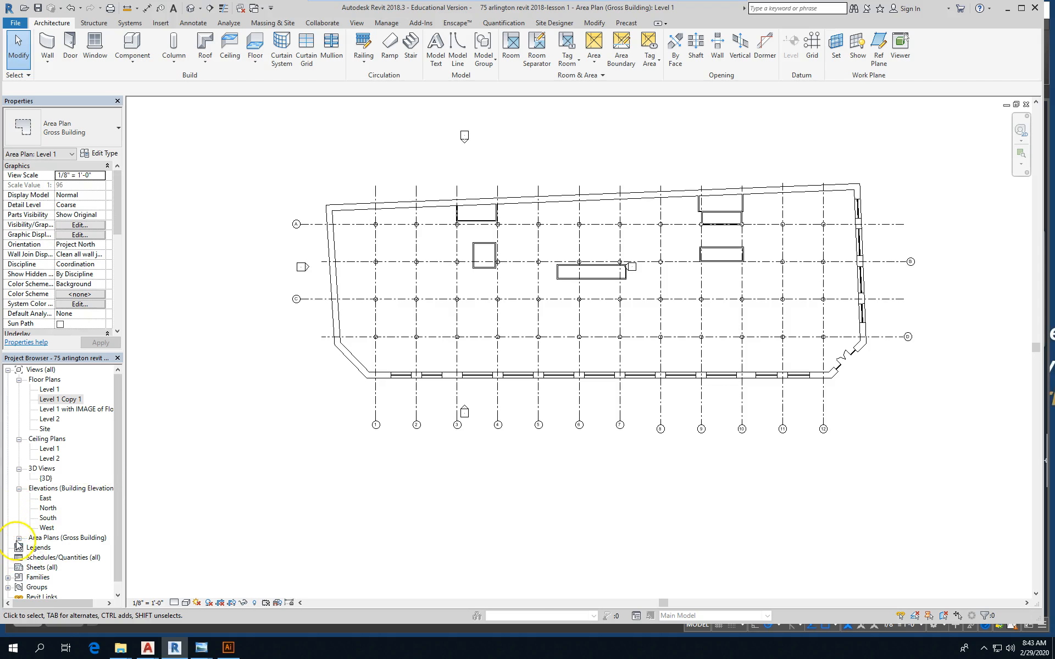
# Import 75-arlington-street-1st-temp_Page_1.png as an image into the Gross Building Level 1 plan.
pyautogui.doubleClick(60, 399)
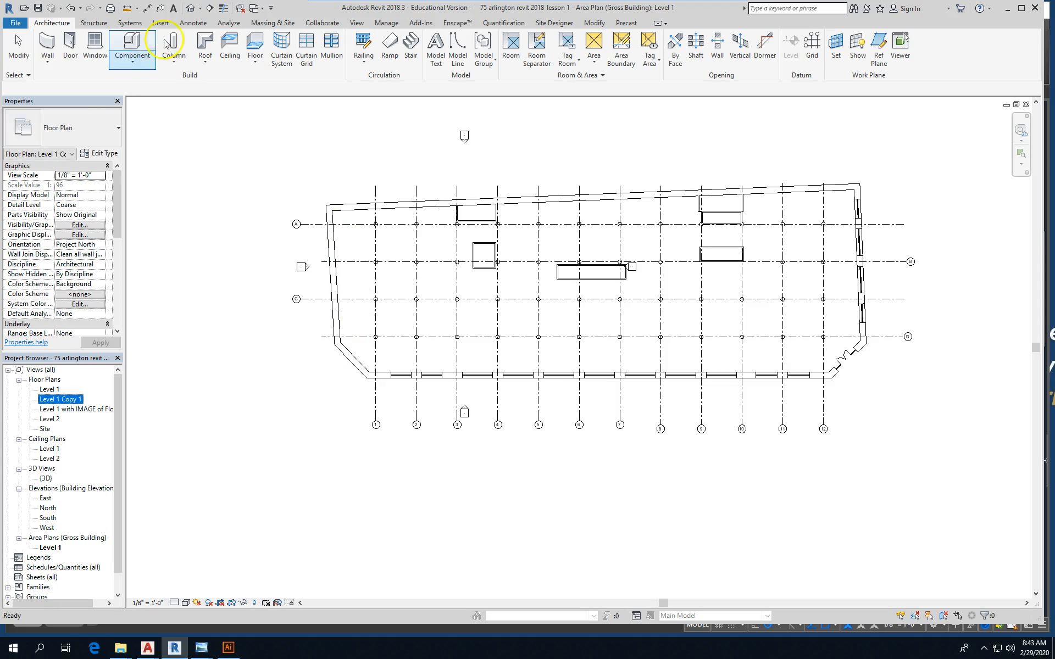
pyautogui.click(159, 21)
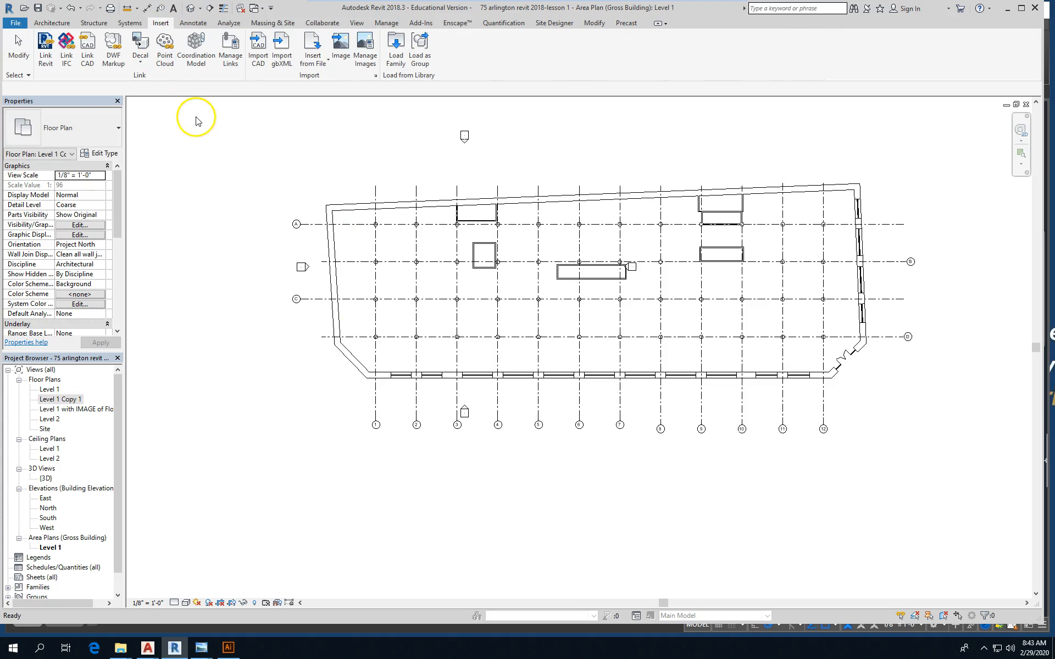
pyautogui.moveTo(196, 121)
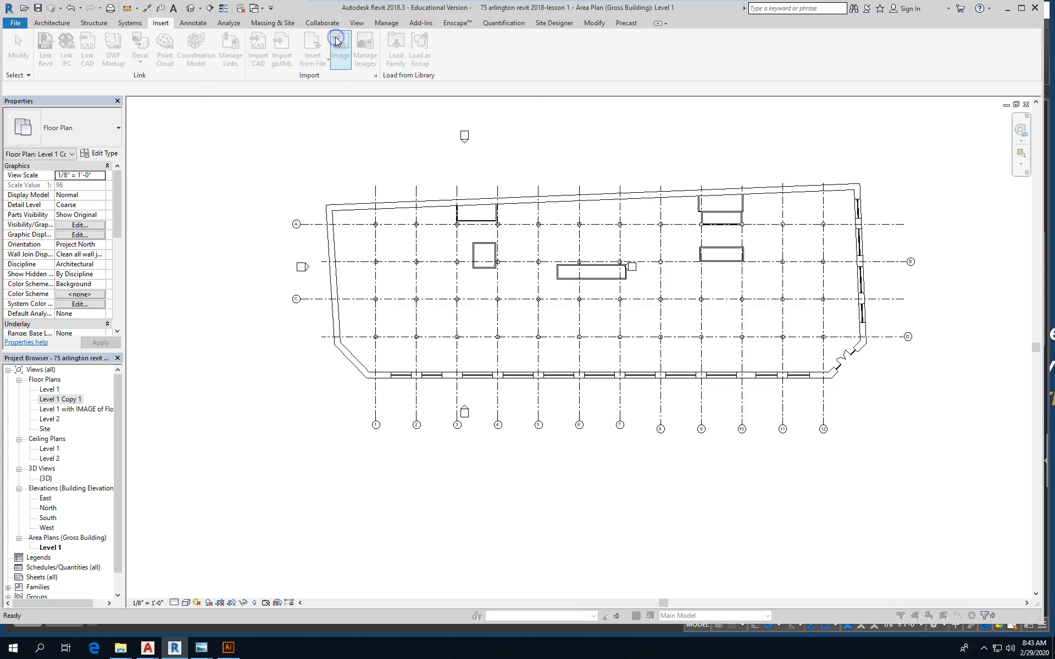
pyautogui.click(339, 48)
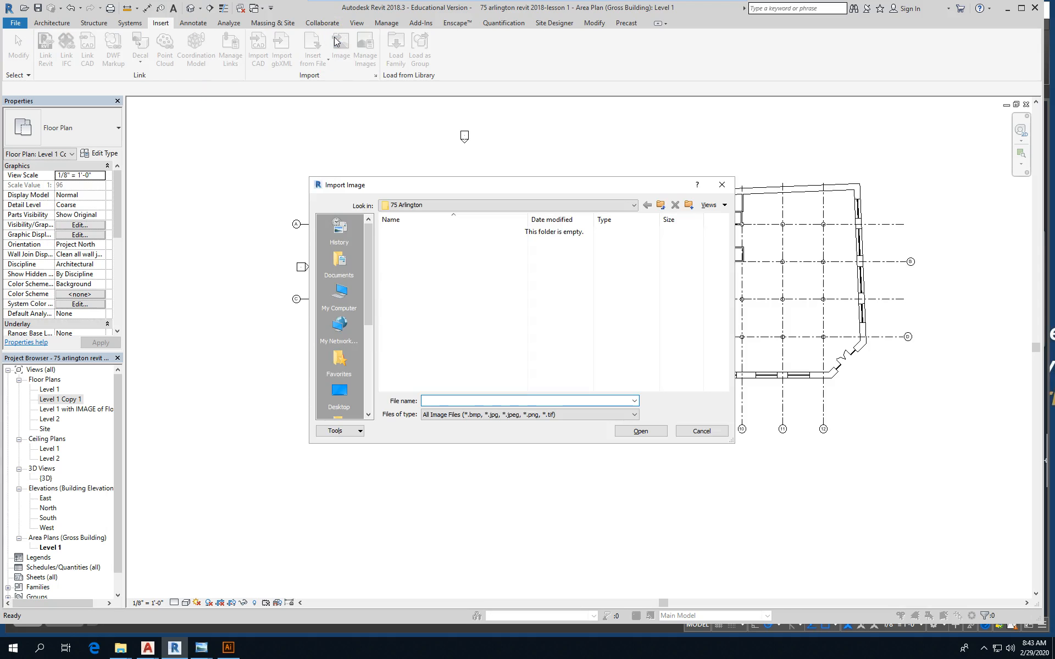
pyautogui.moveTo(491, 212)
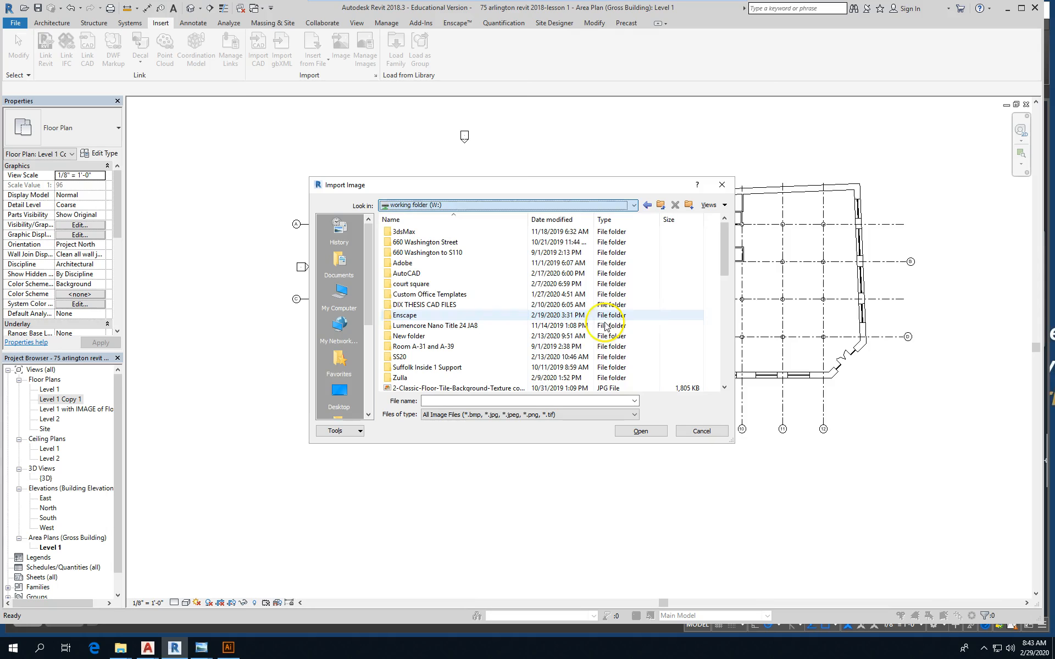
pyautogui.scroll(-3)
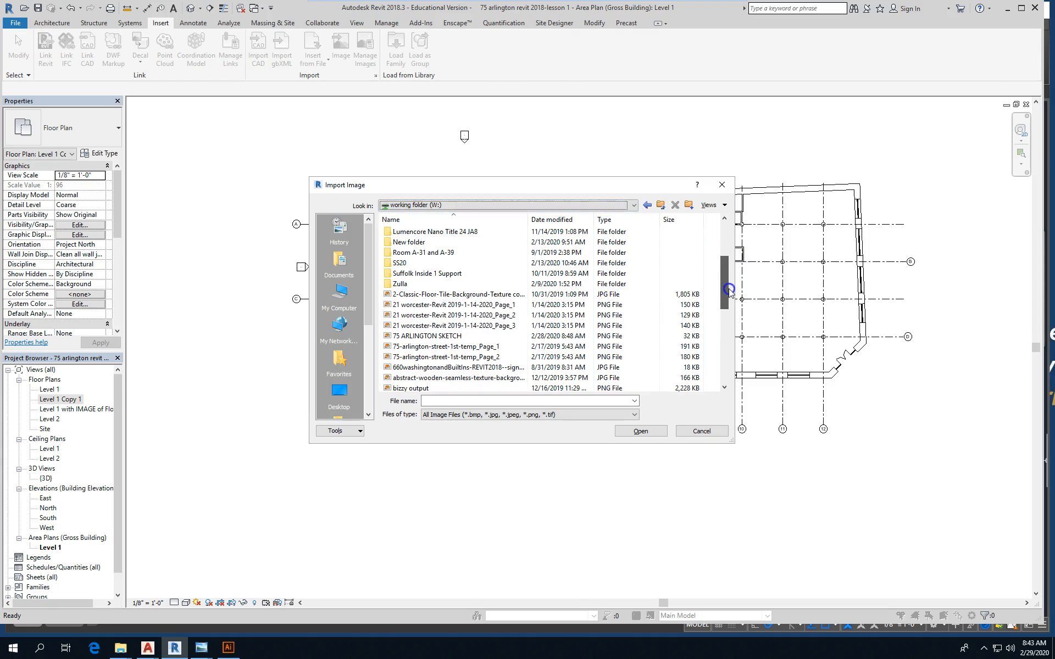
pyautogui.click(454, 305)
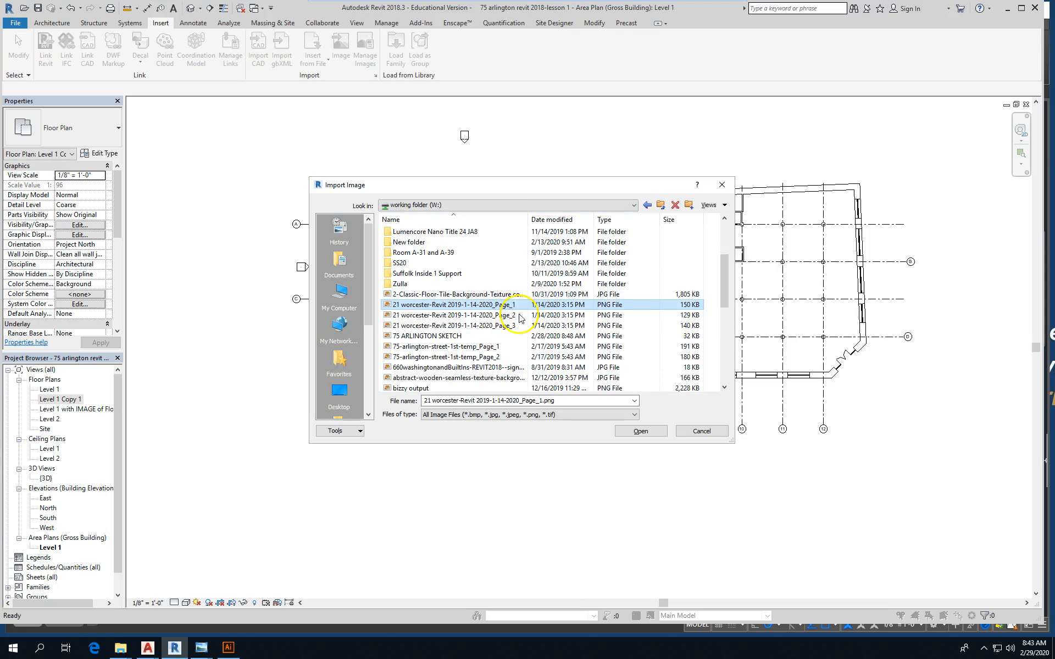
pyautogui.click(443, 347)
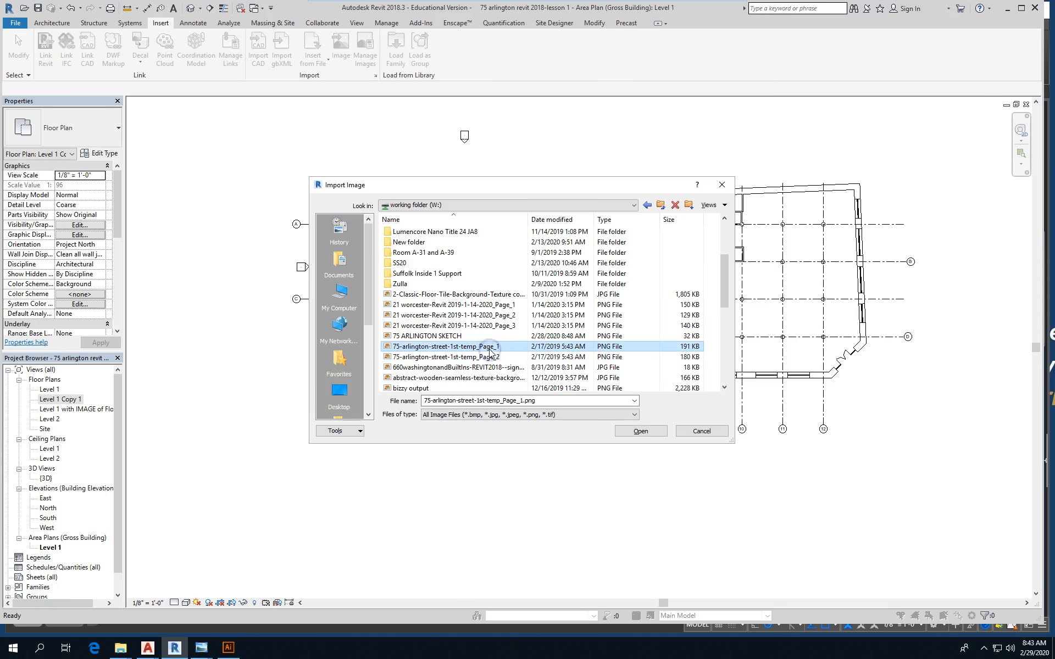
pyautogui.click(638, 431)
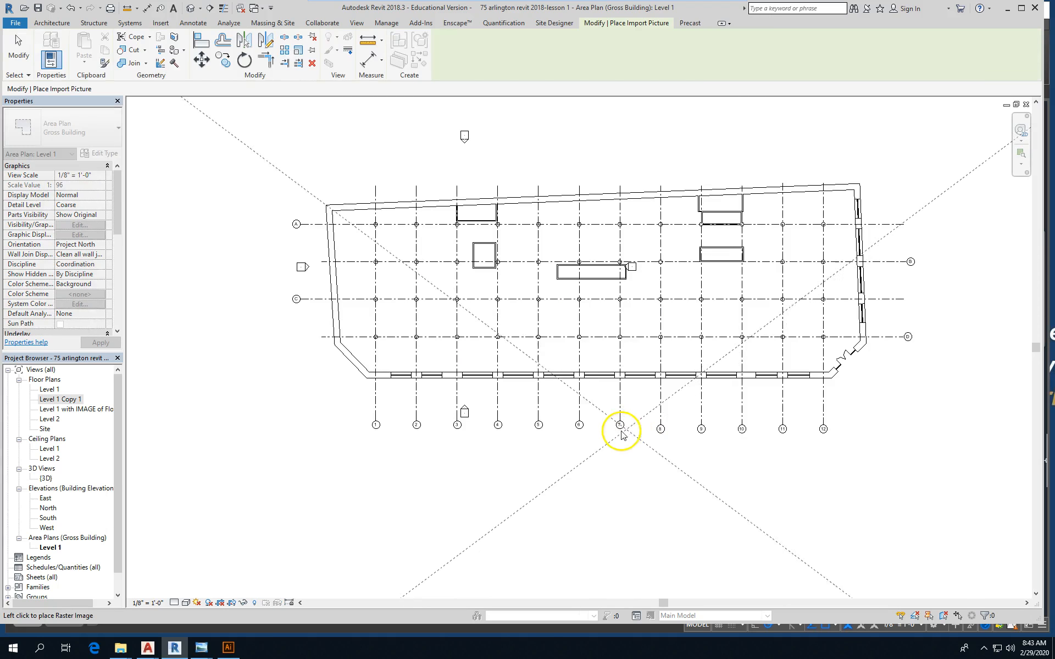
pyautogui.click(620, 429)
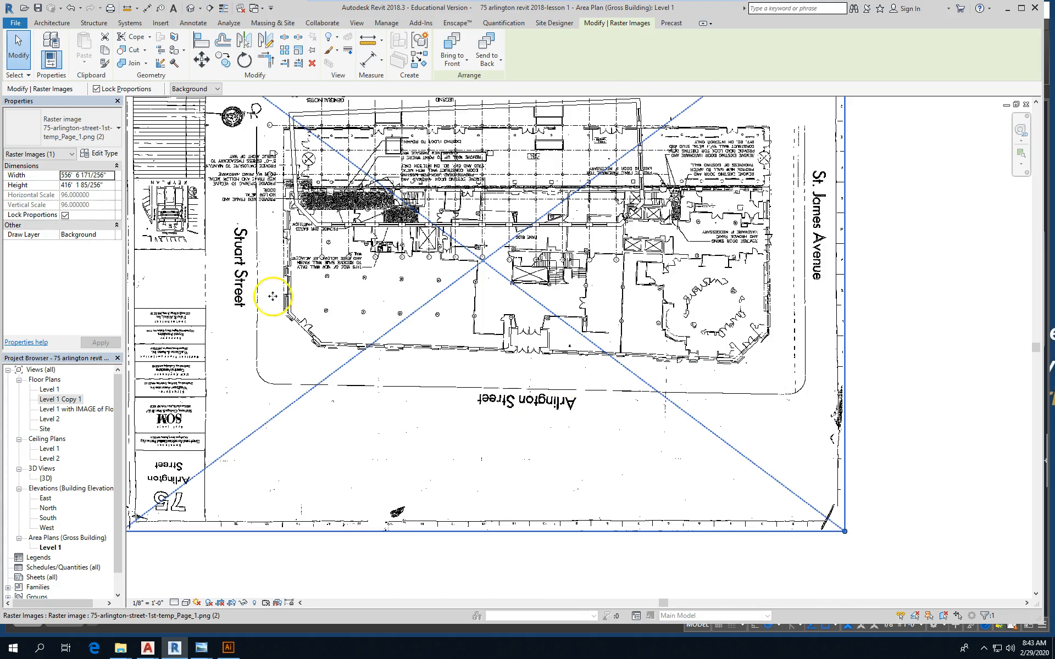
pyautogui.moveTo(188, 61)
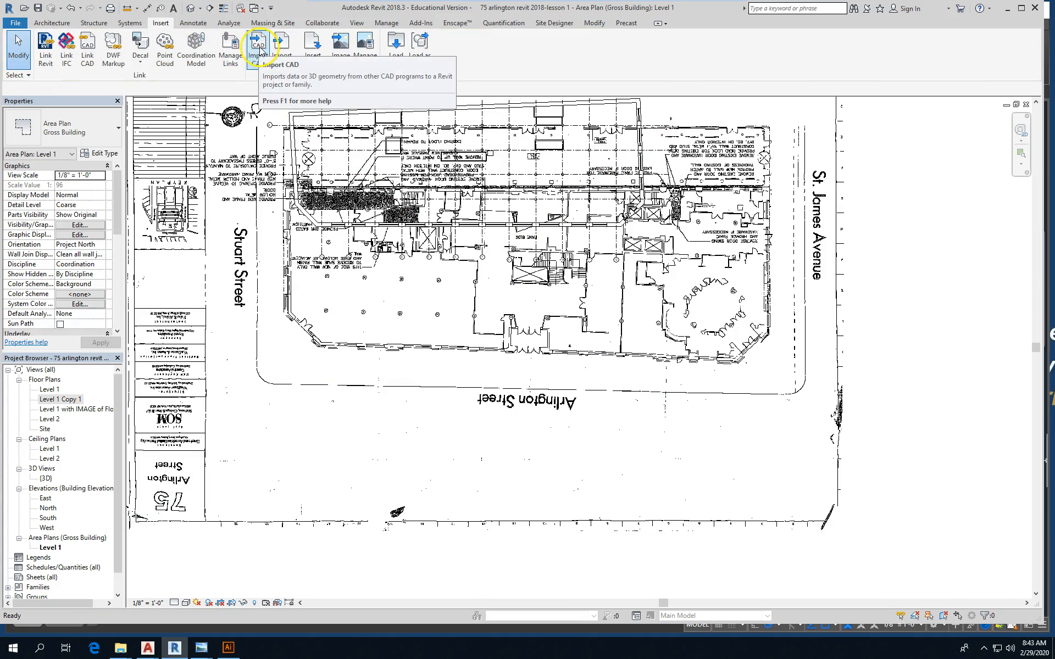
pyautogui.moveTo(230, 49)
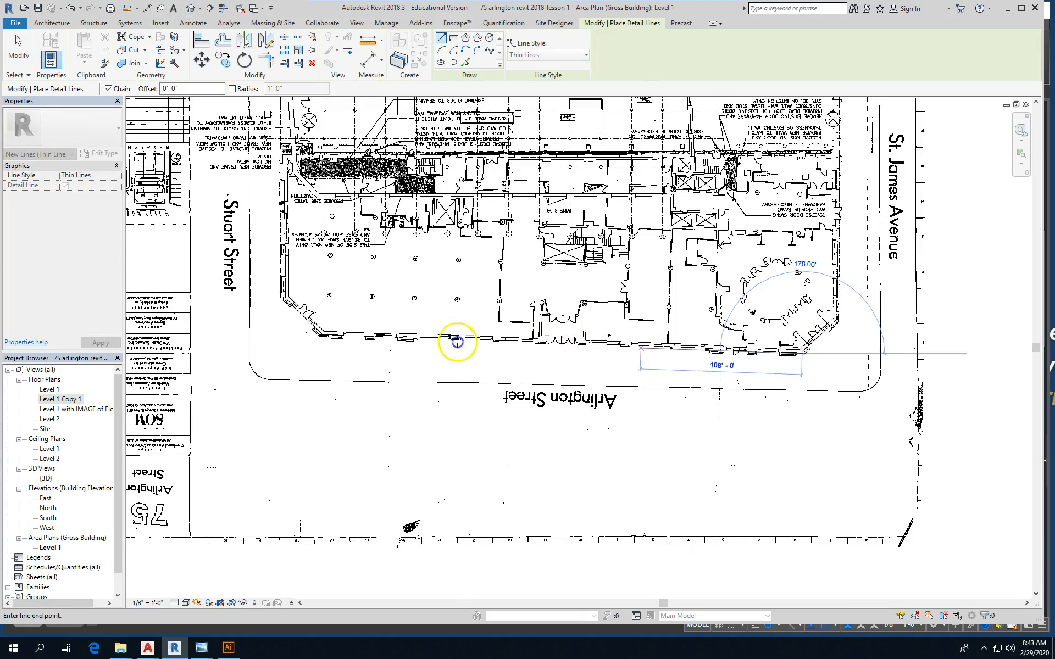
pyautogui.click(271, 335)
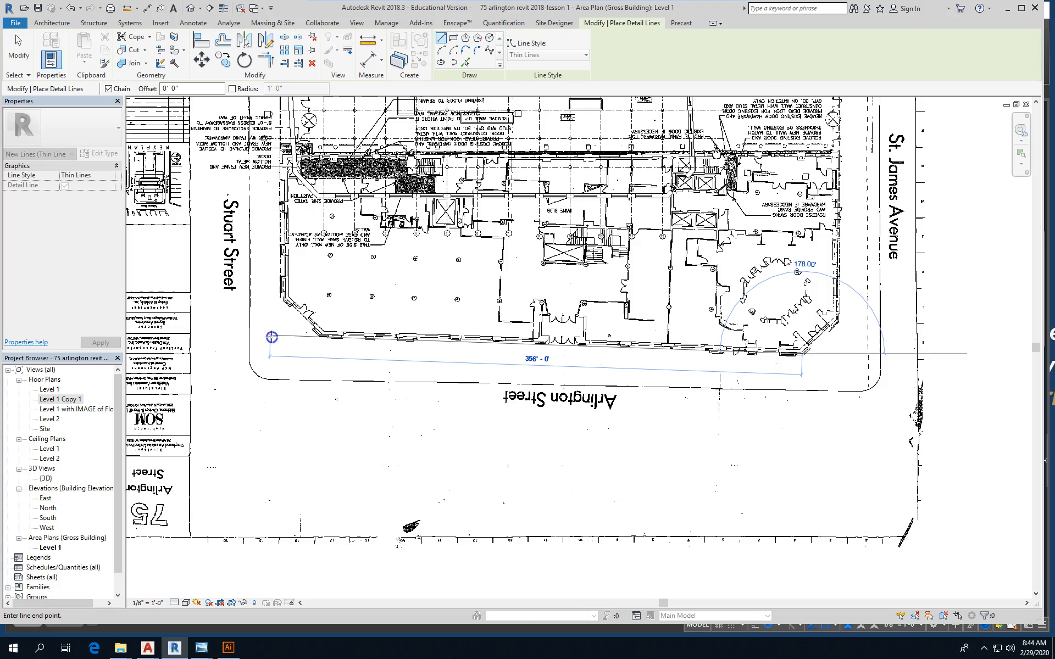
pyautogui.press('Escape')
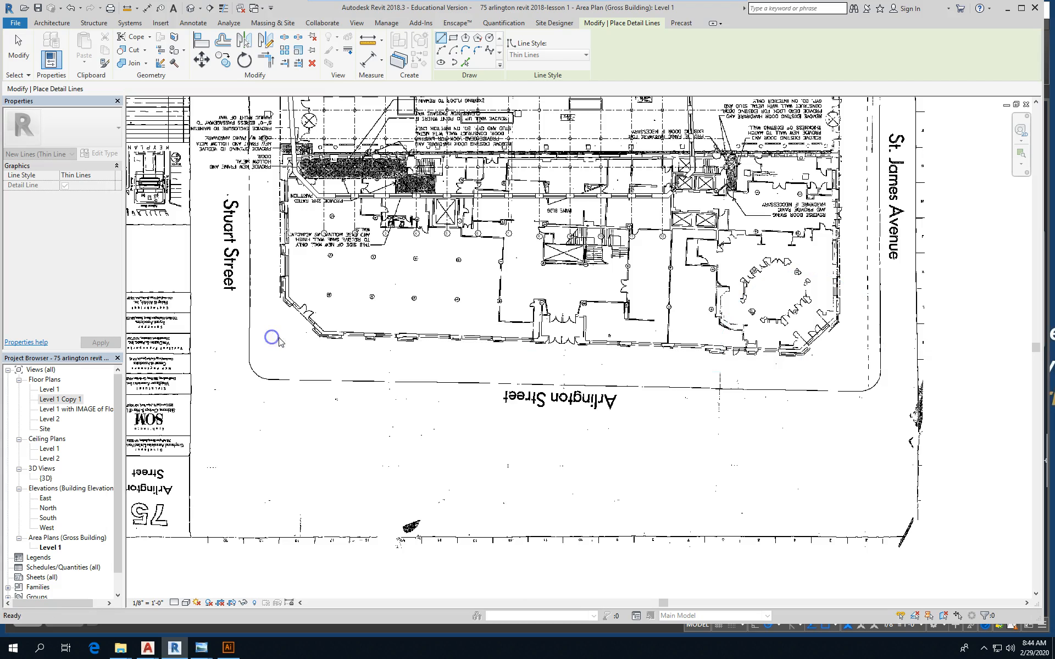
pyautogui.click(335, 237)
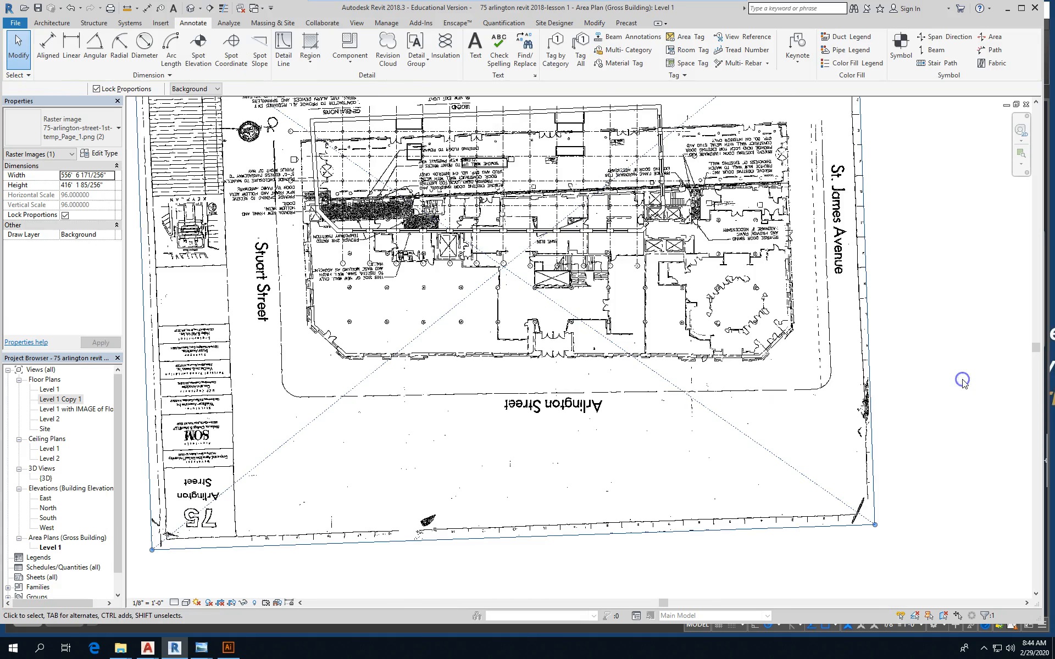
pyautogui.doubleClick(50, 389)
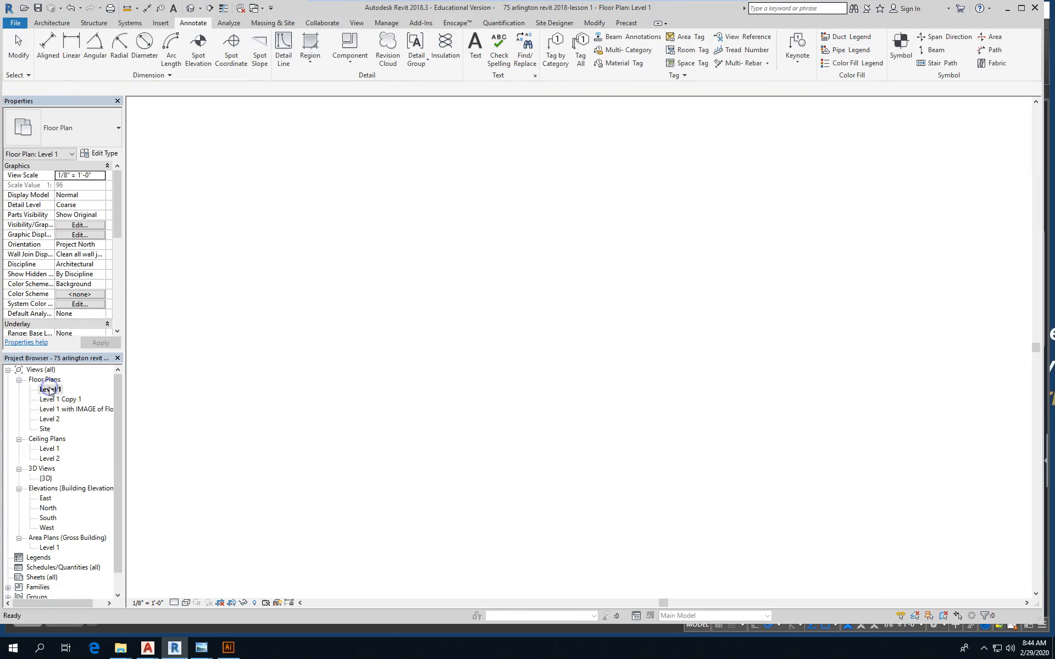
pyautogui.doubleClick(49, 389)
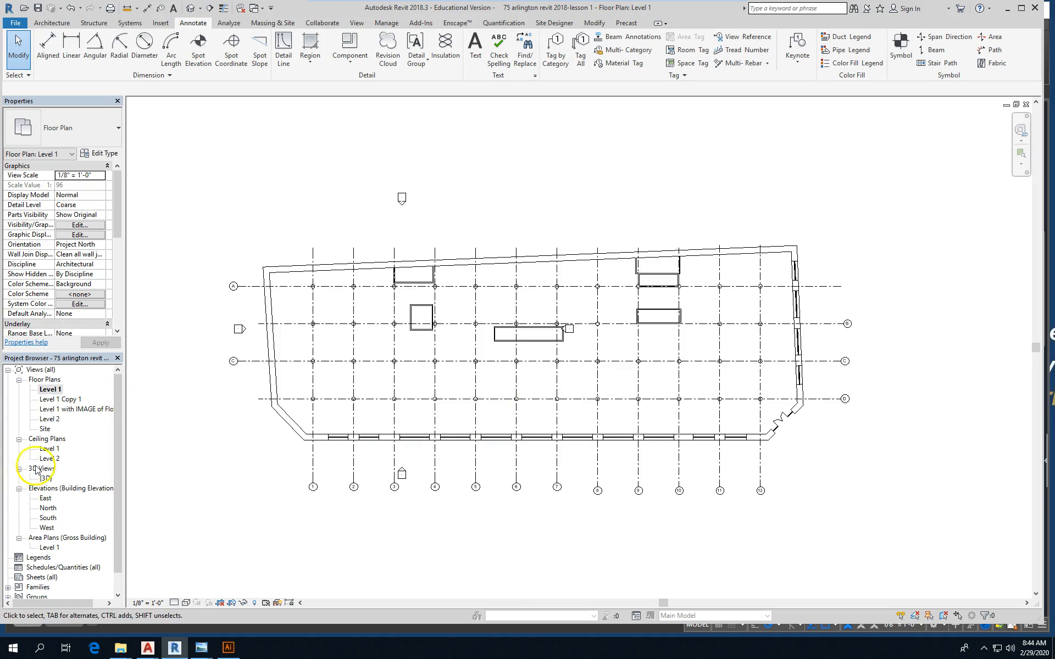
pyautogui.doubleClick(60, 399)
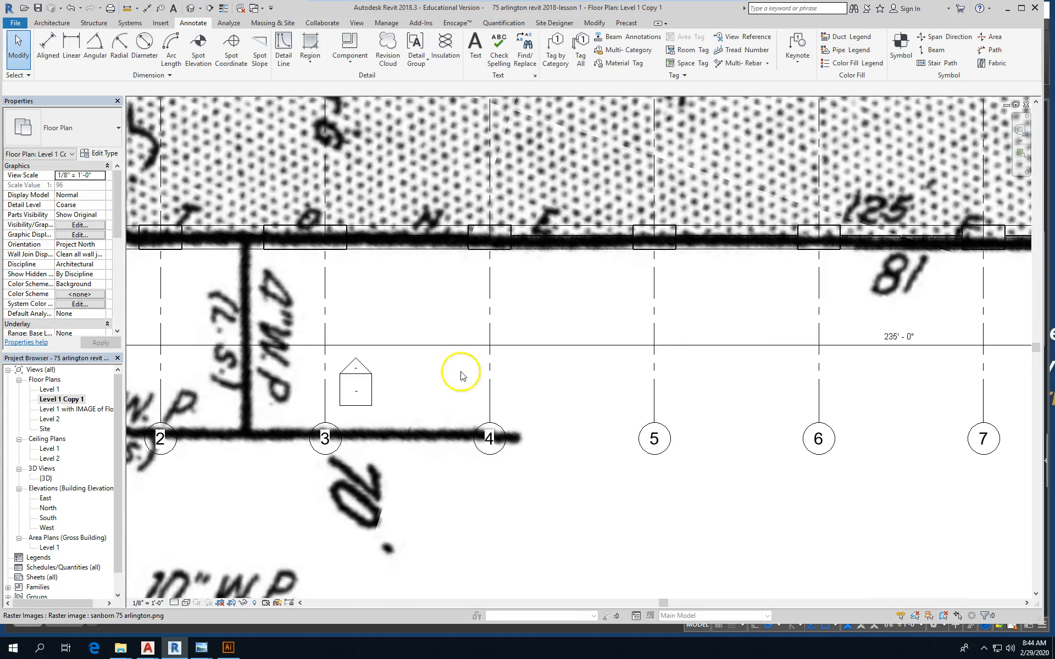
pyautogui.click(77, 409)
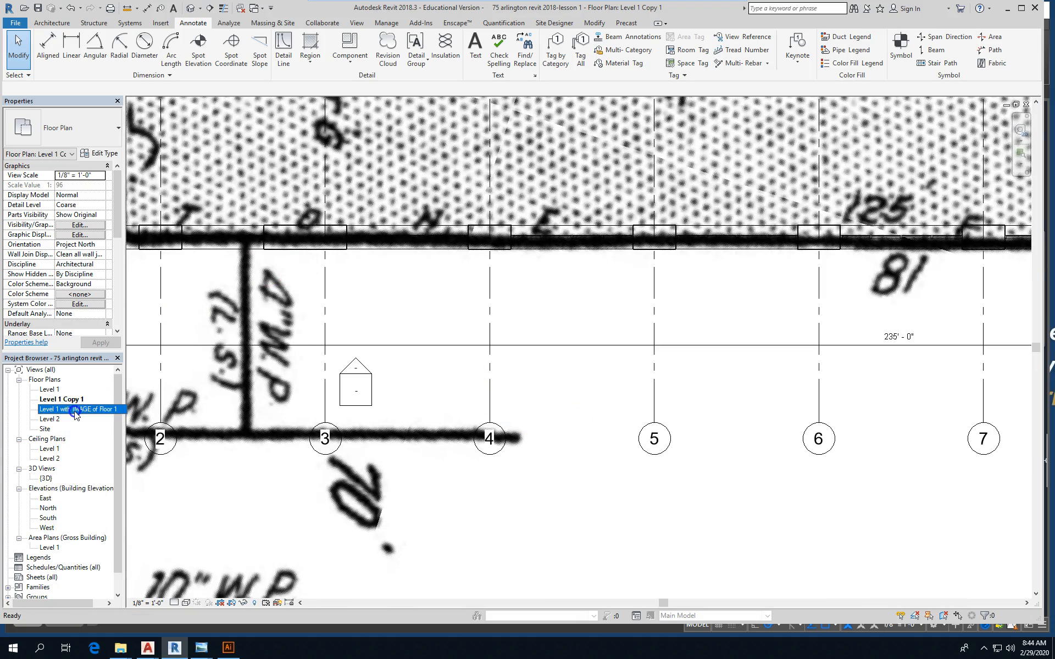
pyautogui.doubleClick(78, 409)
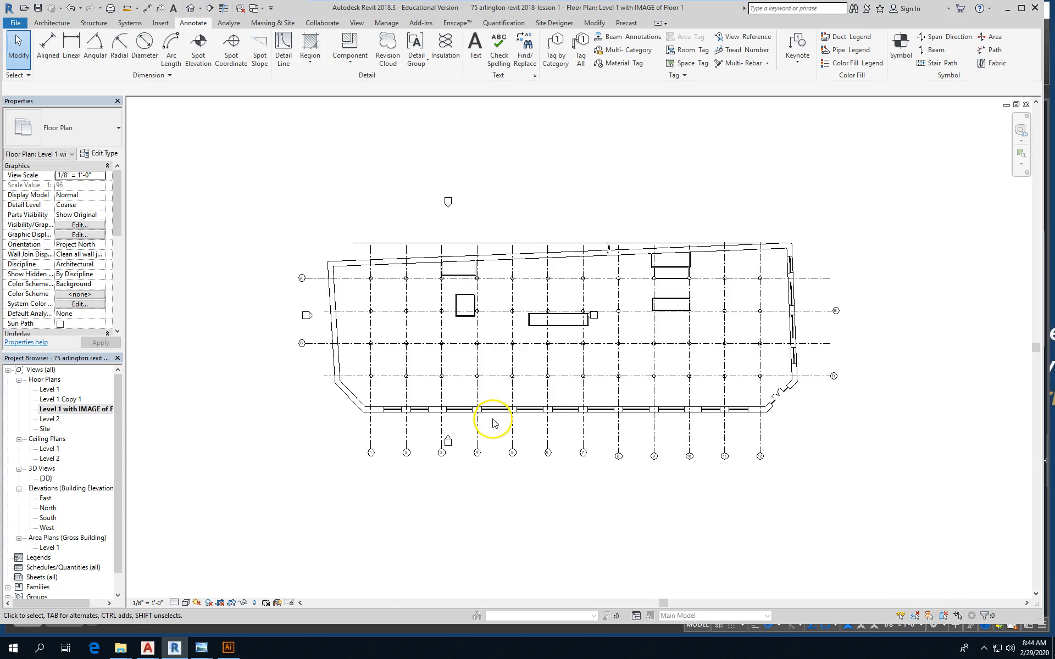
pyautogui.moveTo(114, 530)
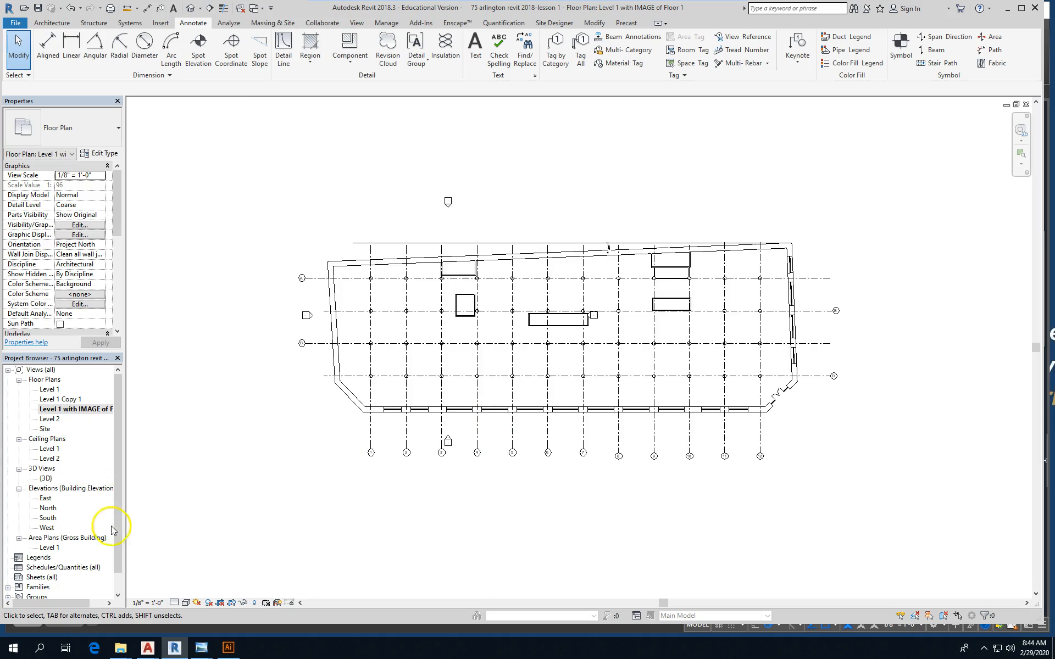
pyautogui.doubleClick(48, 548)
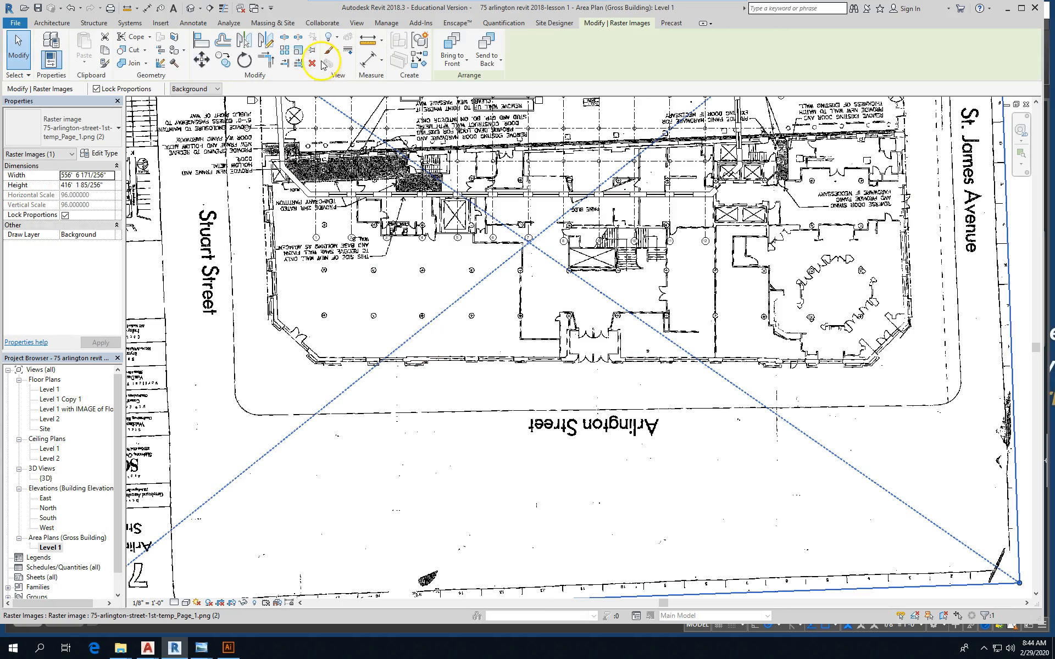
pyautogui.moveTo(282, 49)
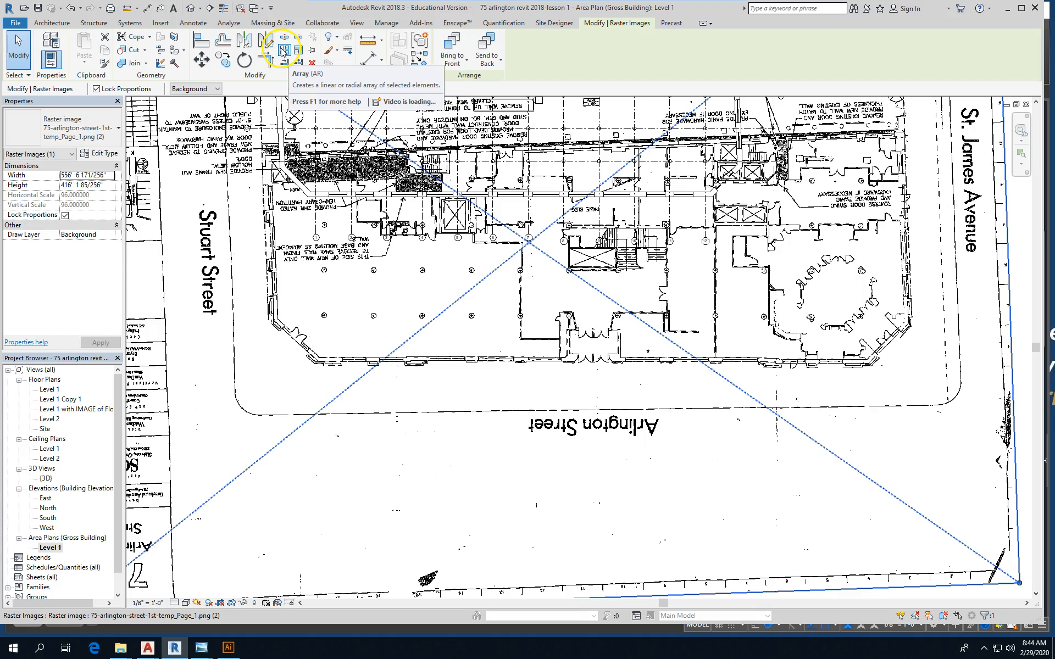
# Rescale the raster plan image to about 405 feet so its grid matches the area plan.
pyautogui.click(317, 363)
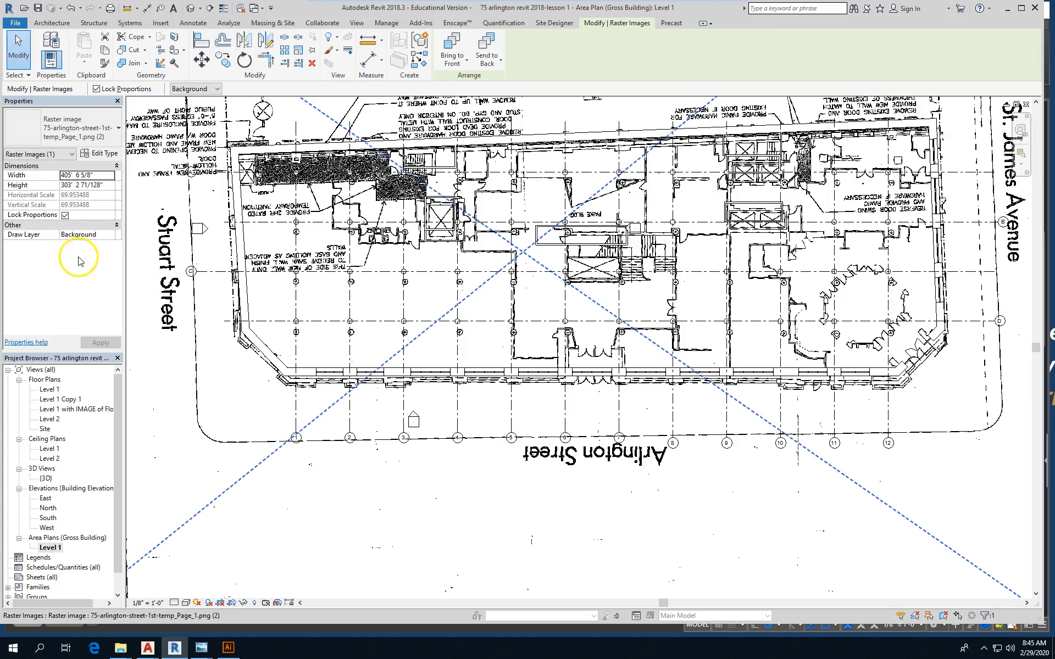
pyautogui.click(192, 22)
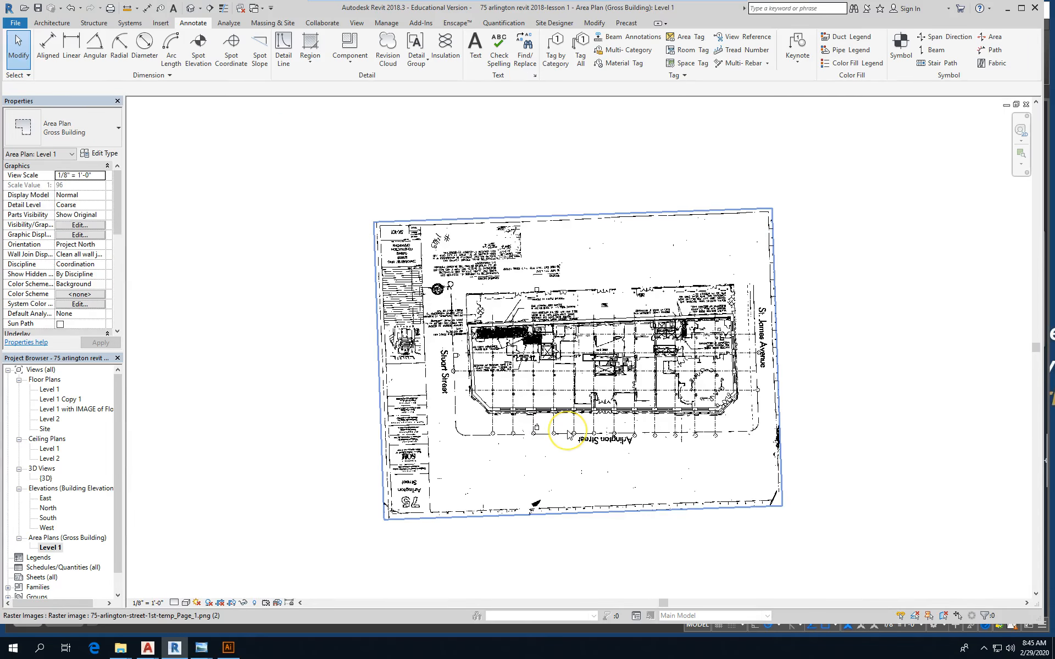
pyautogui.moveTo(569, 434)
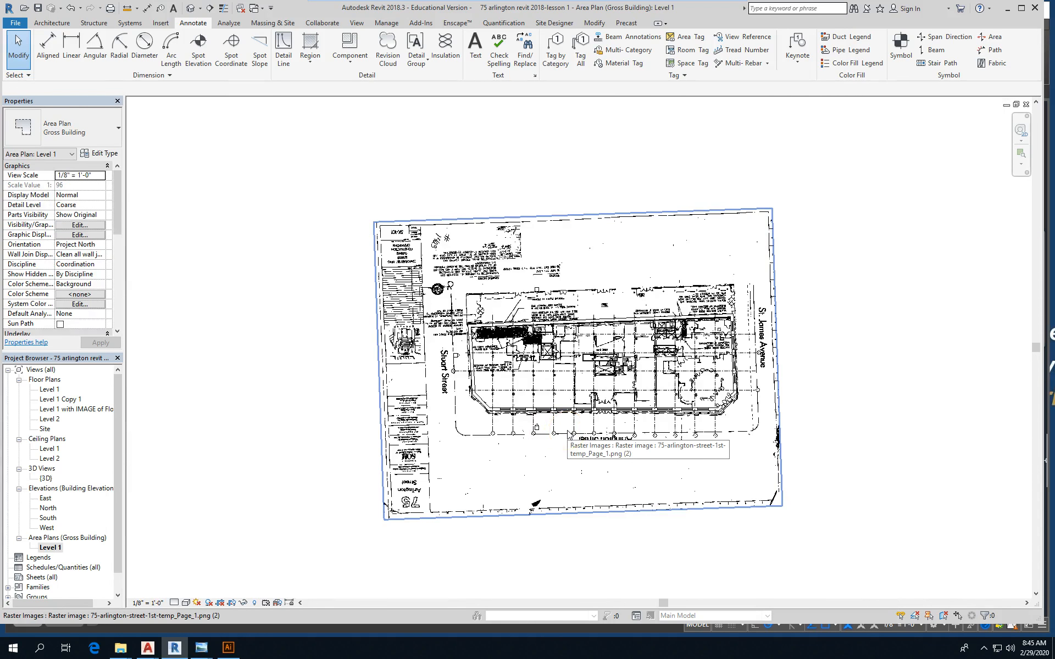
pyautogui.click(550, 389)
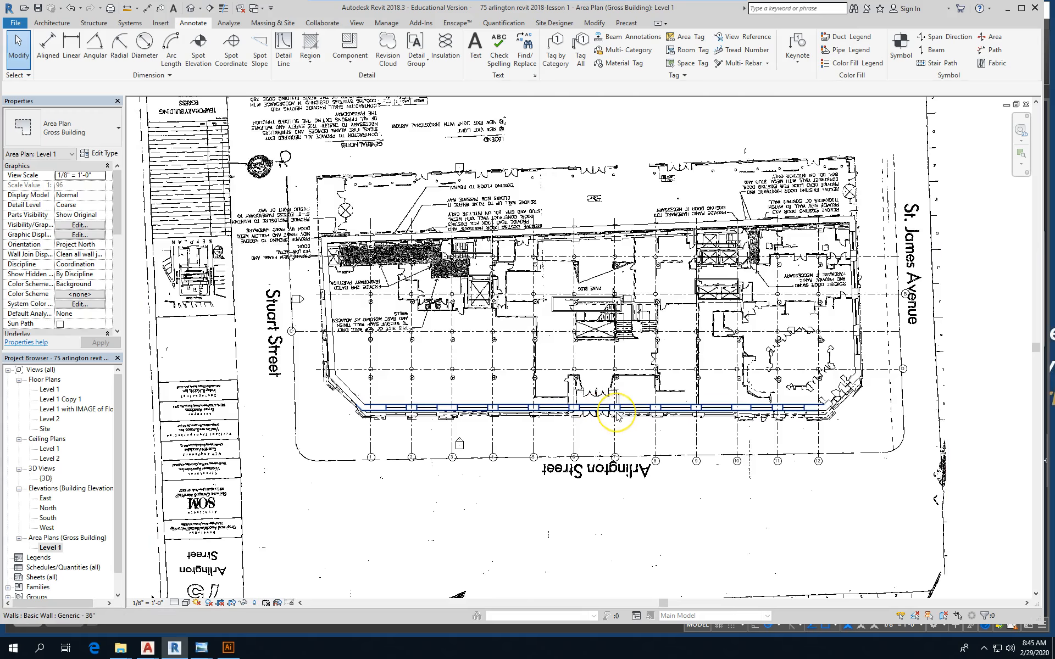
pyautogui.click(608, 409)
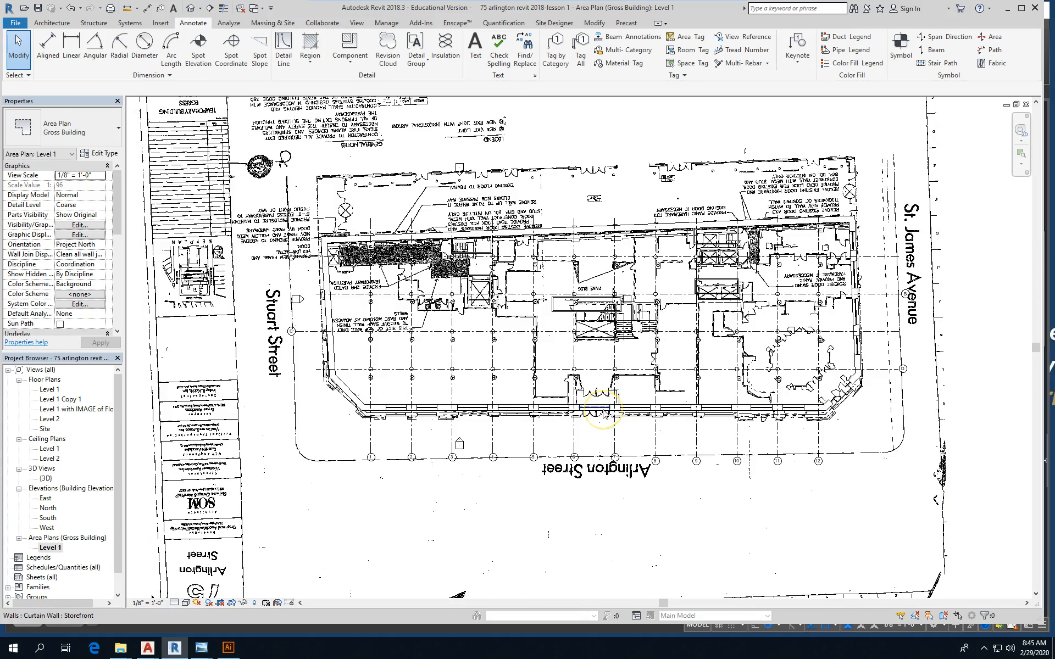
pyautogui.moveTo(230, 648)
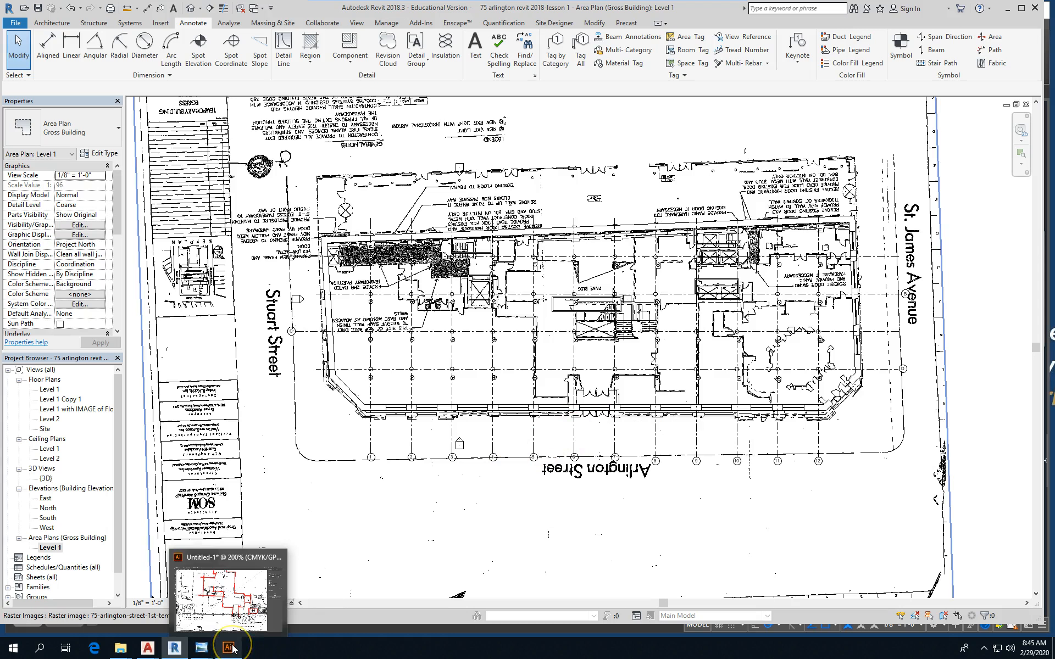
# Glance at the red-marked Illustrator sketch, then return to Revit's Architecture tools.
pyautogui.click(231, 648)
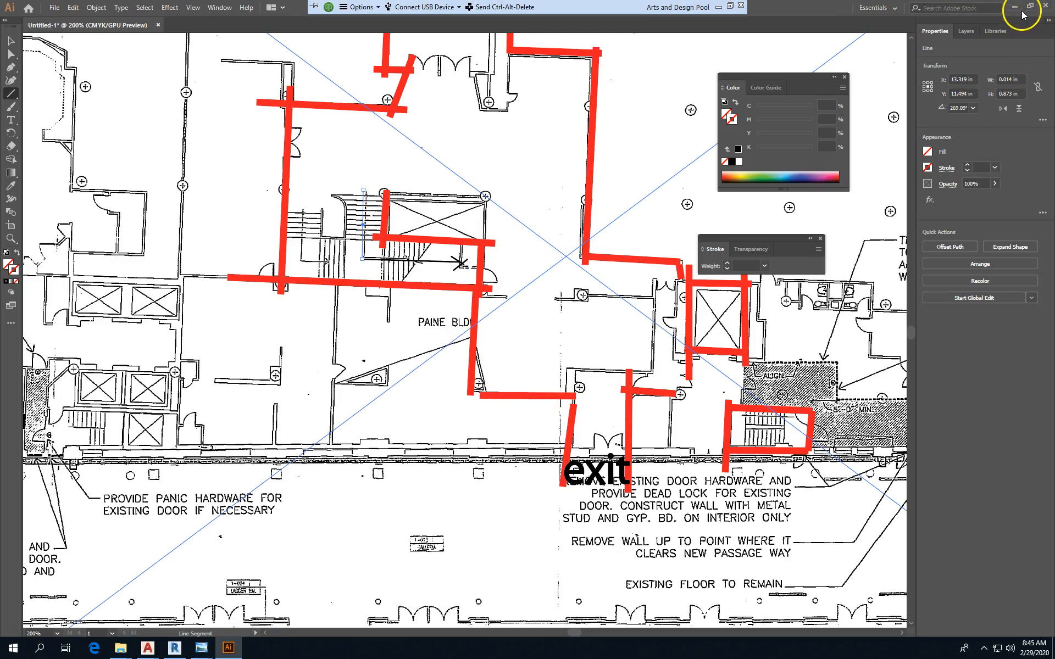
pyautogui.click(174, 649)
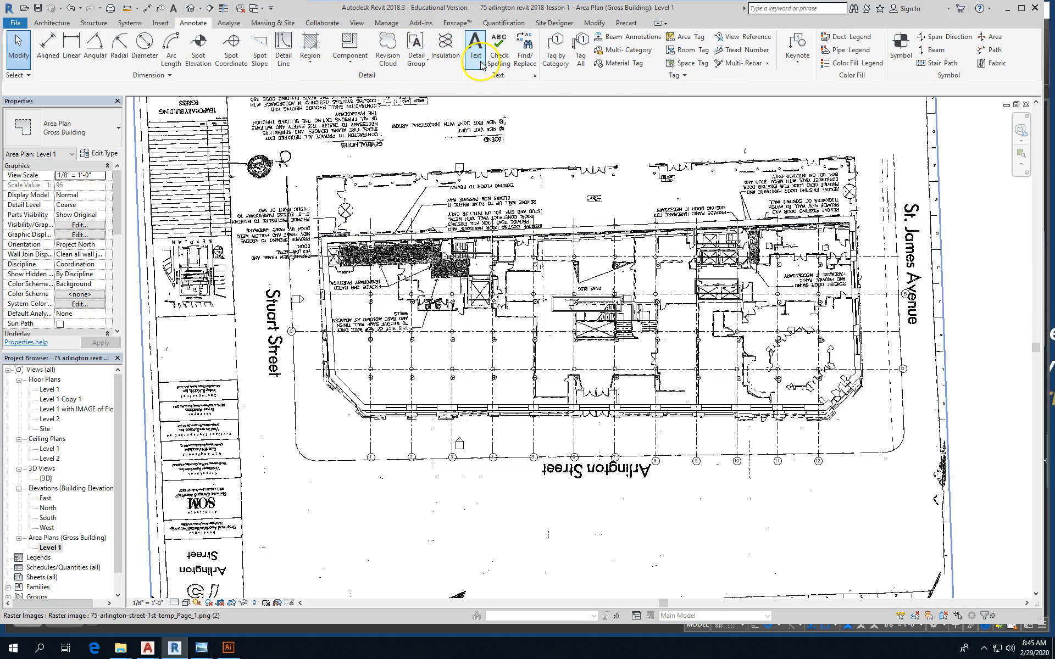
pyautogui.moveTo(475, 49)
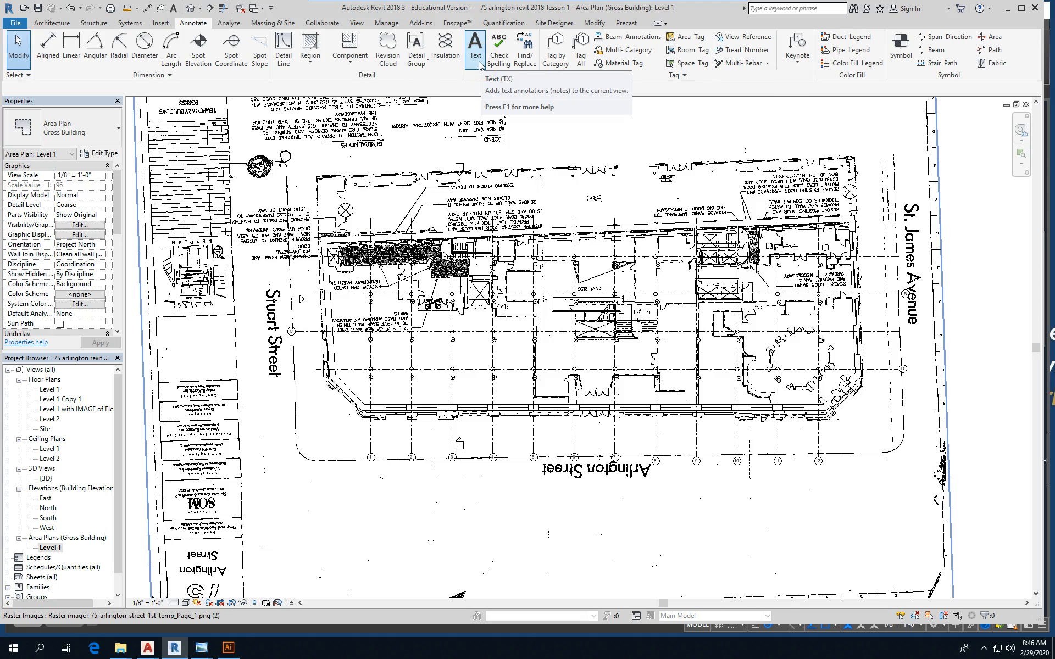
pyautogui.moveTo(476, 48)
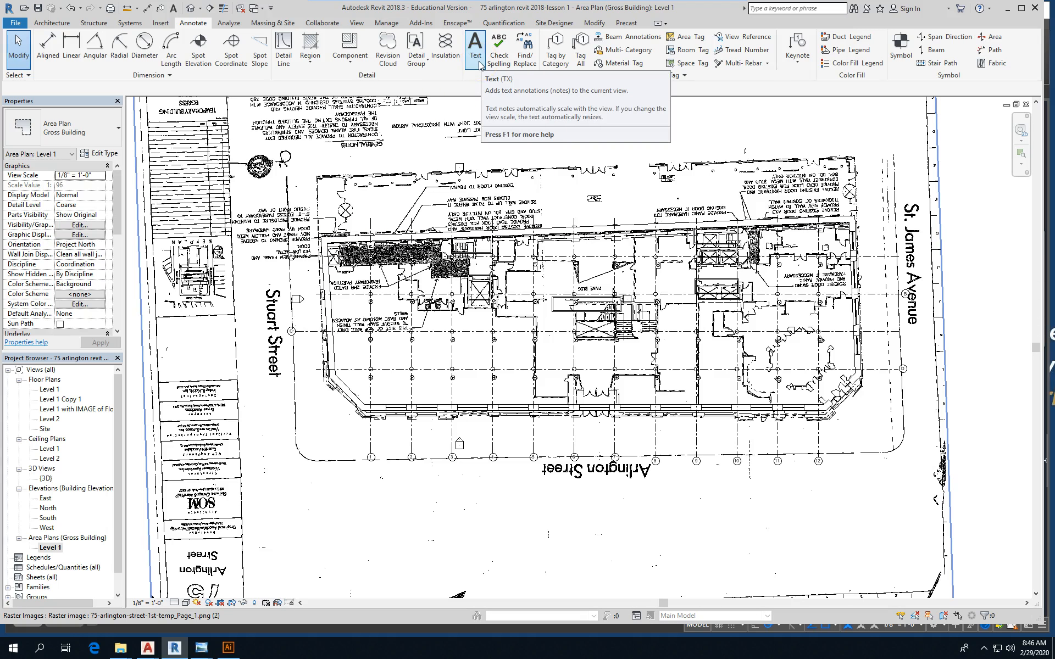
pyautogui.moveTo(476, 51)
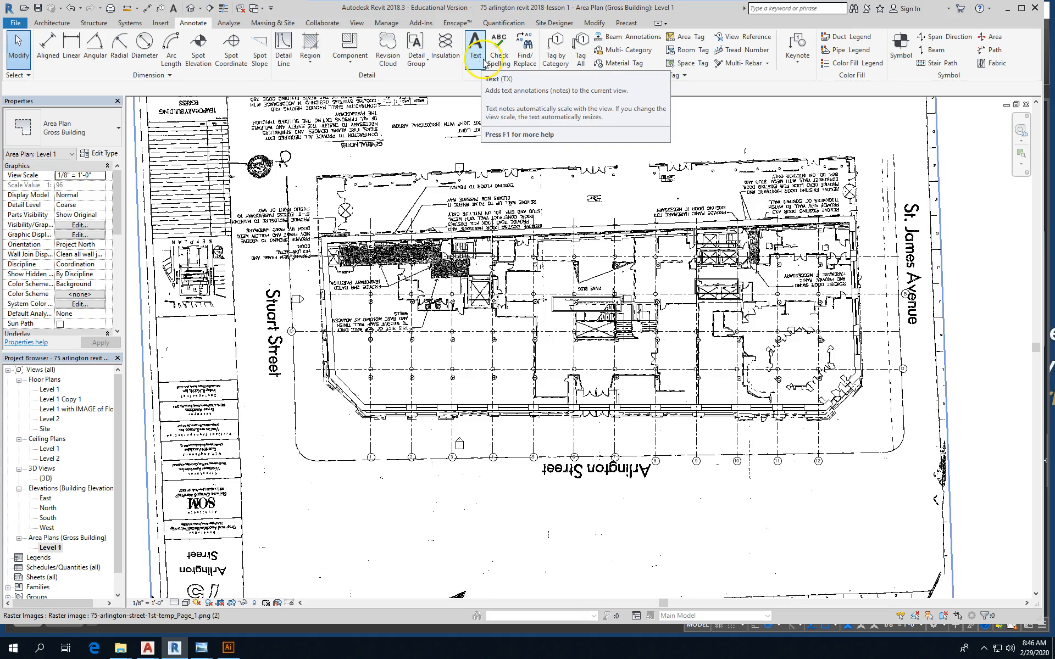
pyautogui.moveTo(350, 45)
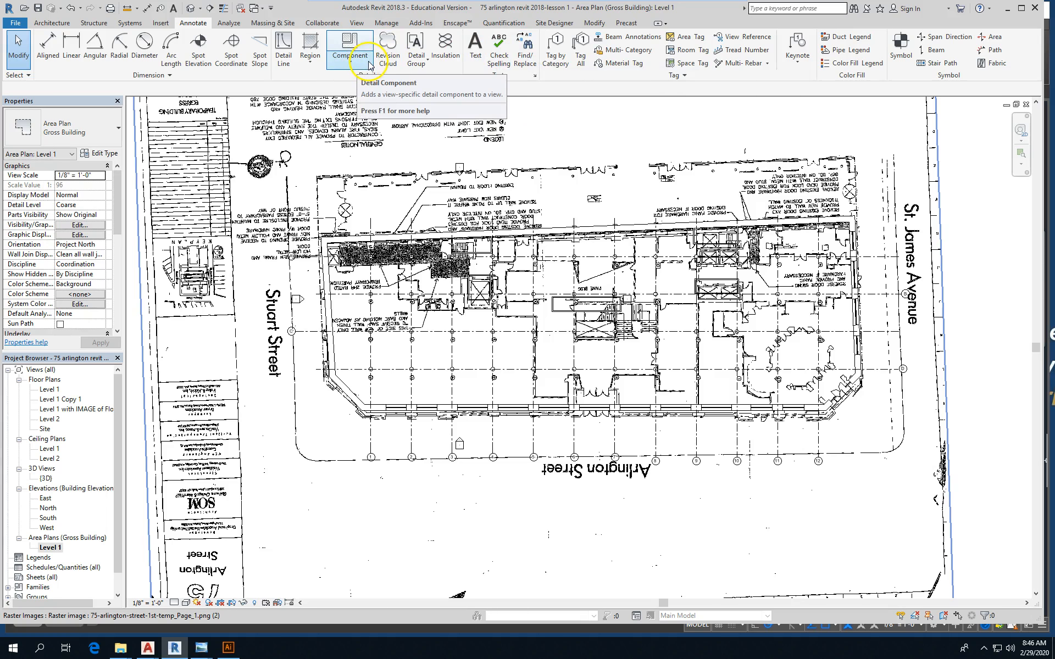
pyautogui.moveTo(166, 44)
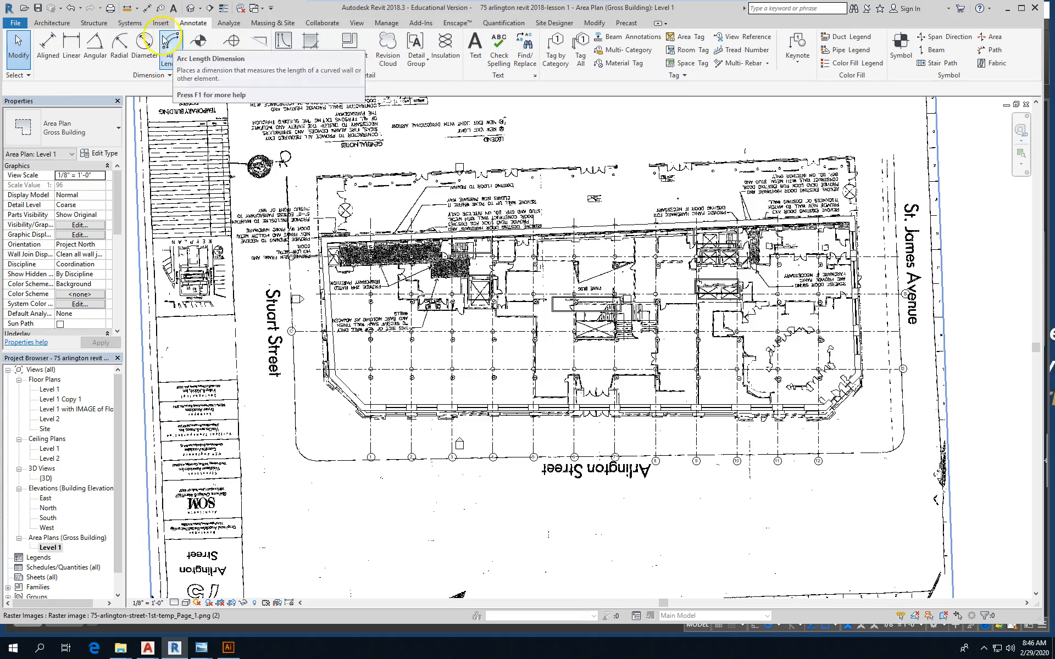
pyautogui.click(51, 22)
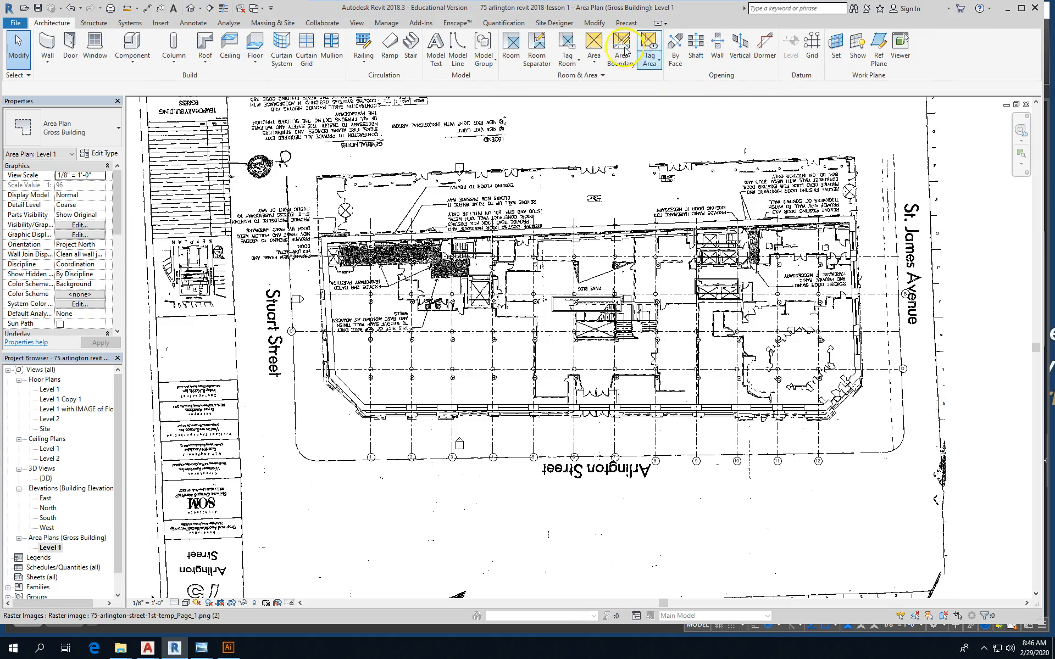
pyautogui.click(619, 49)
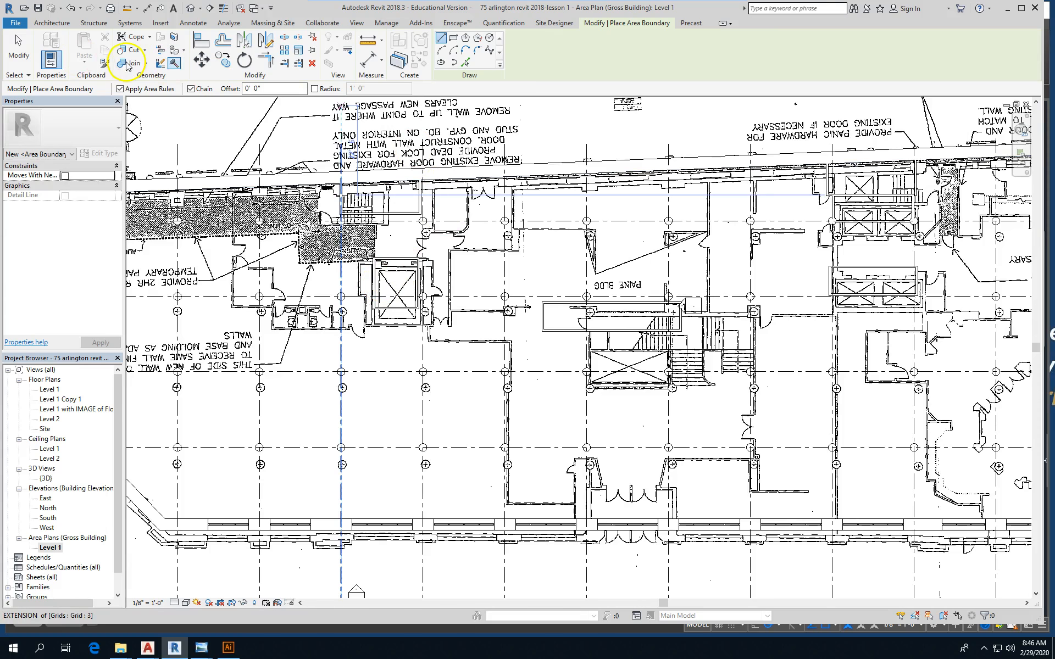
pyautogui.click(692, 306)
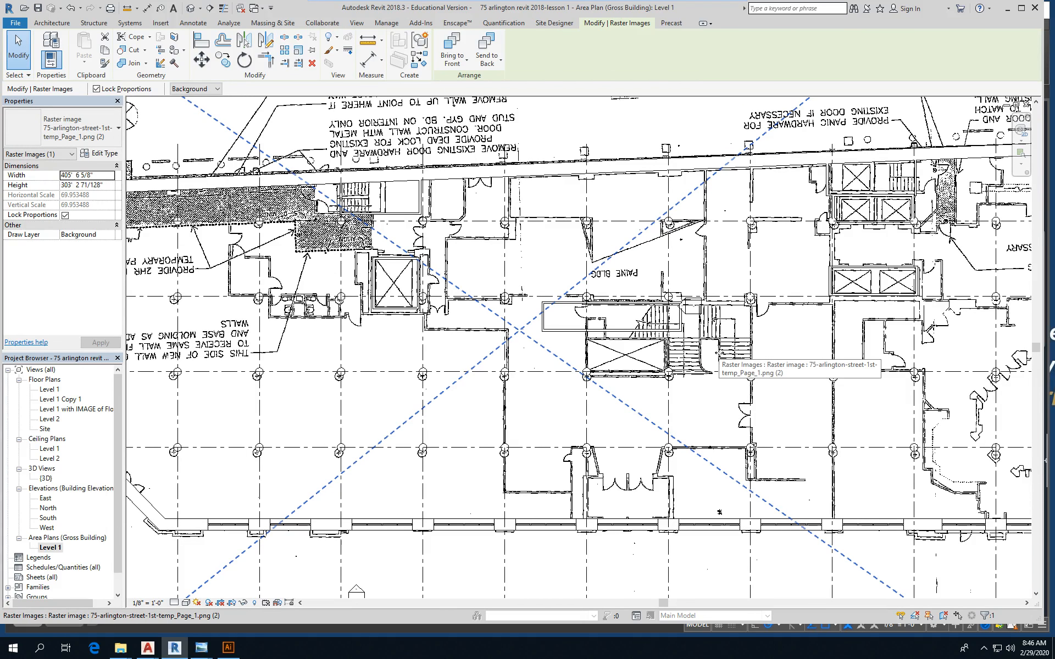
pyautogui.scroll(3)
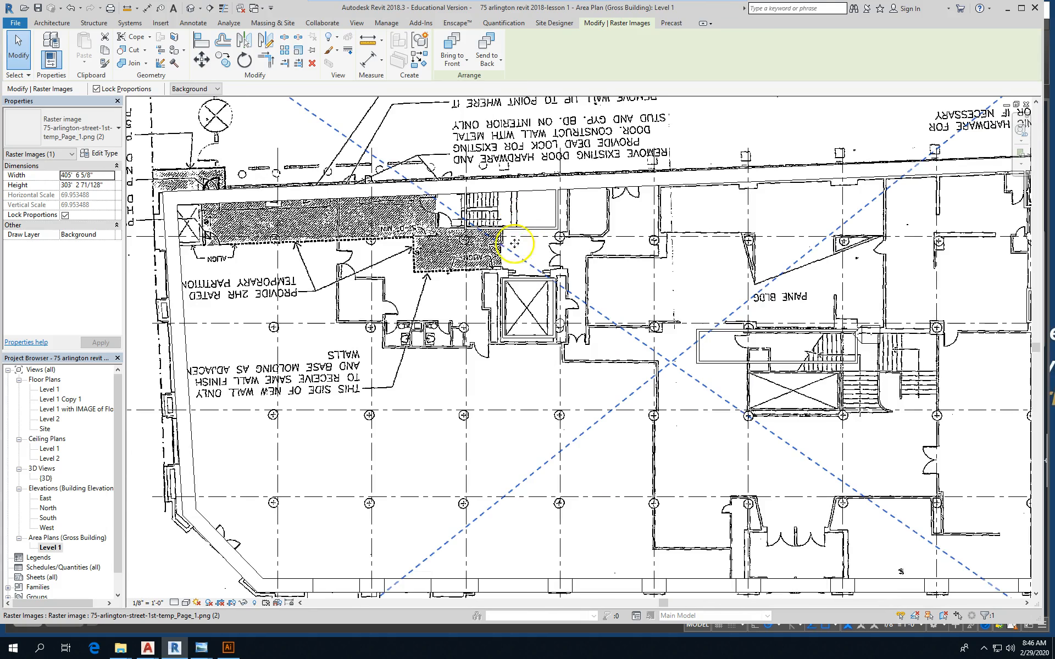
pyautogui.moveTo(511, 242)
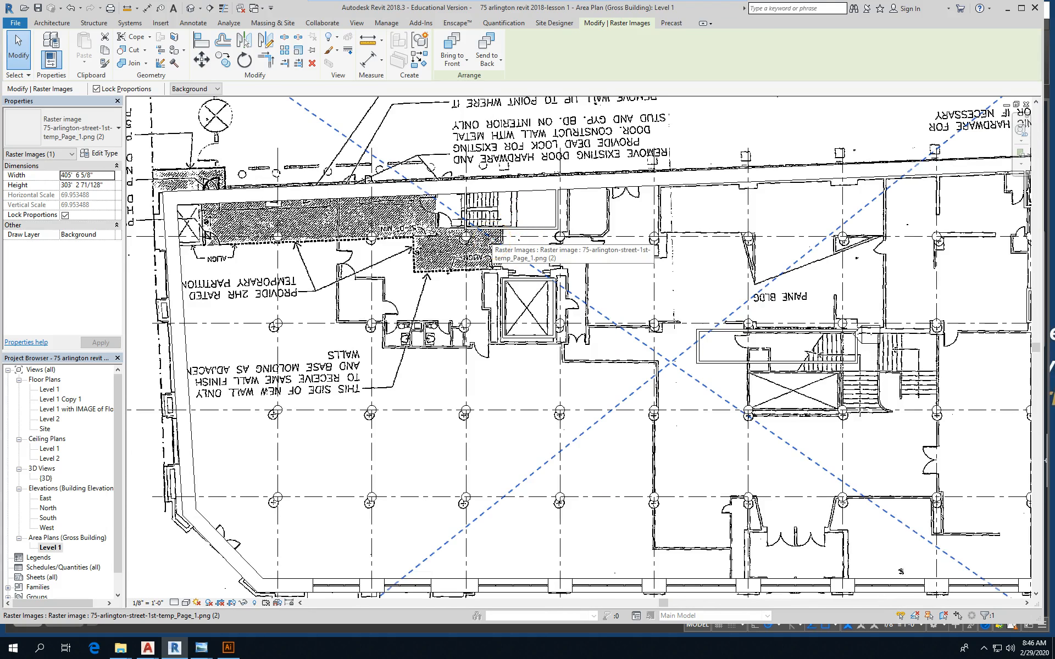
pyautogui.moveTo(541, 340)
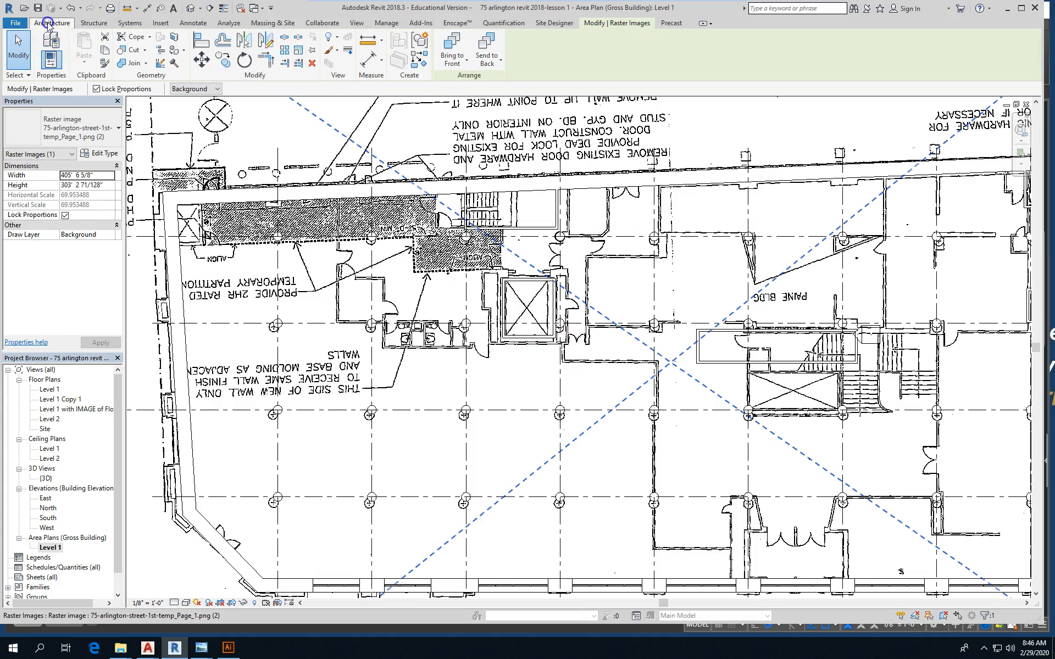
pyautogui.click(51, 22)
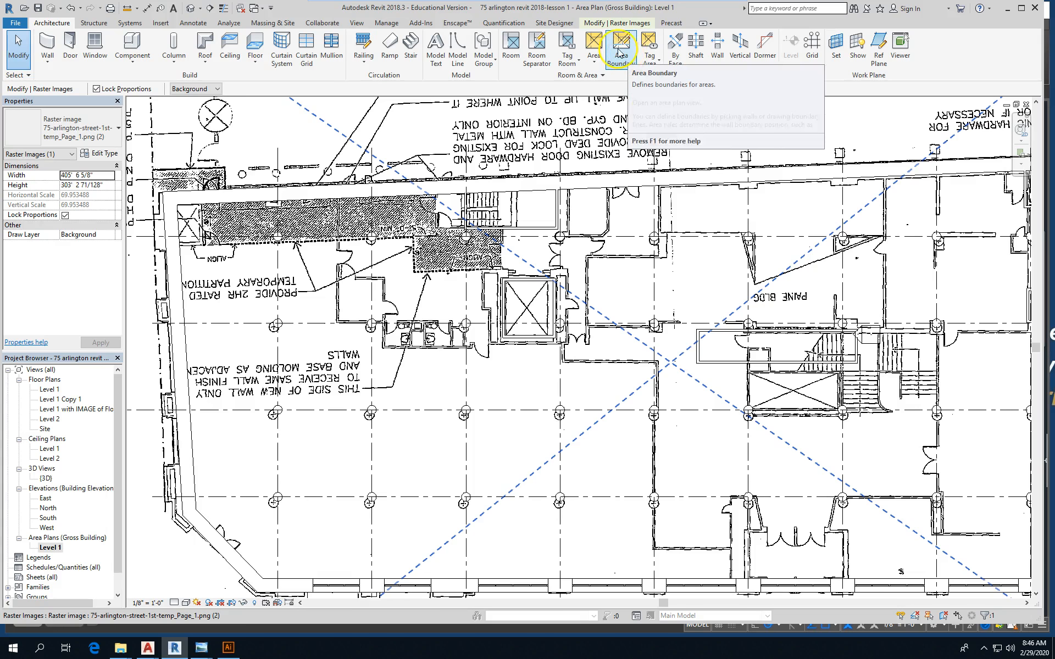
pyautogui.click(618, 48)
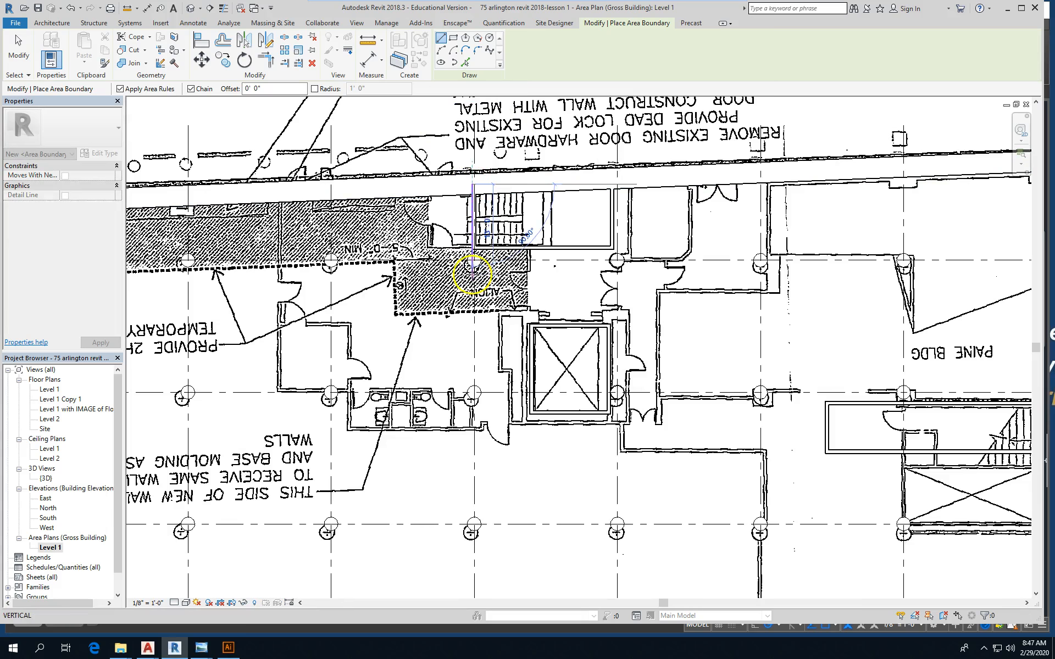
pyautogui.moveTo(629, 257)
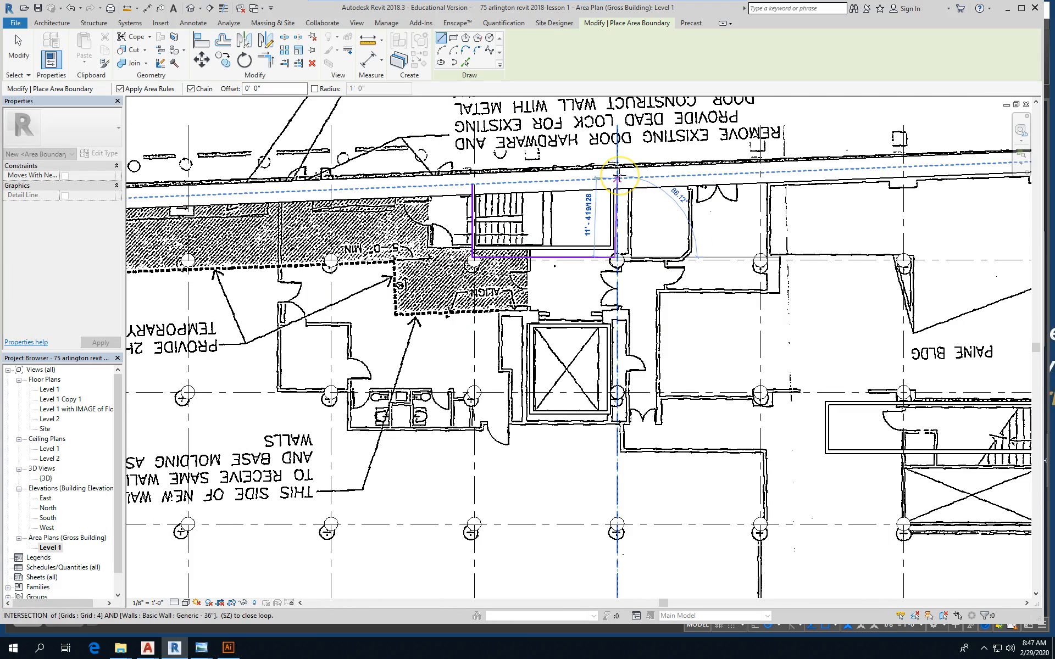
pyautogui.moveTo(469, 186)
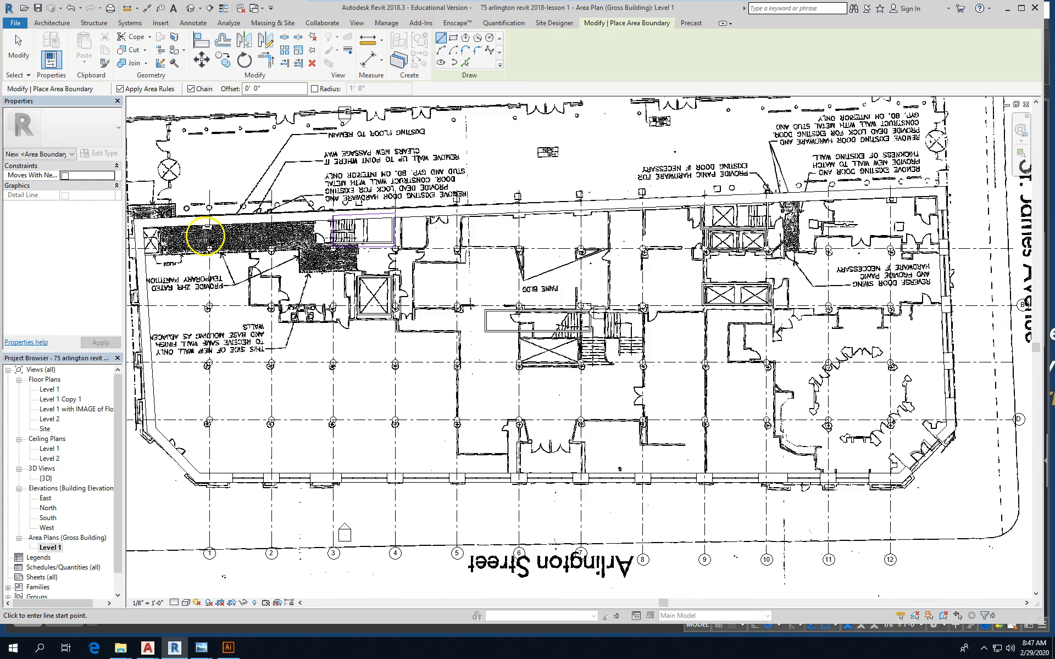
# Zoom into the Level 1 plan around the outlined central stairwell.
pyautogui.scroll(3)
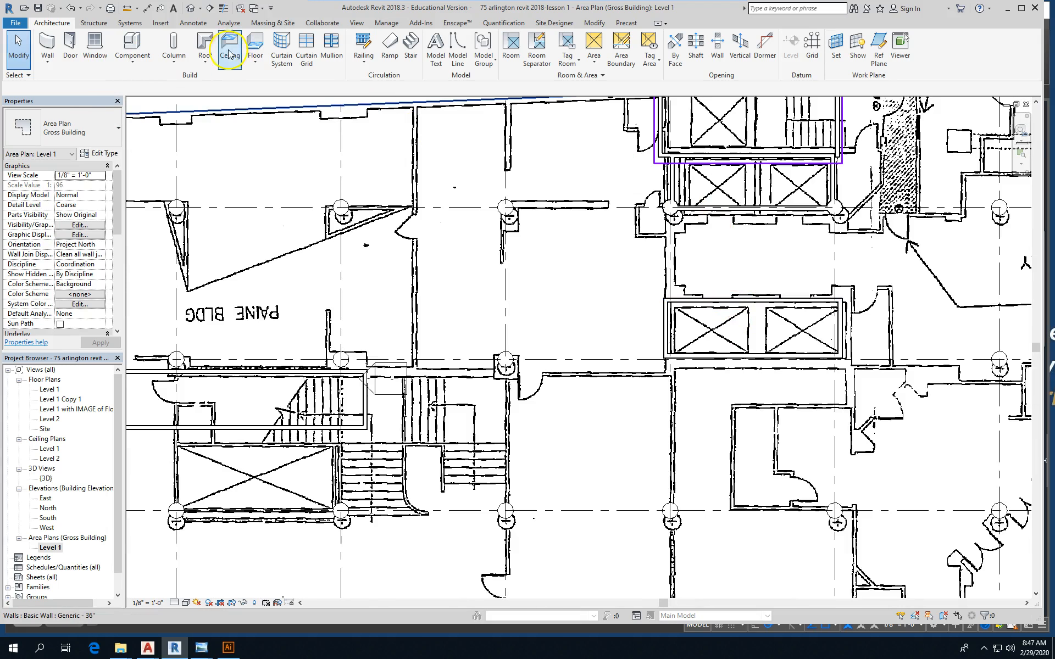
# Draw Line-mode area boundaries around the lower elevator shafts and the elevator by the corridor.
pyautogui.click(620, 48)
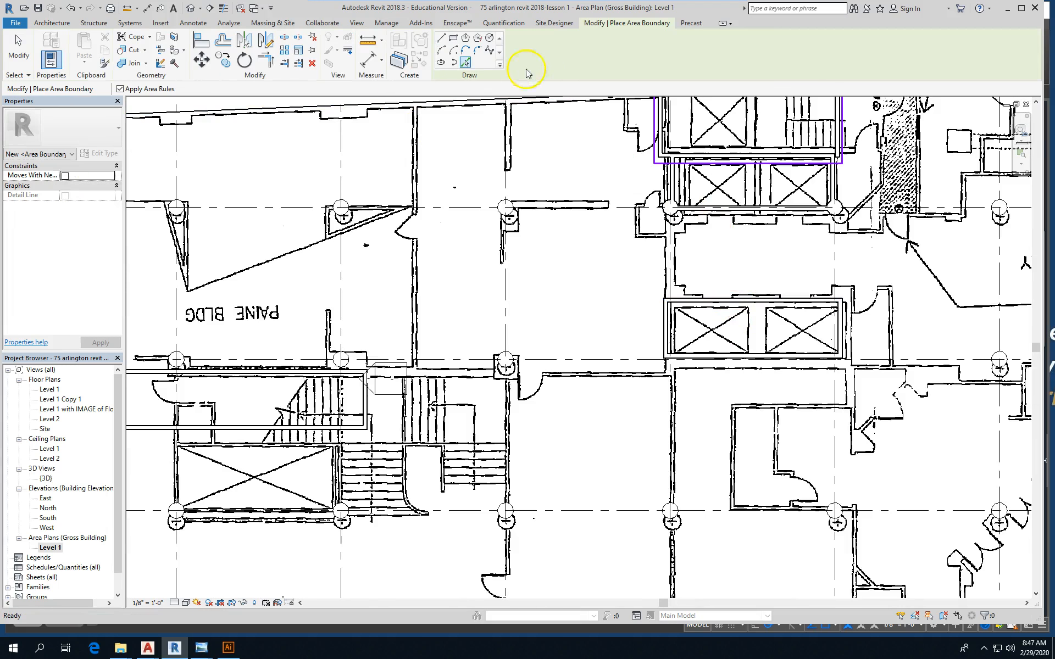
pyautogui.click(443, 39)
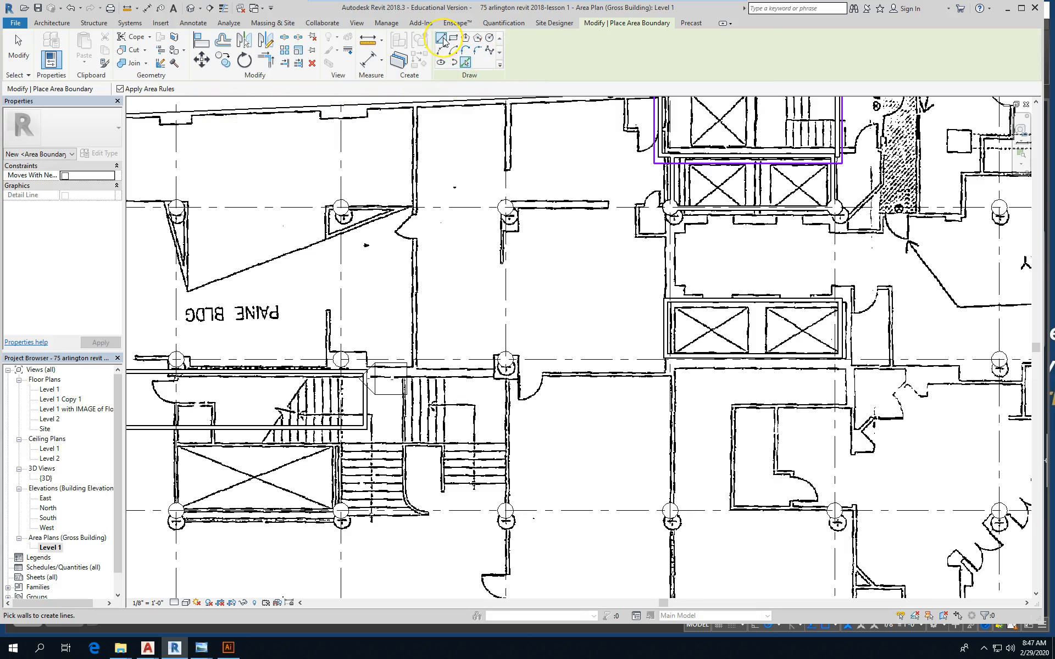
pyautogui.click(441, 38)
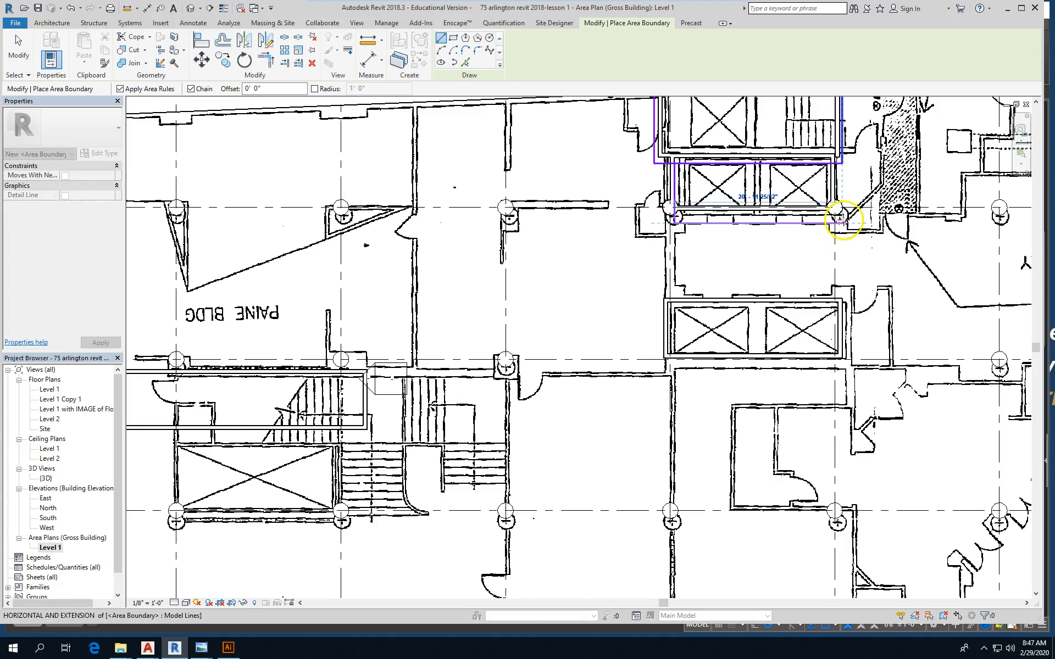
pyautogui.click(842, 220)
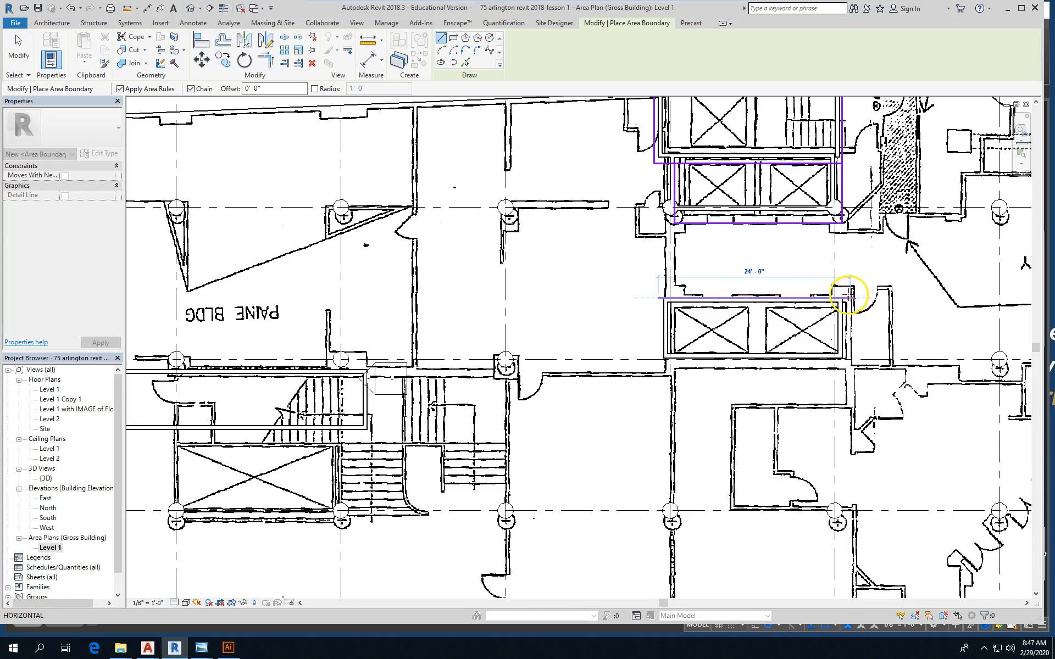
pyautogui.click(849, 297)
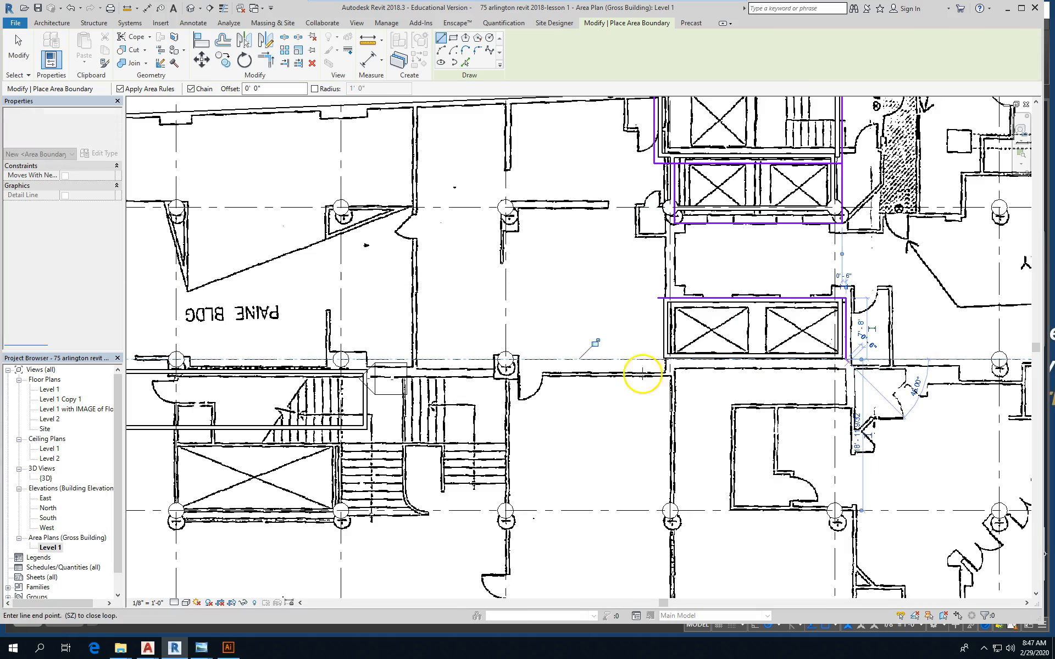
pyautogui.moveTo(662, 303)
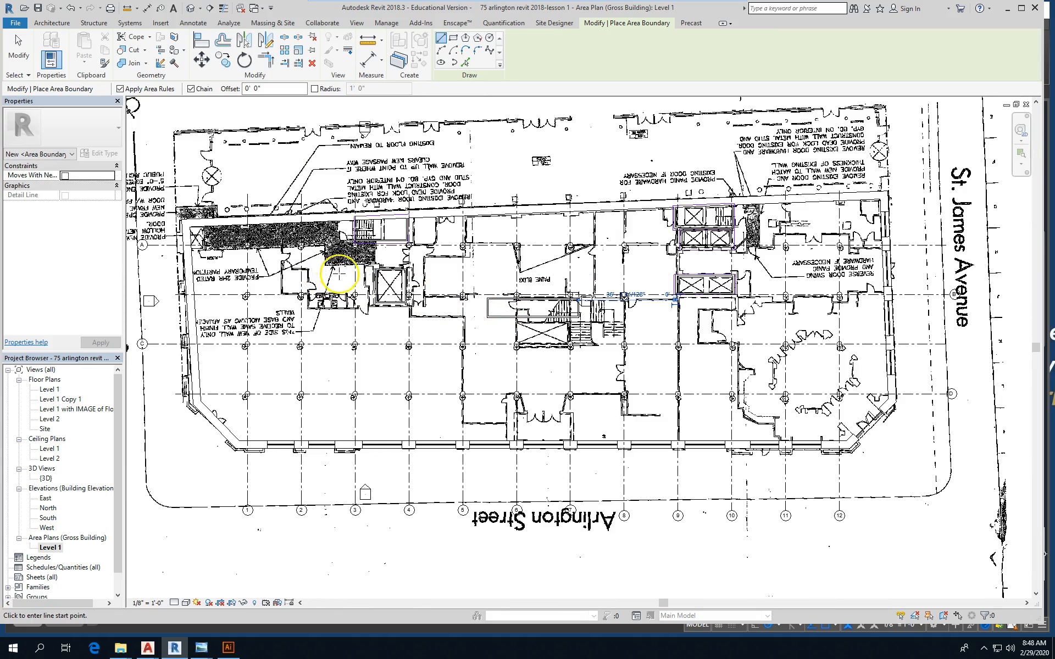
pyautogui.scroll(3)
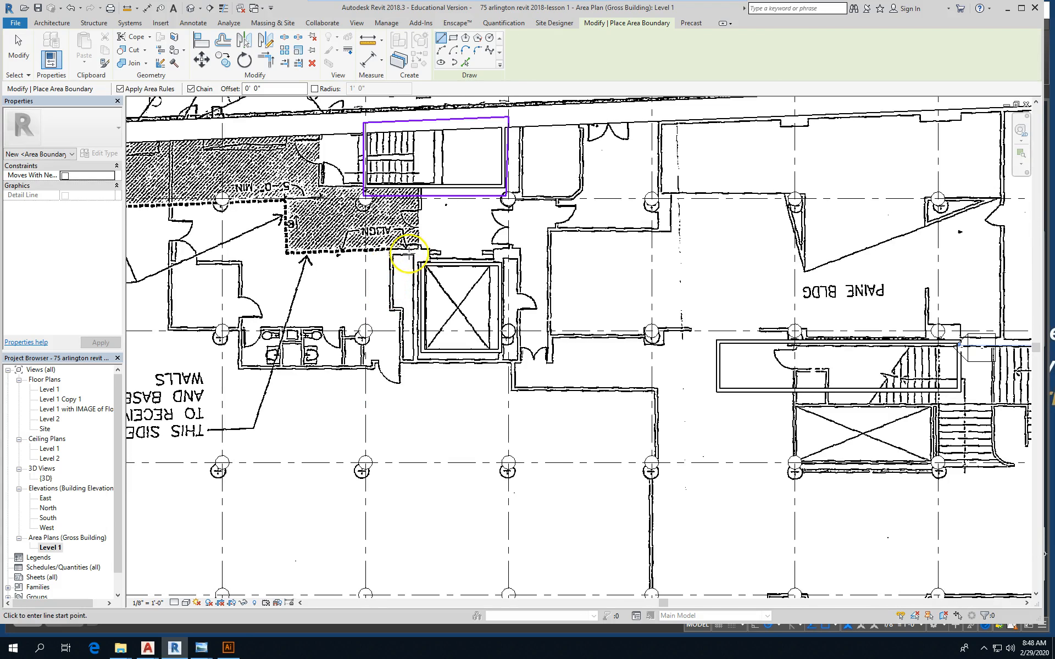
pyautogui.click(538, 369)
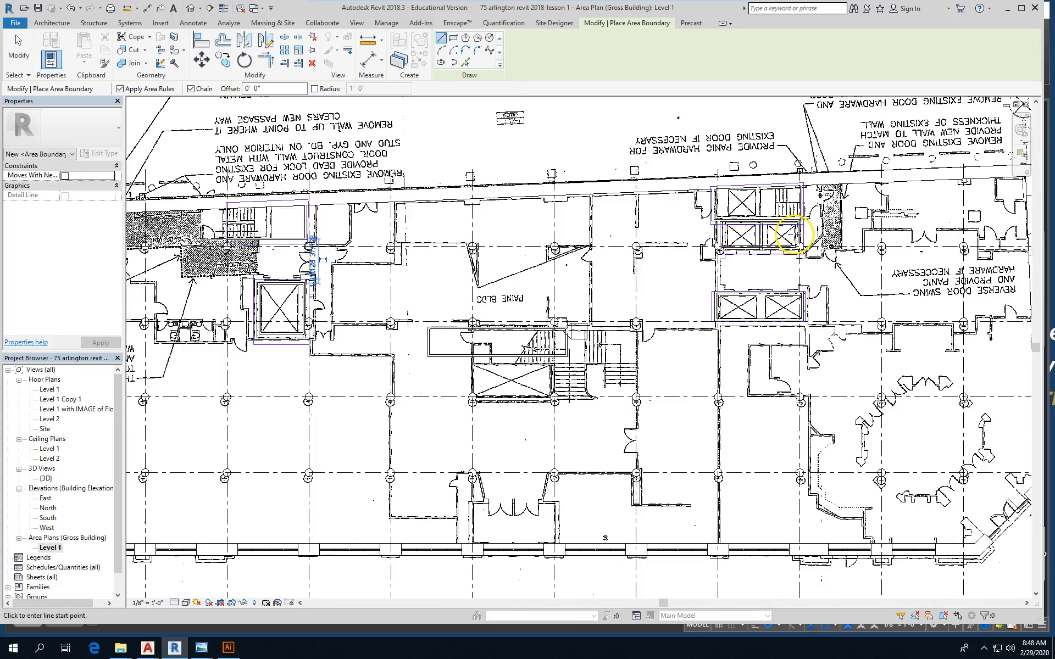
pyautogui.moveTo(635, 240)
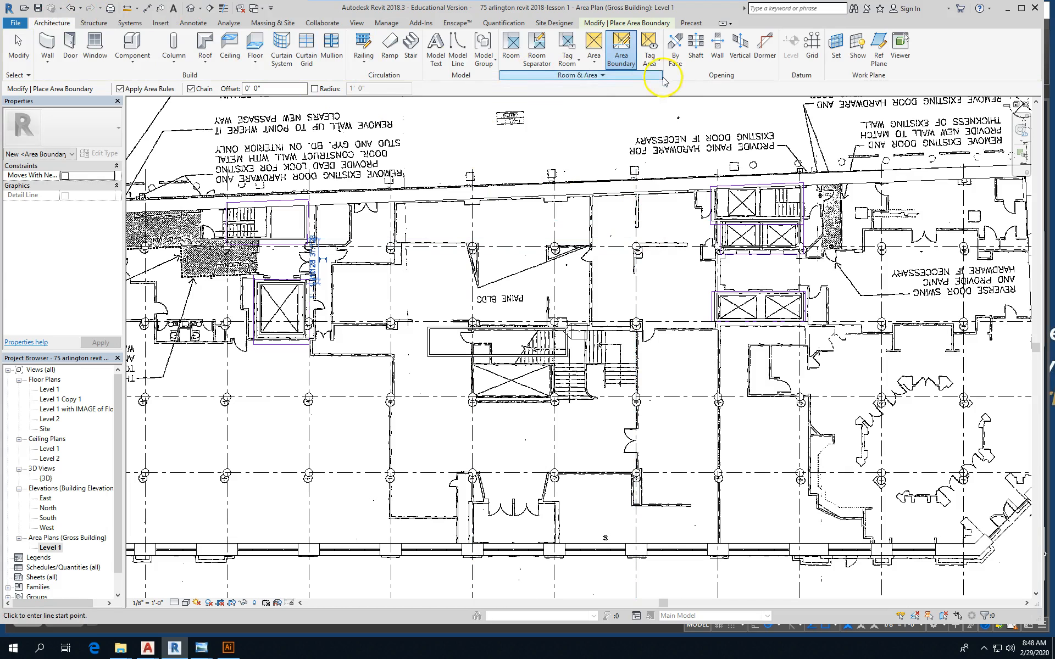
# Place areas in the enclosures, starting with a 234 SF area in the upper elevator.
pyautogui.click(593, 49)
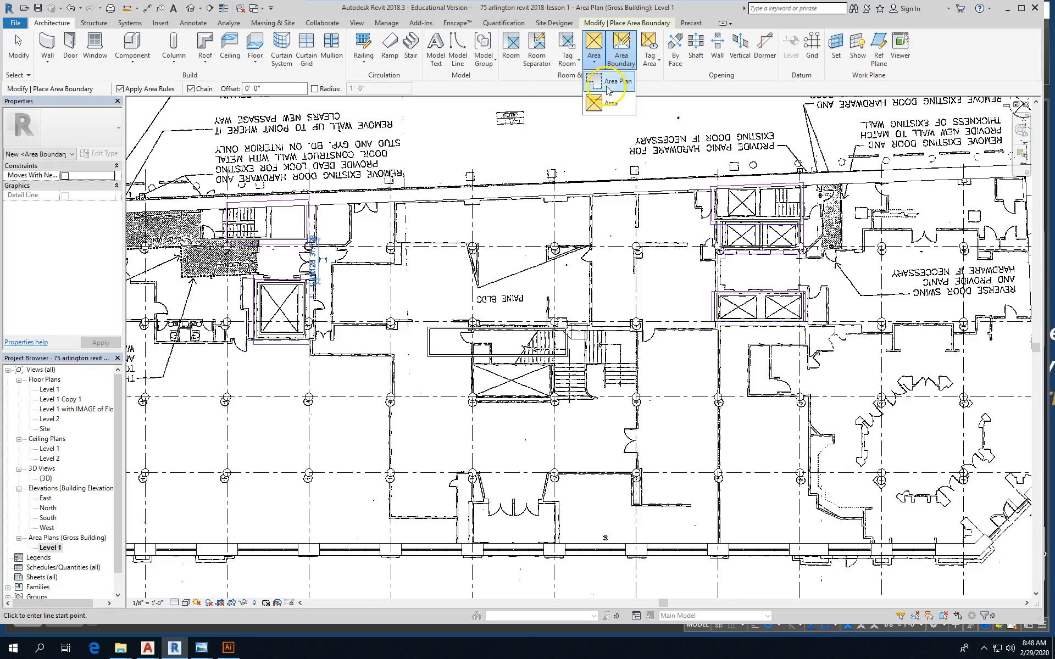
pyautogui.click(609, 103)
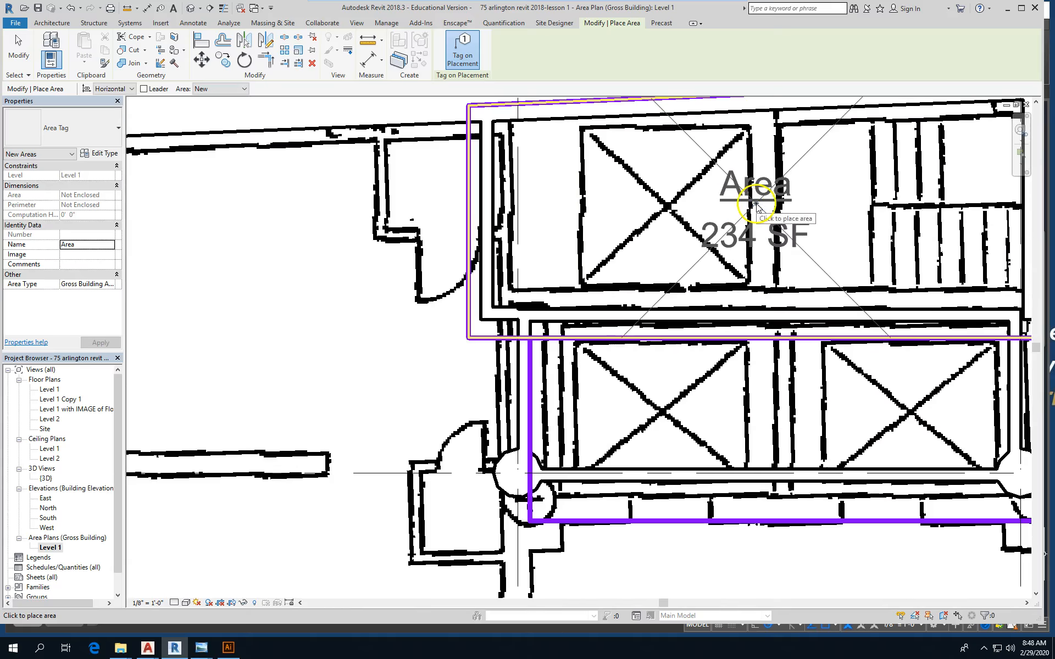
pyautogui.click(759, 205)
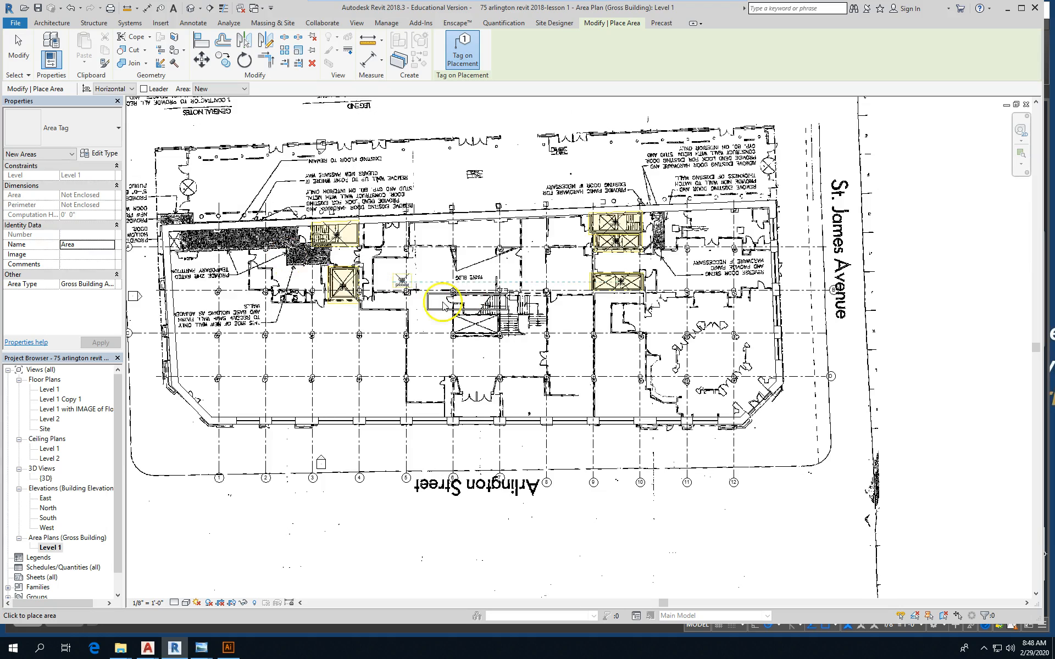
pyautogui.moveTo(363, 298)
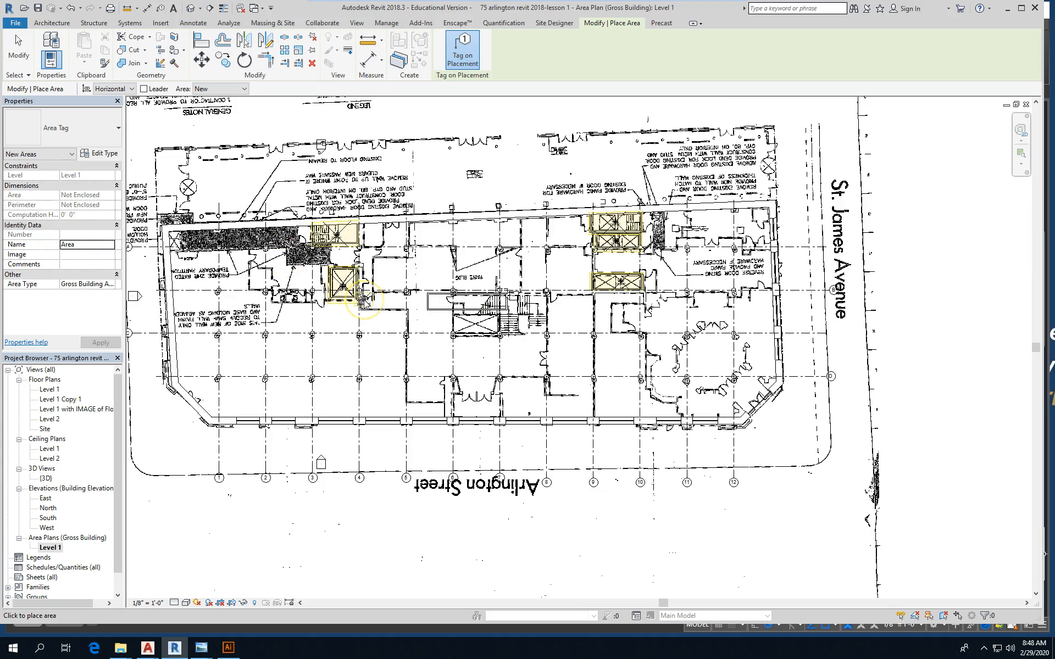
pyautogui.moveTo(416, 270)
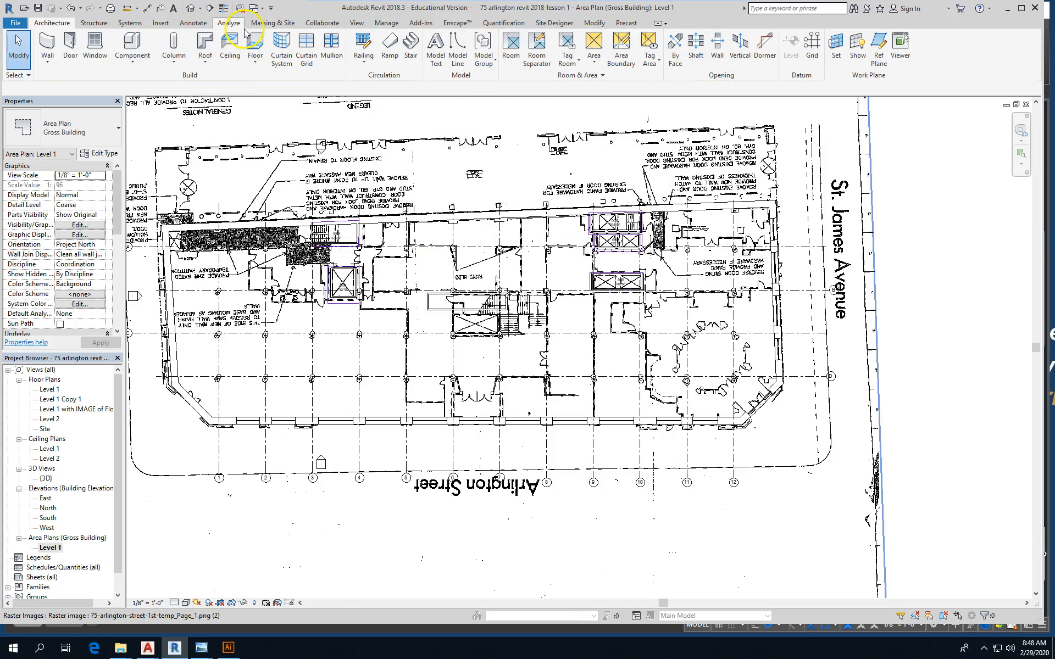
# Place a color fill legend below the plan using the Gross Building Area scheme.
pyautogui.click(192, 22)
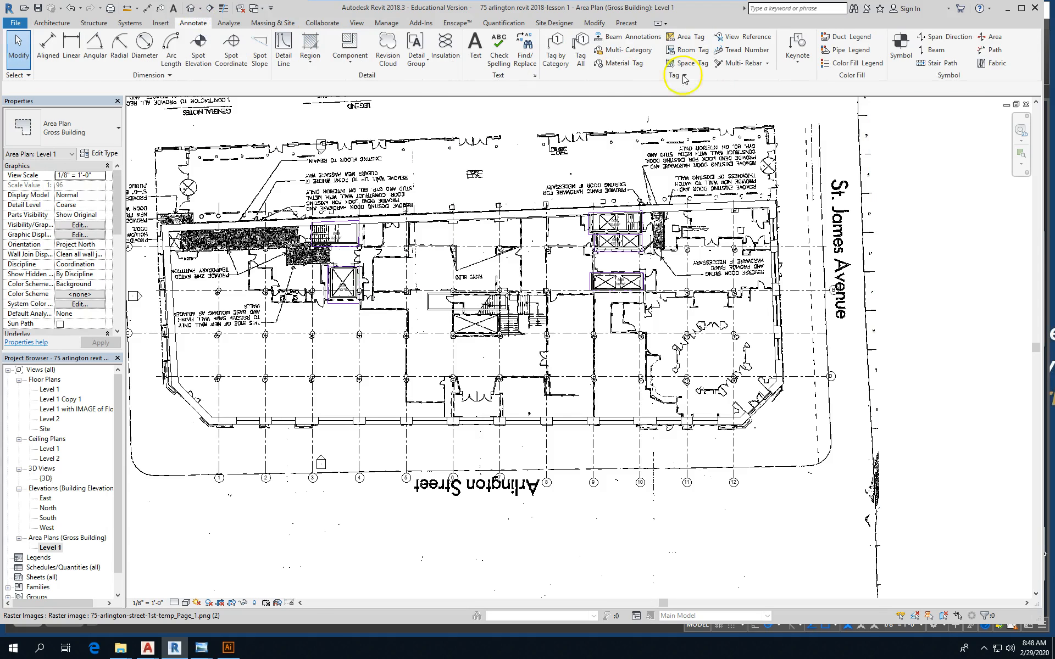
pyautogui.click(859, 63)
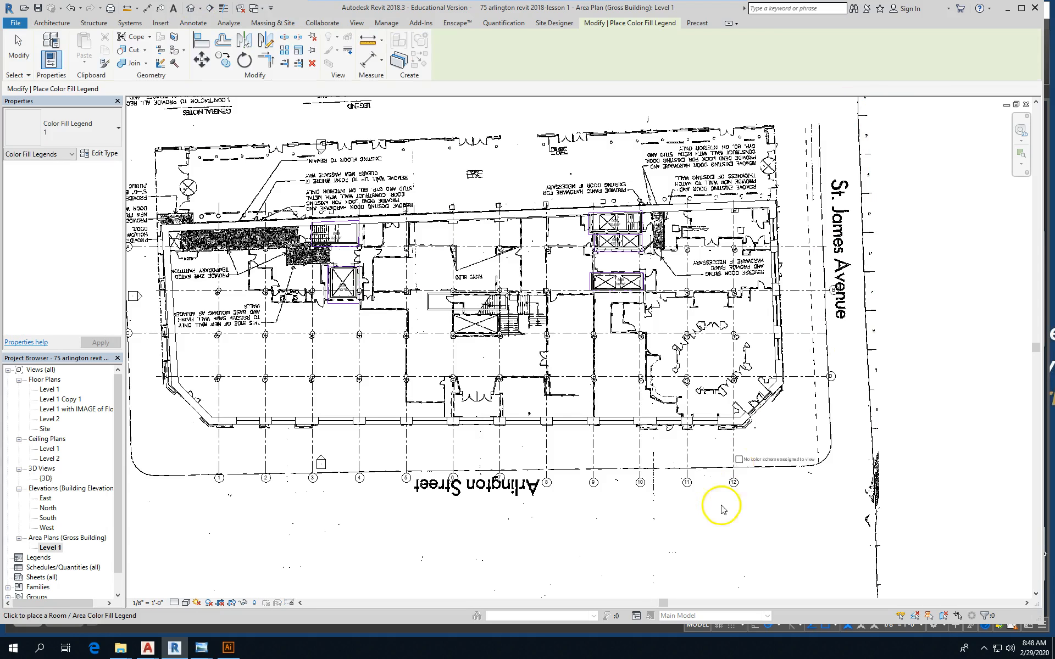
pyautogui.click(721, 506)
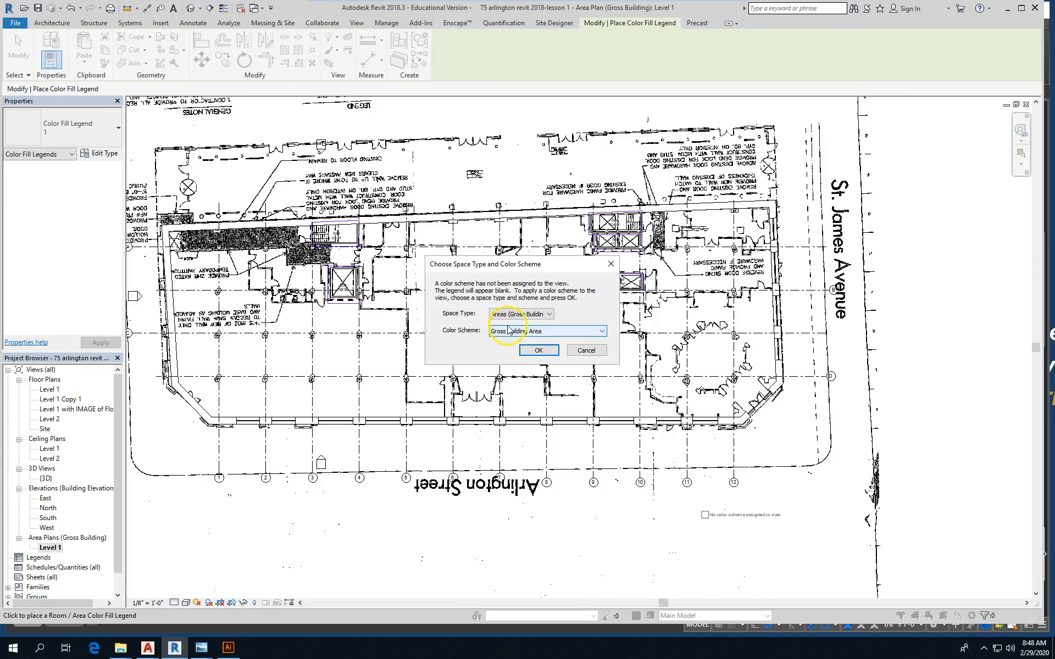
pyautogui.click(538, 350)
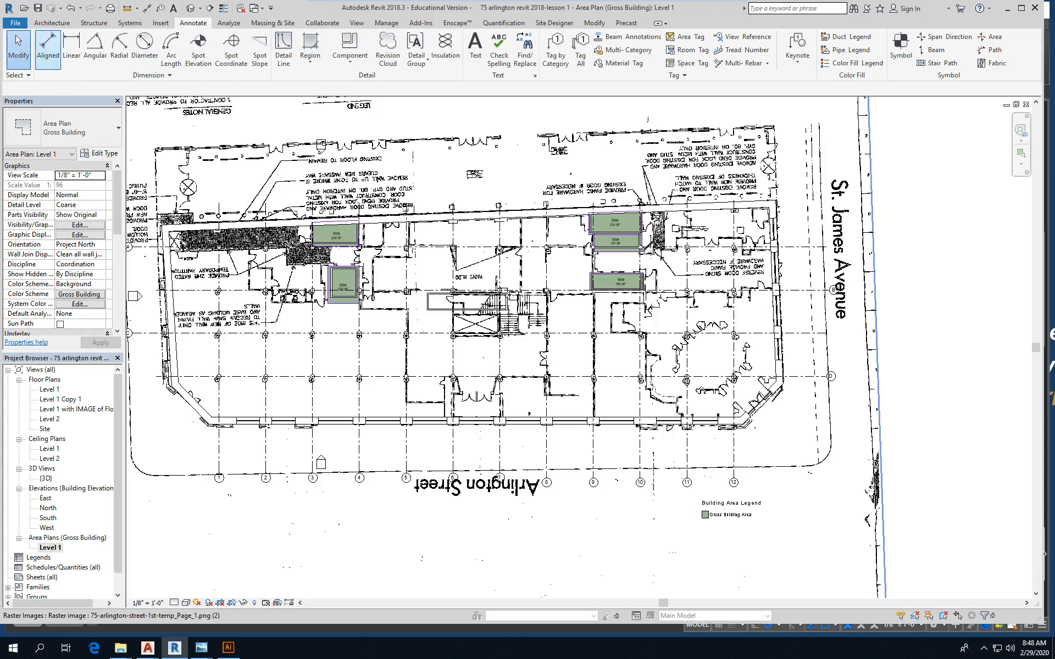
# Edit the legend's color scheme to color areas by Name.
pyautogui.click(723, 514)
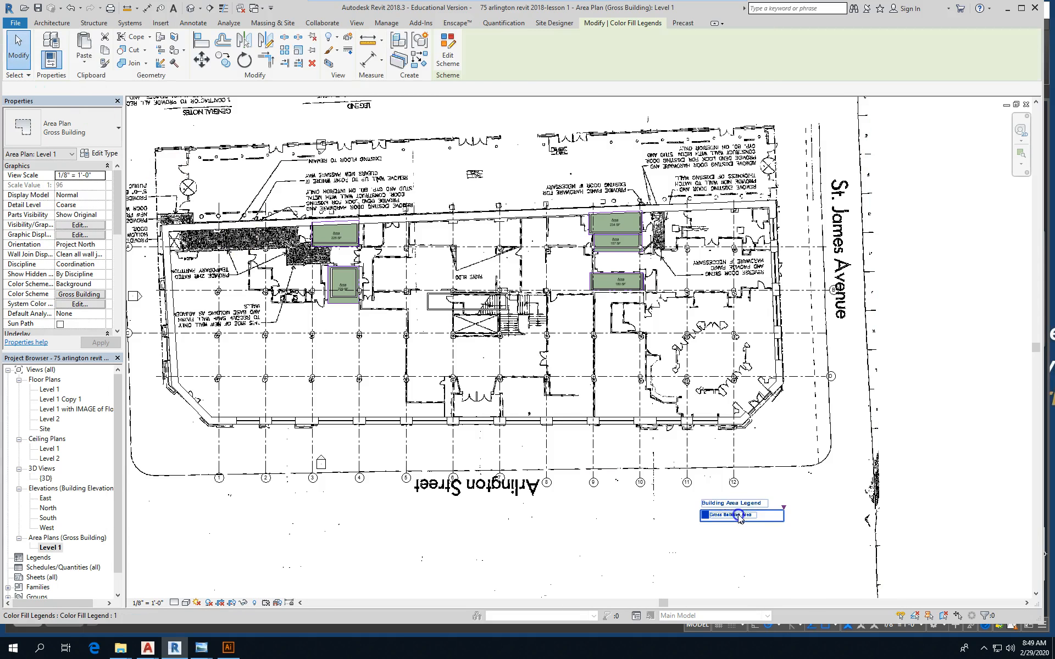
pyautogui.click(740, 515)
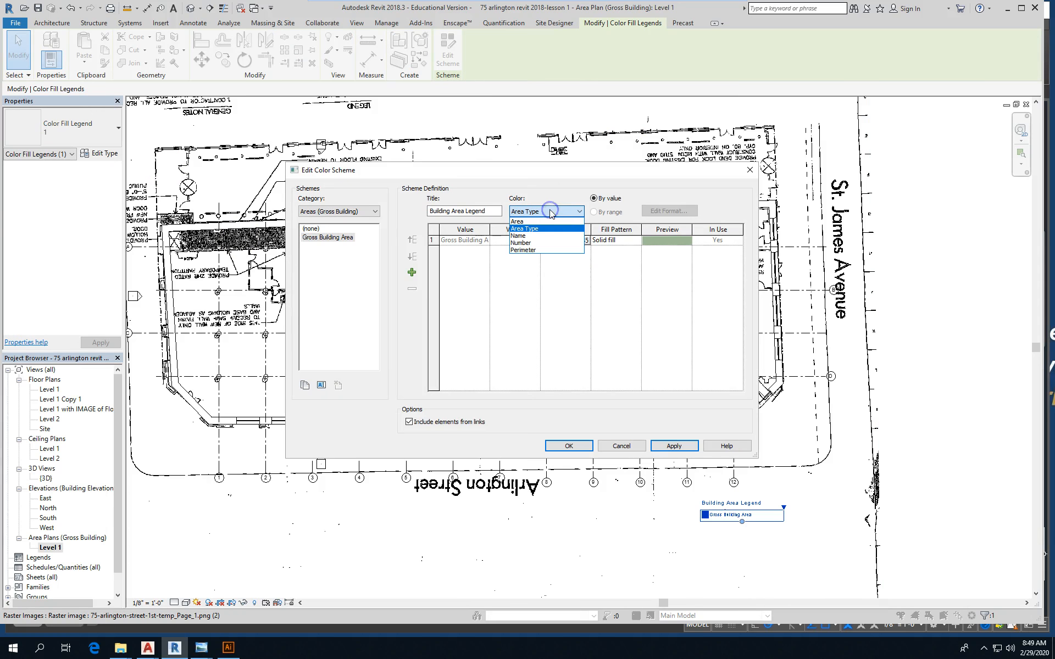
pyautogui.click(515, 235)
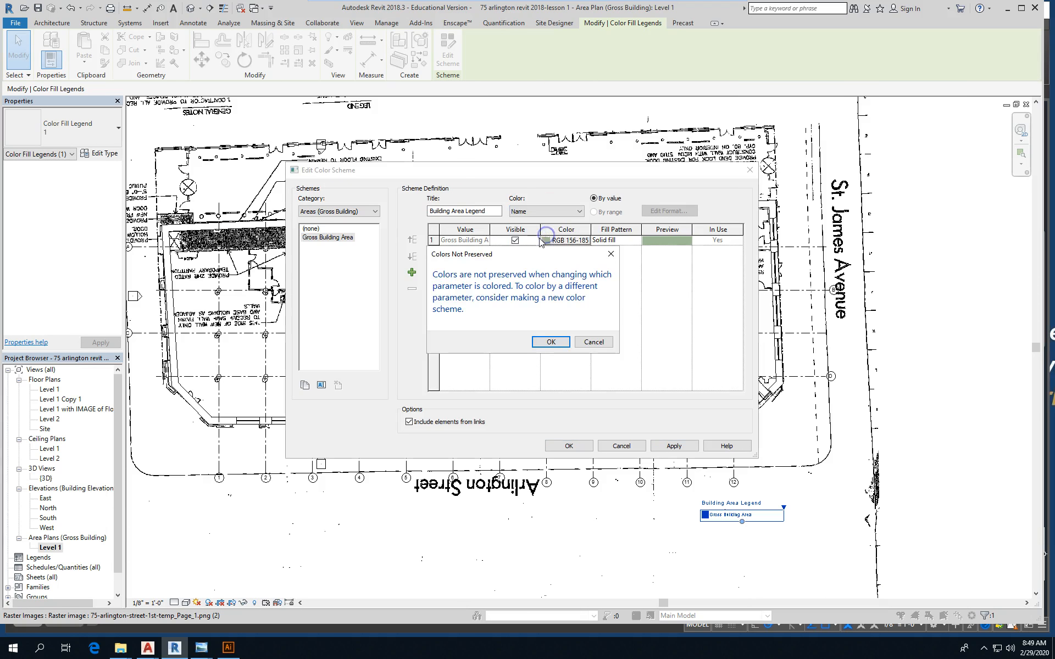
pyautogui.click(549, 341)
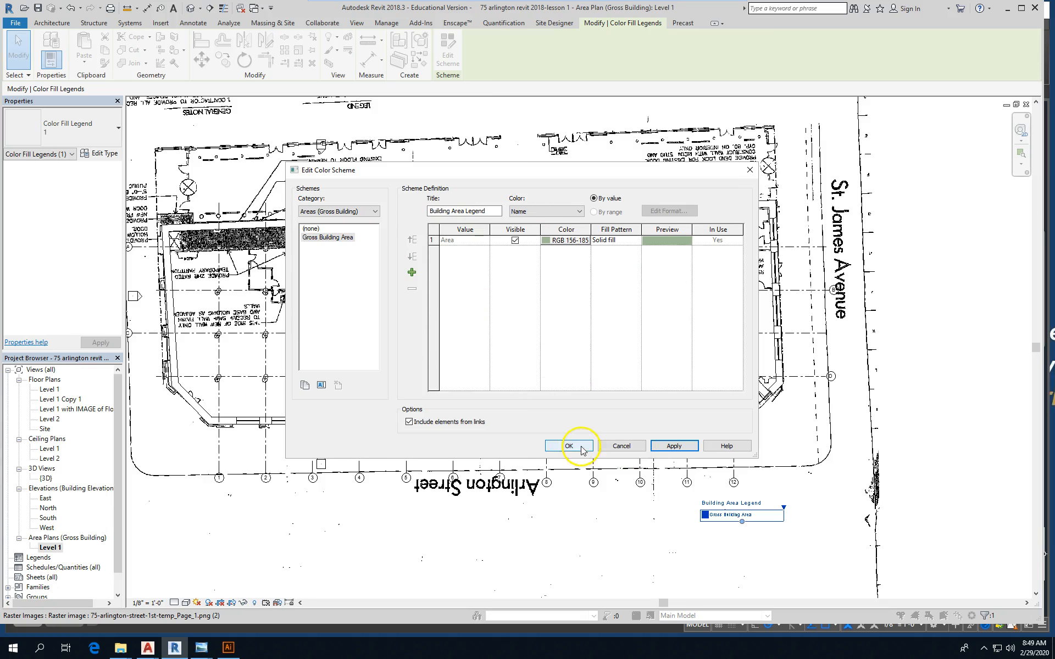
pyautogui.click(569, 446)
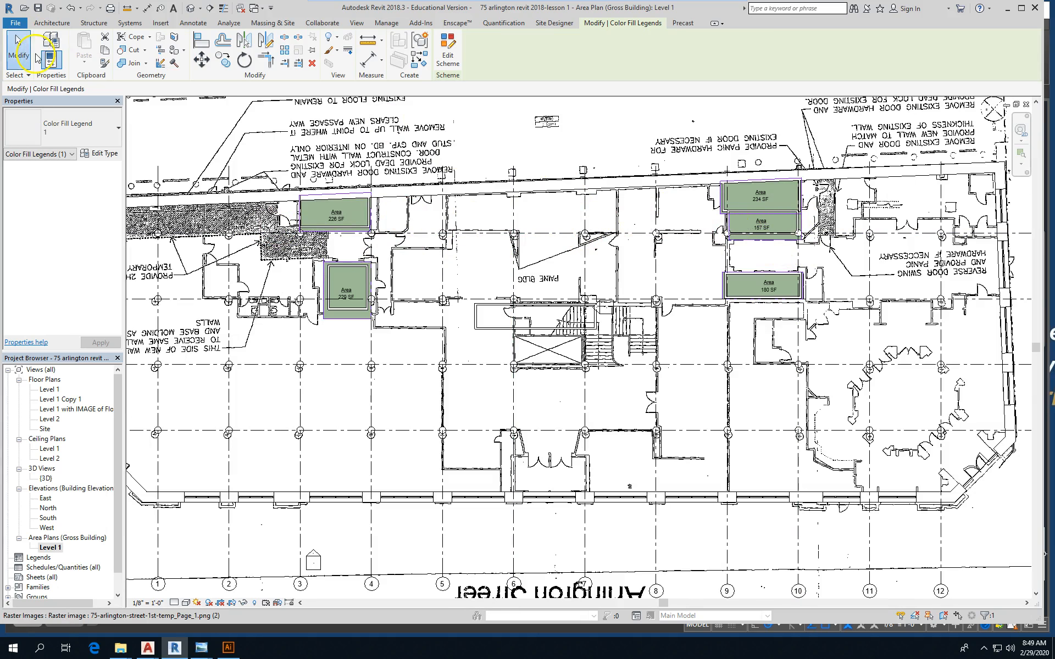
pyautogui.moveTo(265, 49)
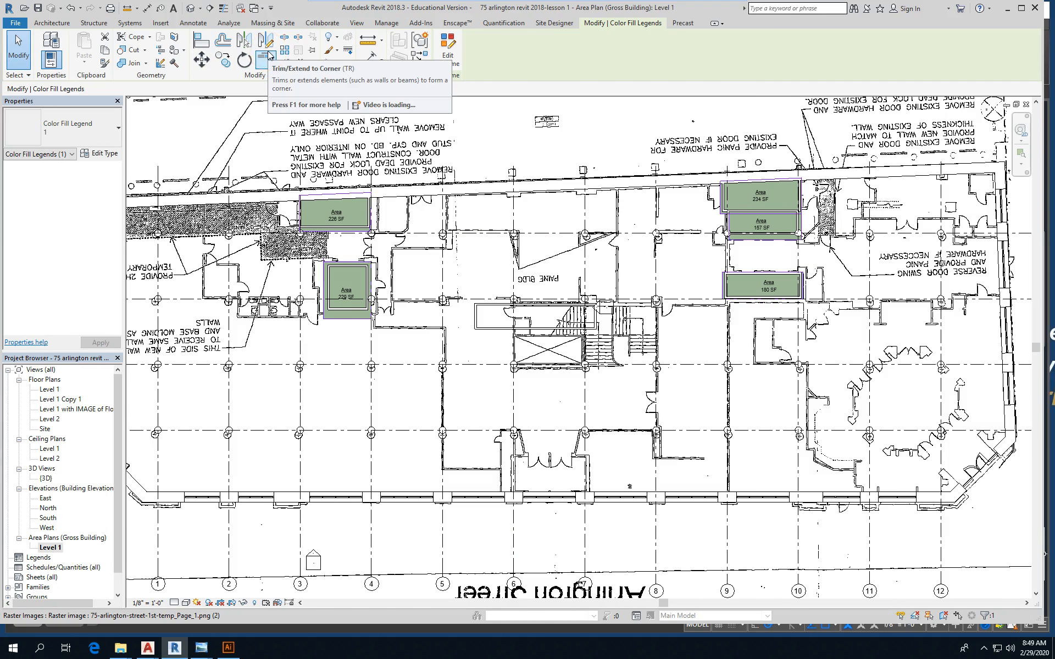
pyautogui.click(51, 22)
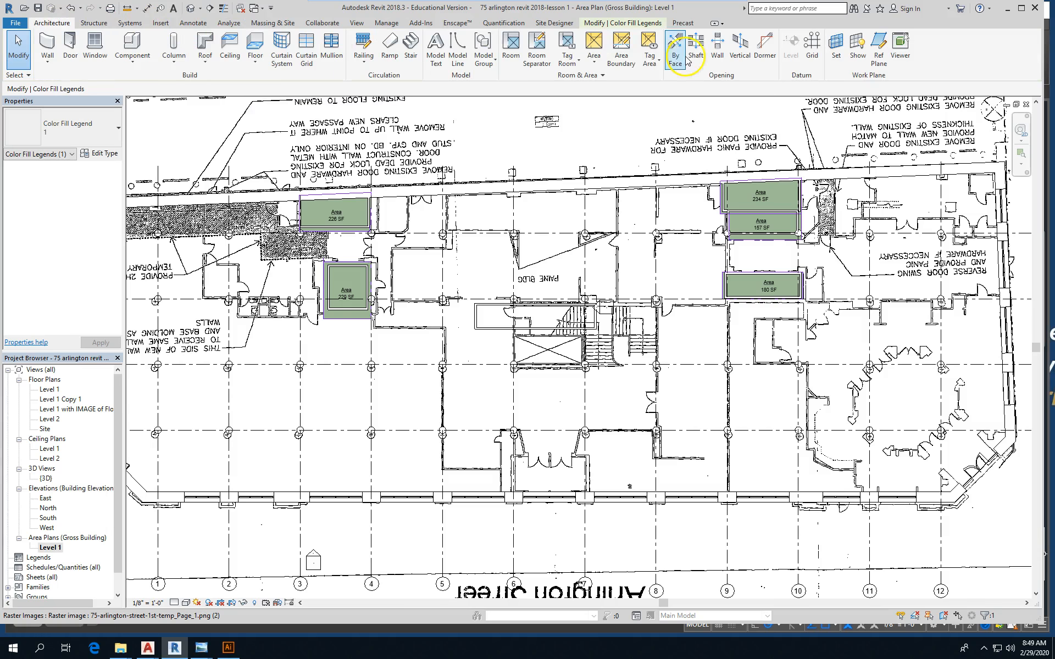
pyautogui.moveTo(620, 47)
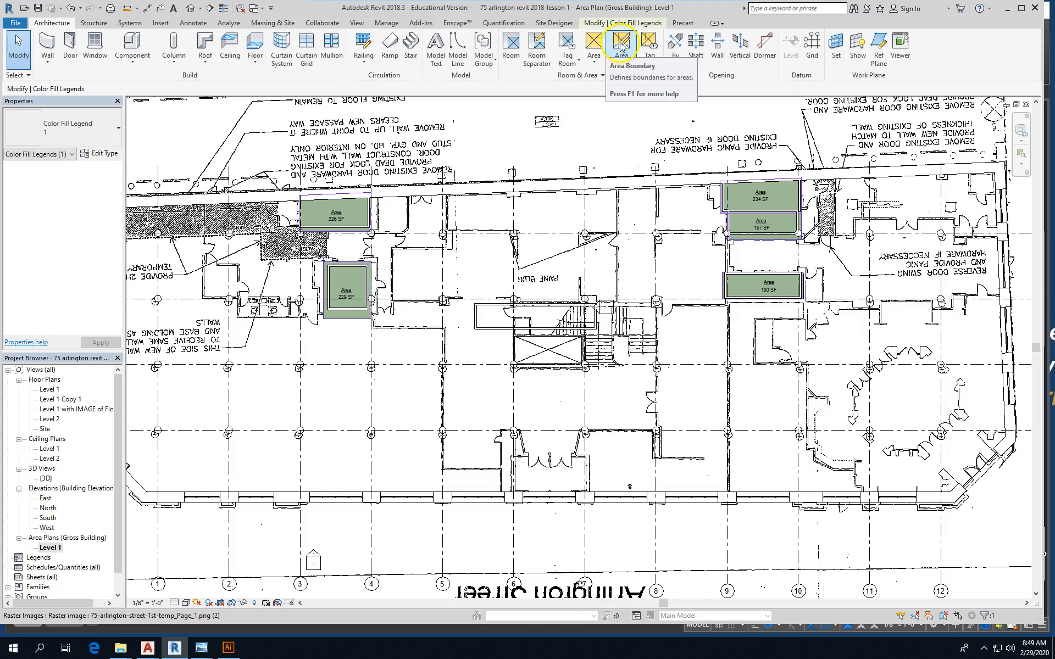
pyautogui.click(619, 46)
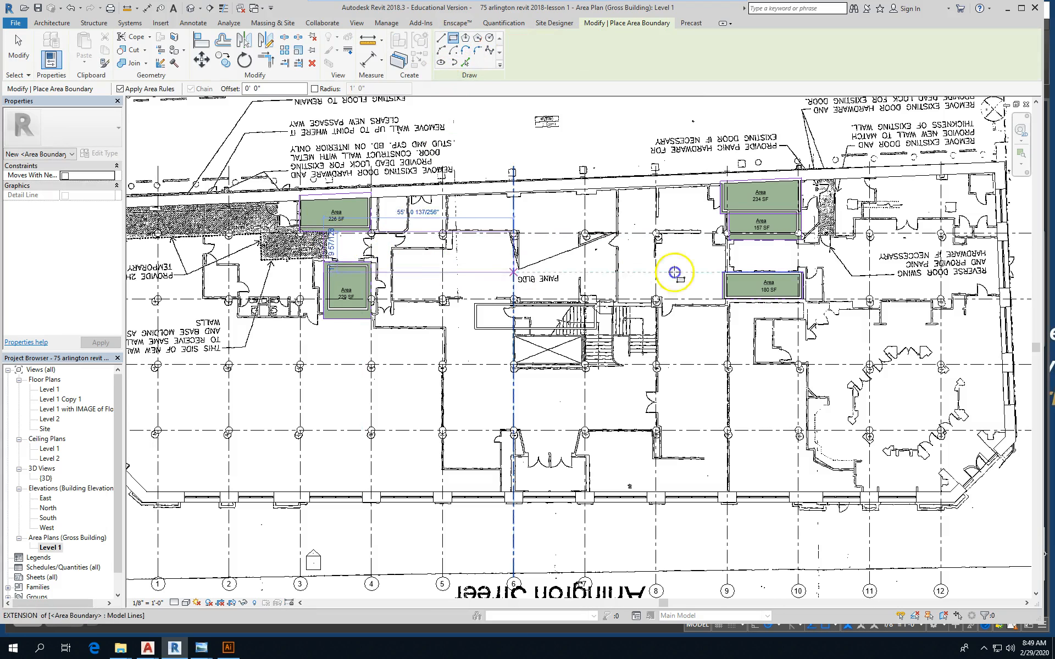
pyautogui.moveTo(812, 269)
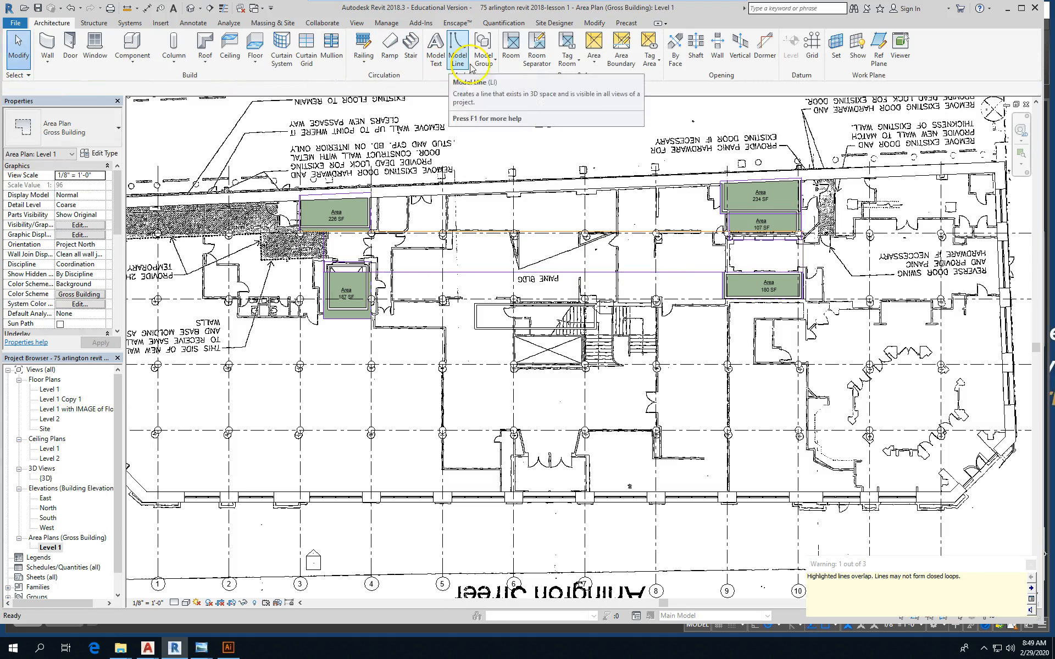
pyautogui.moveTo(595, 148)
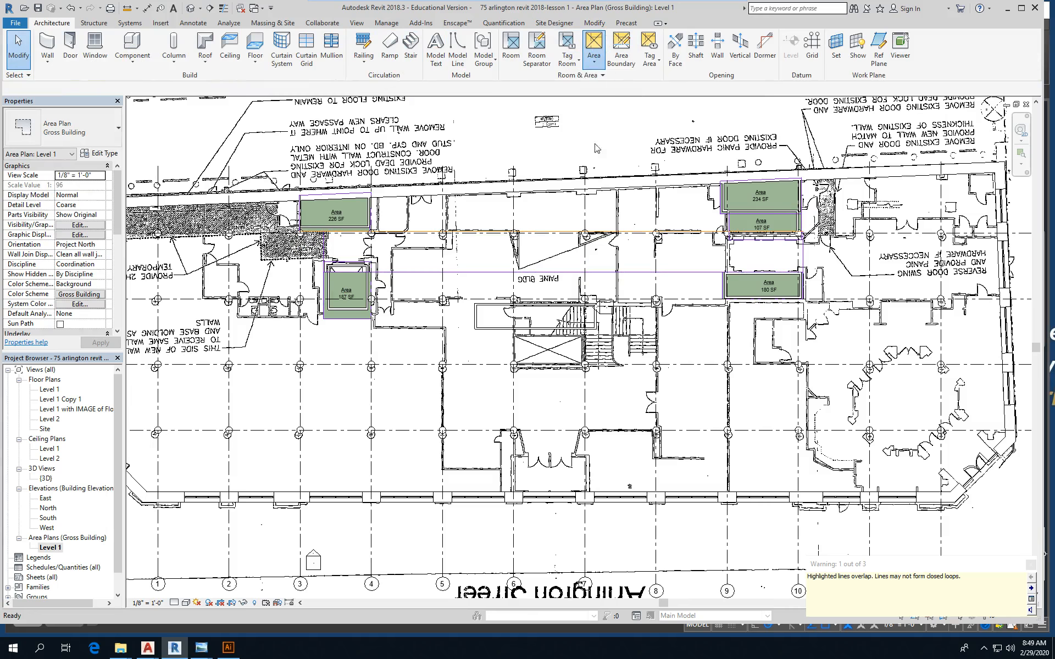
# Place a gross building area in the corridor and name it '1 hr corridor'.
pyautogui.click(593, 48)
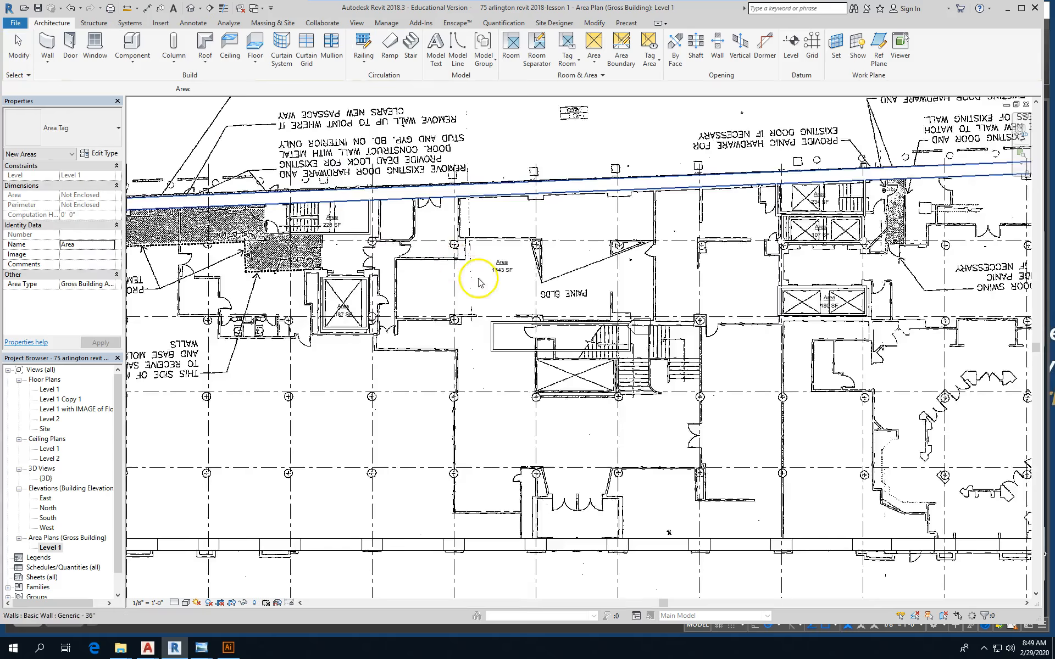
pyautogui.click(501, 264)
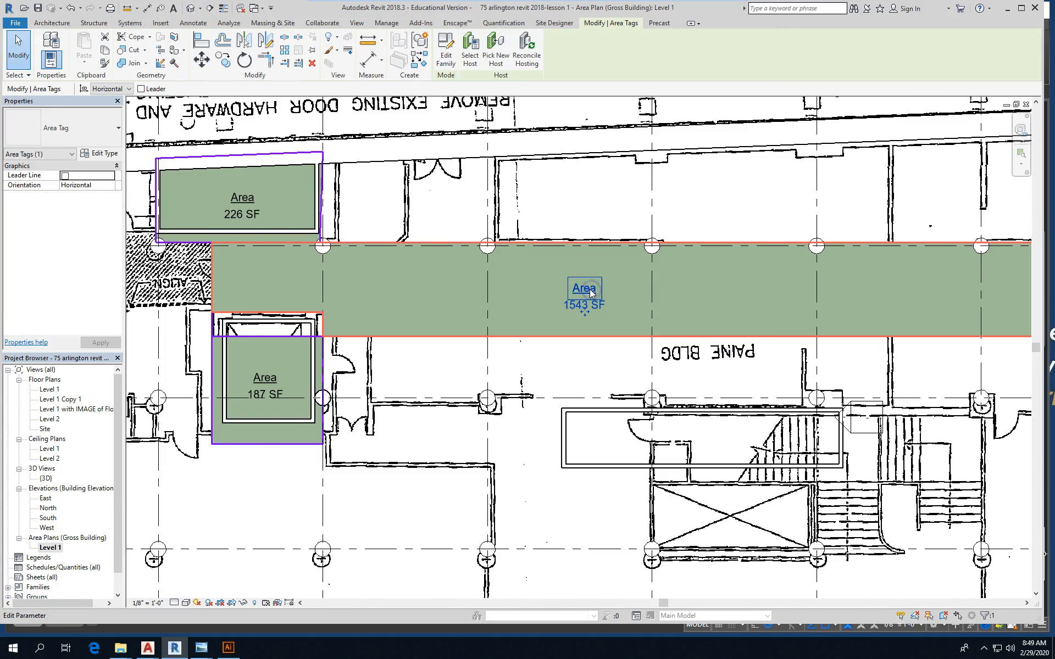
pyautogui.doubleClick(583, 288)
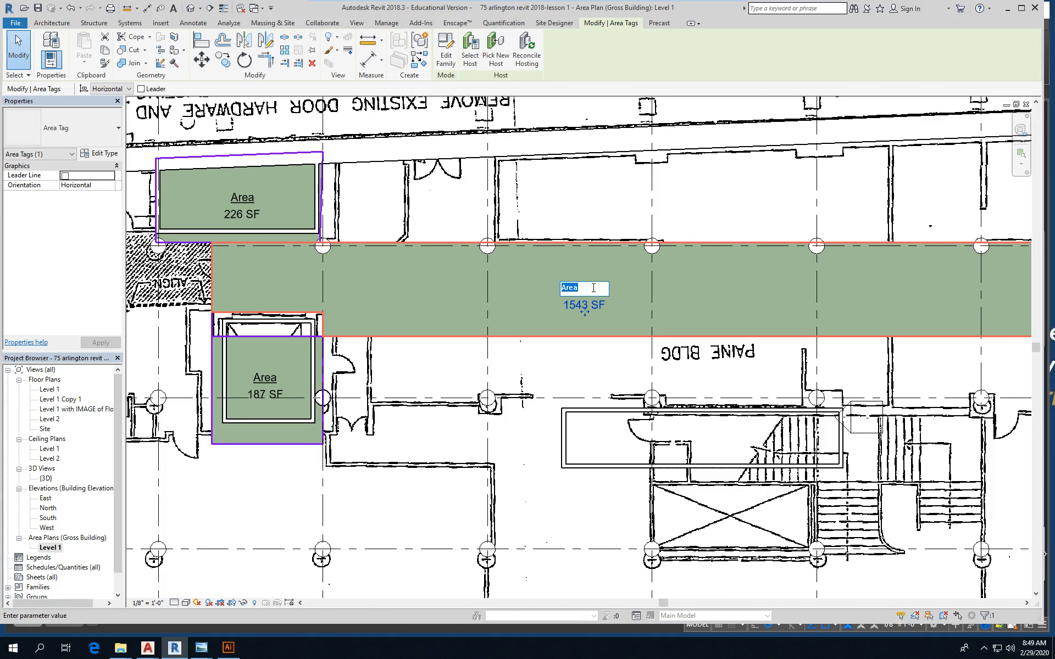
pyautogui.write('1 hr corridor')
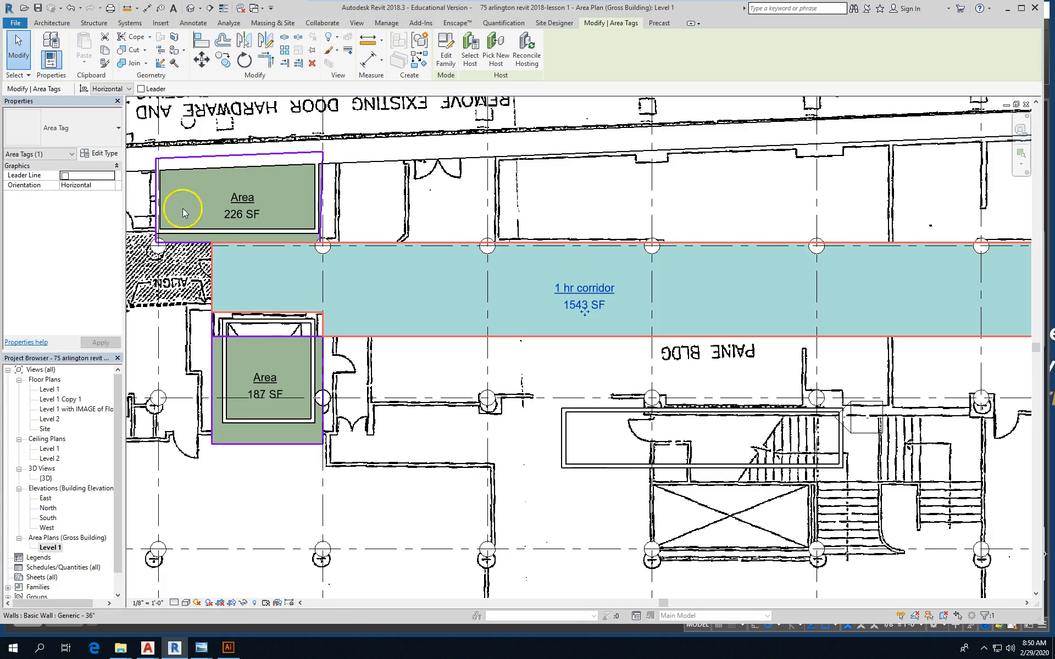
# Rename the 226 SF area to '2 hr elevator'.
pyautogui.doubleClick(242, 197)
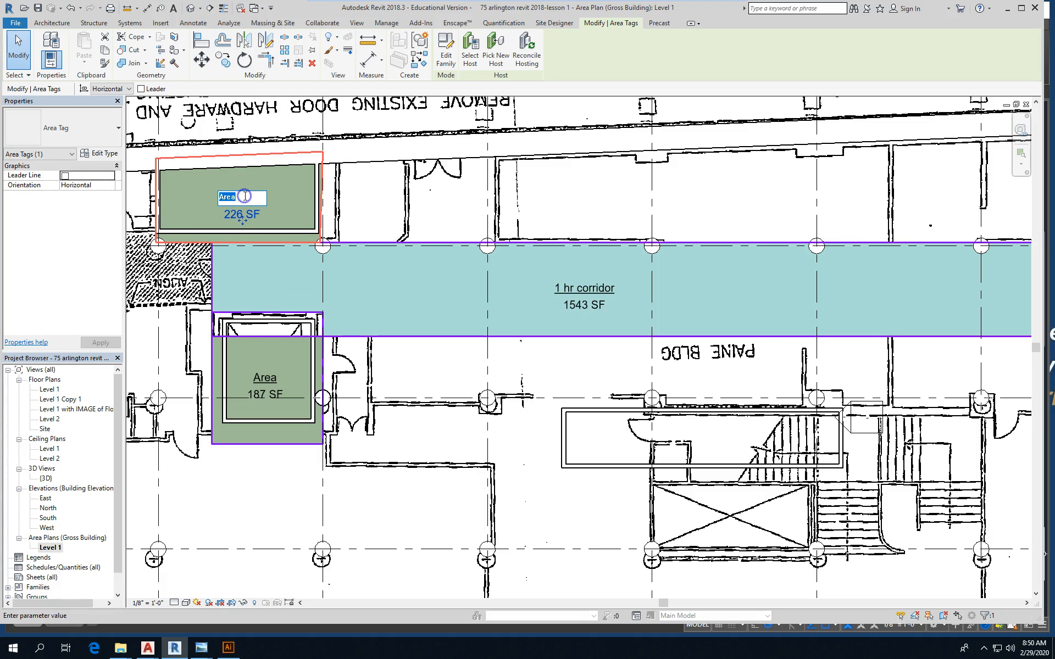
pyautogui.write('2 hr stair')
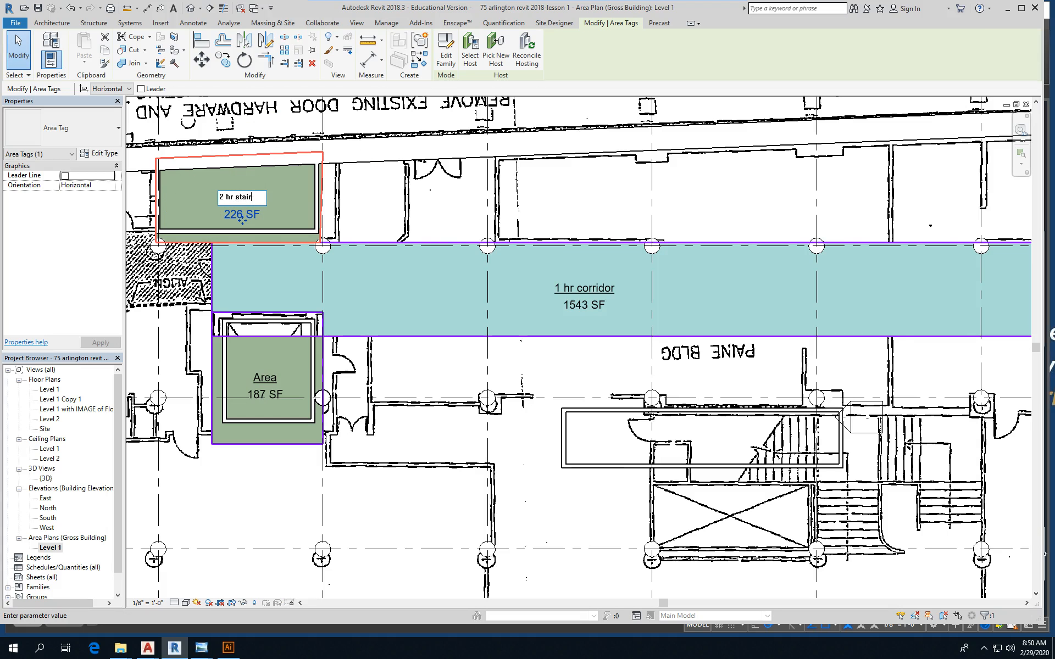
pyautogui.click(264, 378)
pyautogui.write('2 hr')
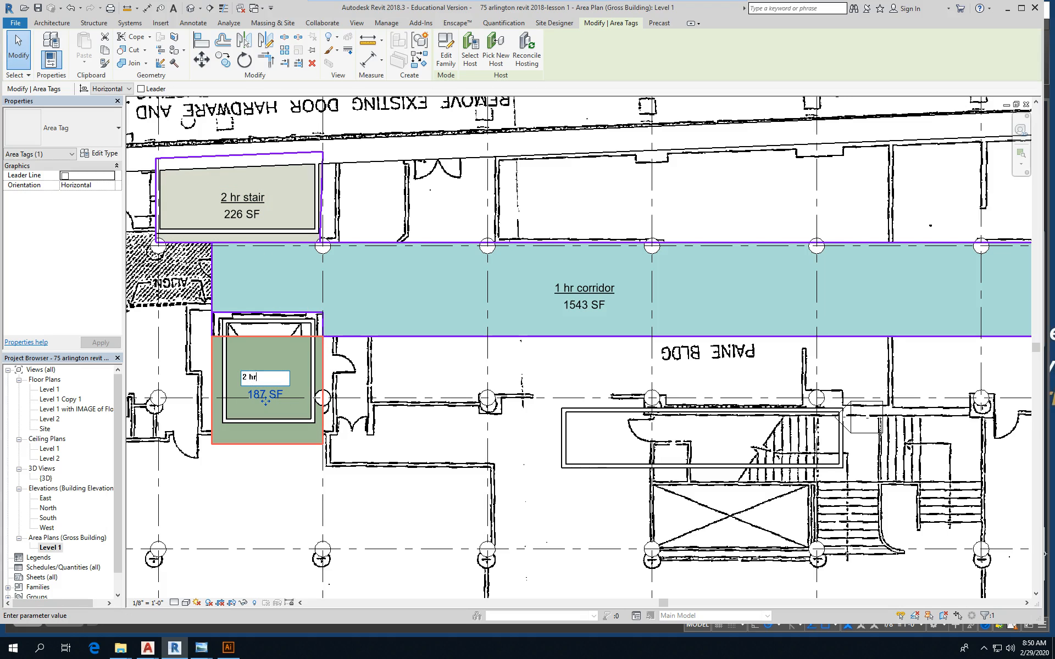
pyautogui.write('elevator')
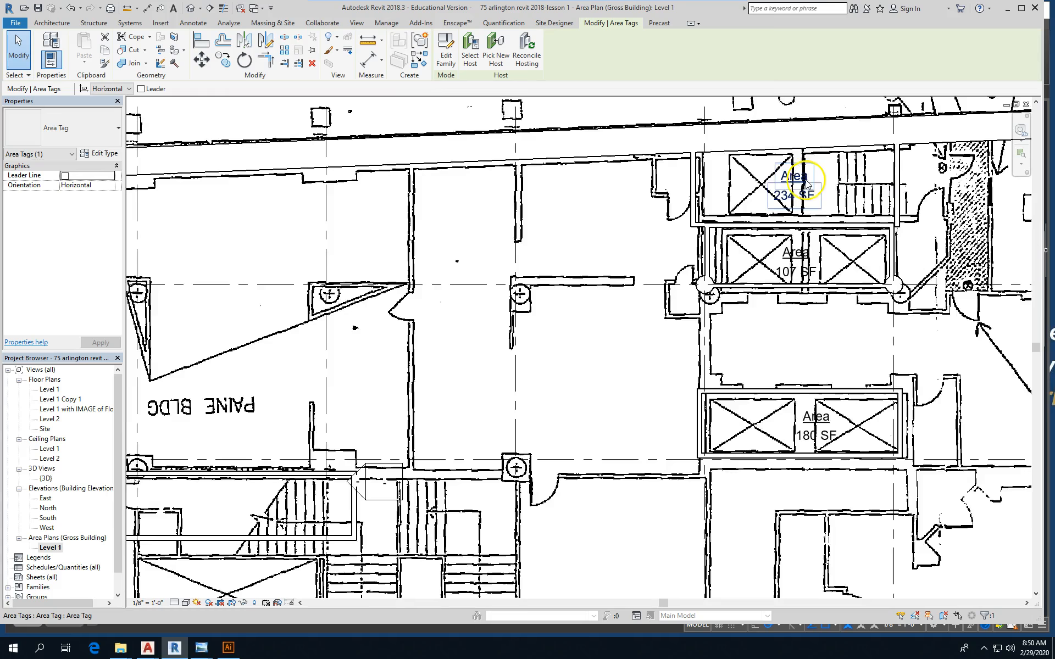
# Rename the 234 SF area to '2 hr stair'.
pyautogui.doubleClick(797, 177)
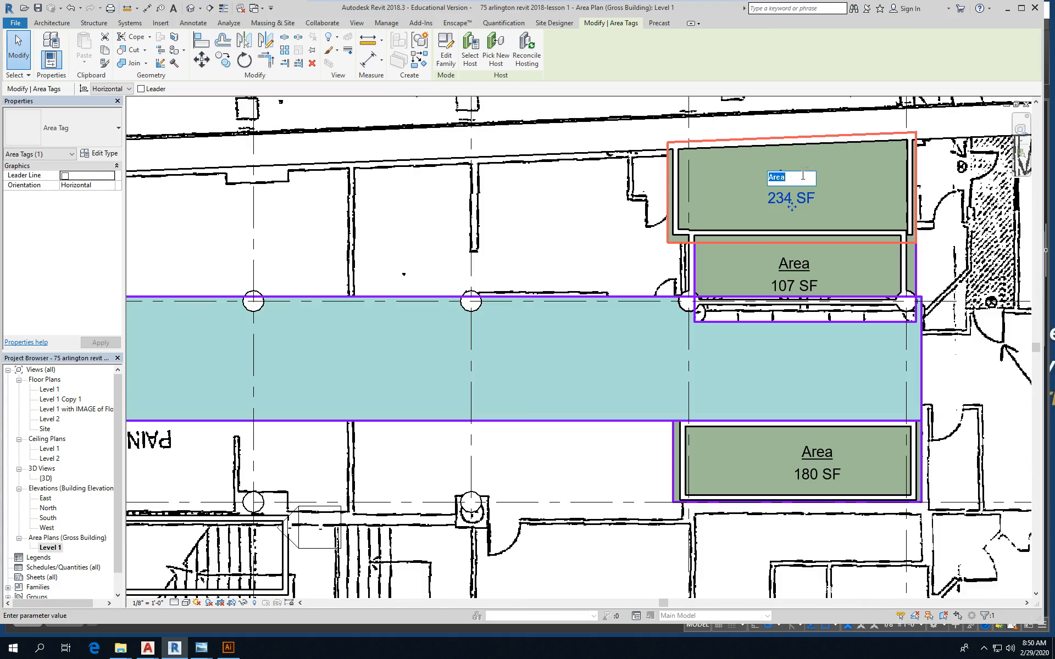
pyautogui.write('2')
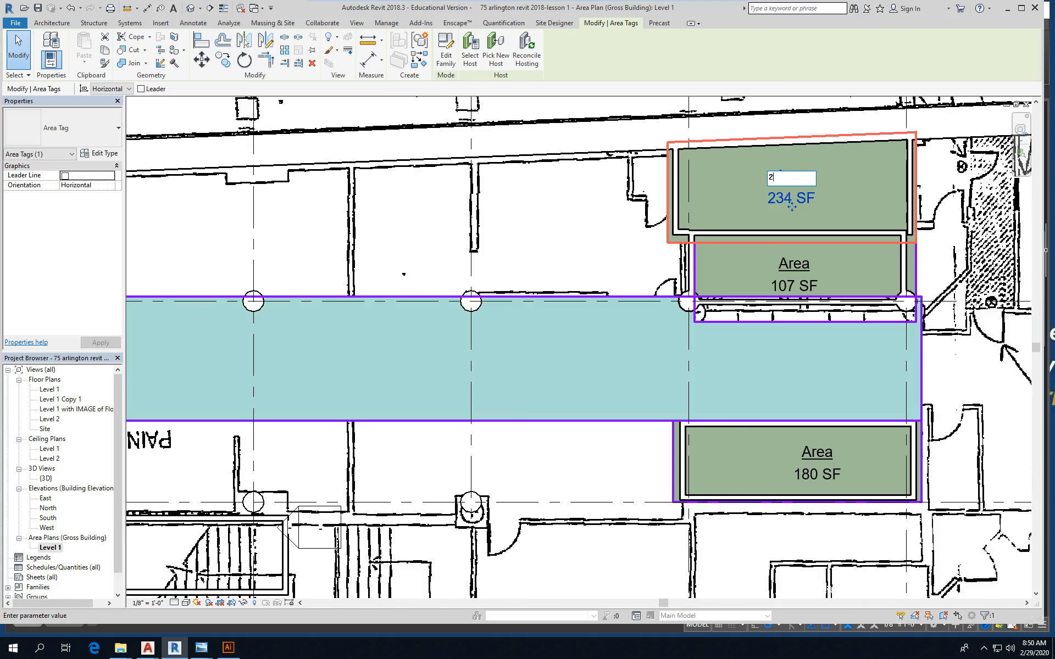
pyautogui.write('hr stair')
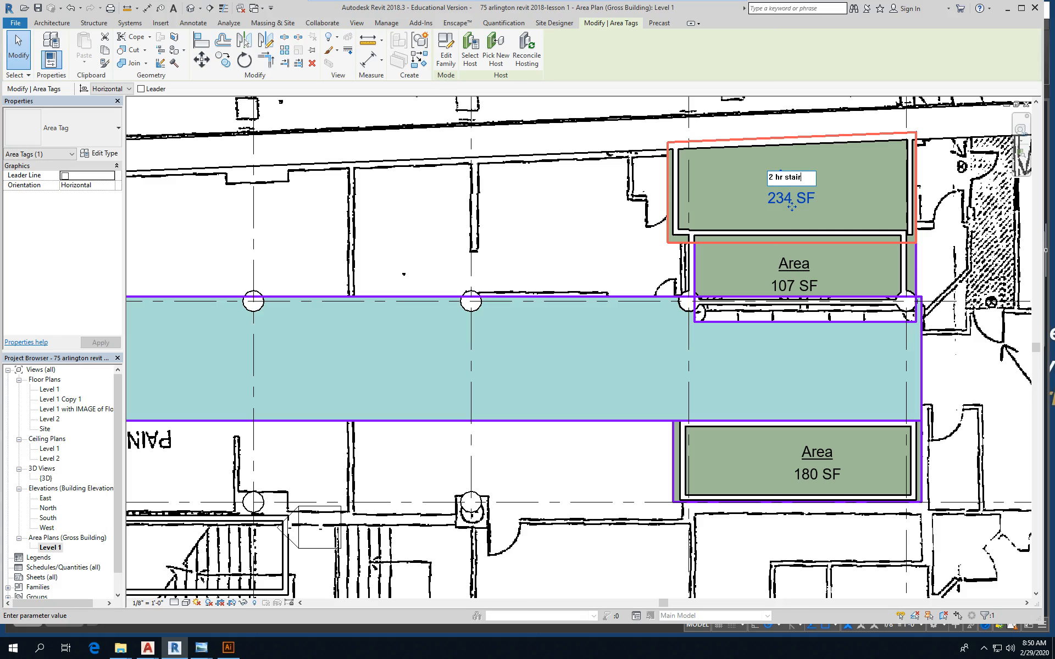
pyautogui.click(794, 263)
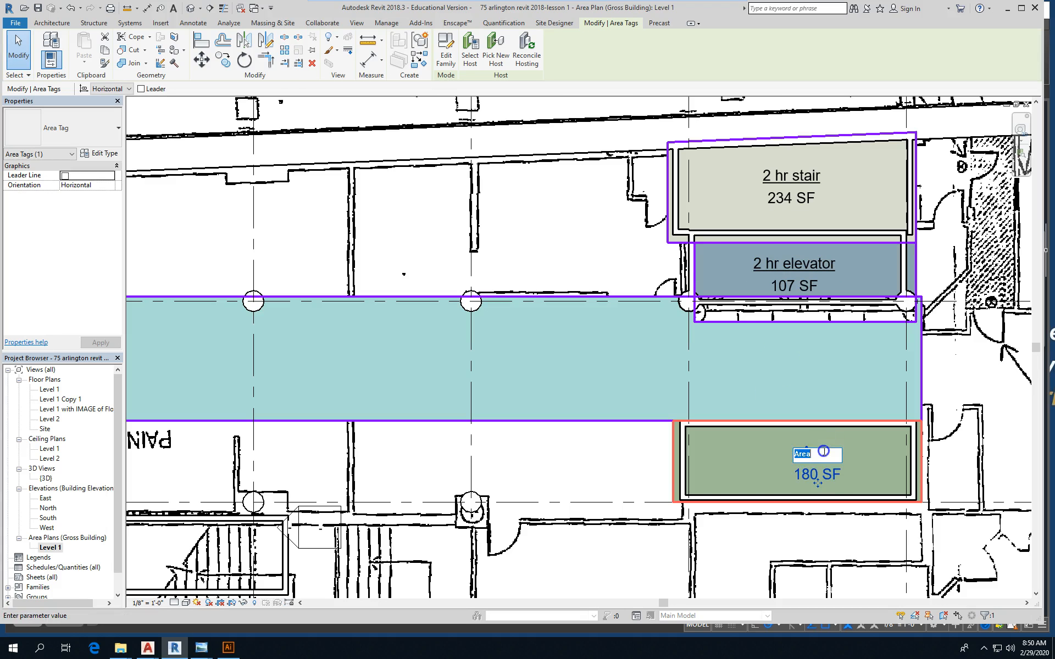
pyautogui.write('2 hr elevator')
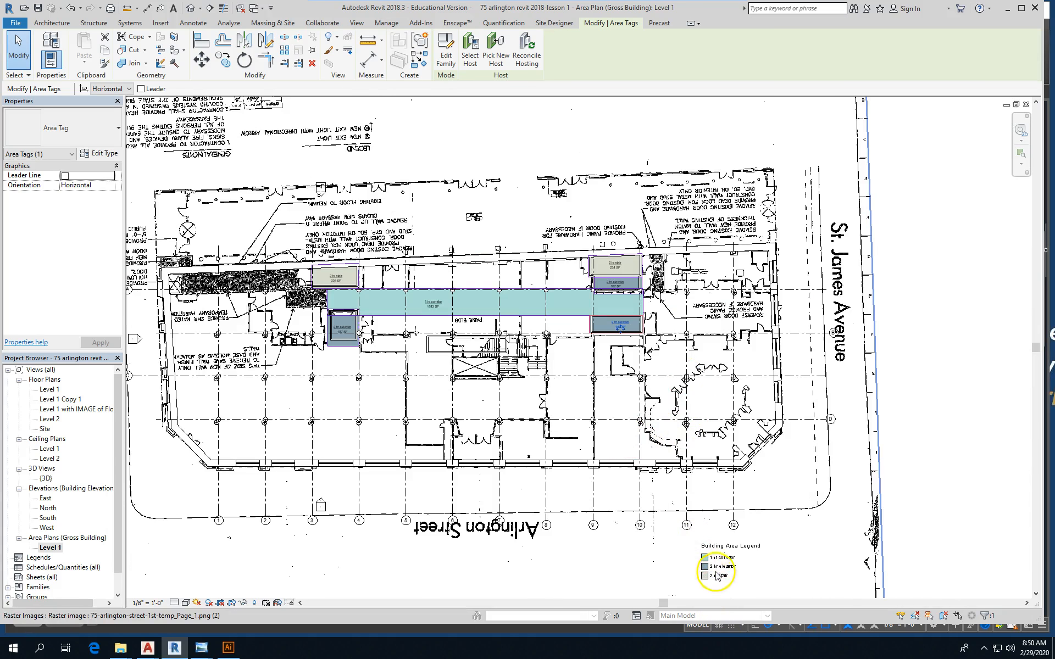
# Edit the legend's colour scheme: 1 hr corridor orange, 2 hr elevator and stair red.
pyautogui.click(715, 566)
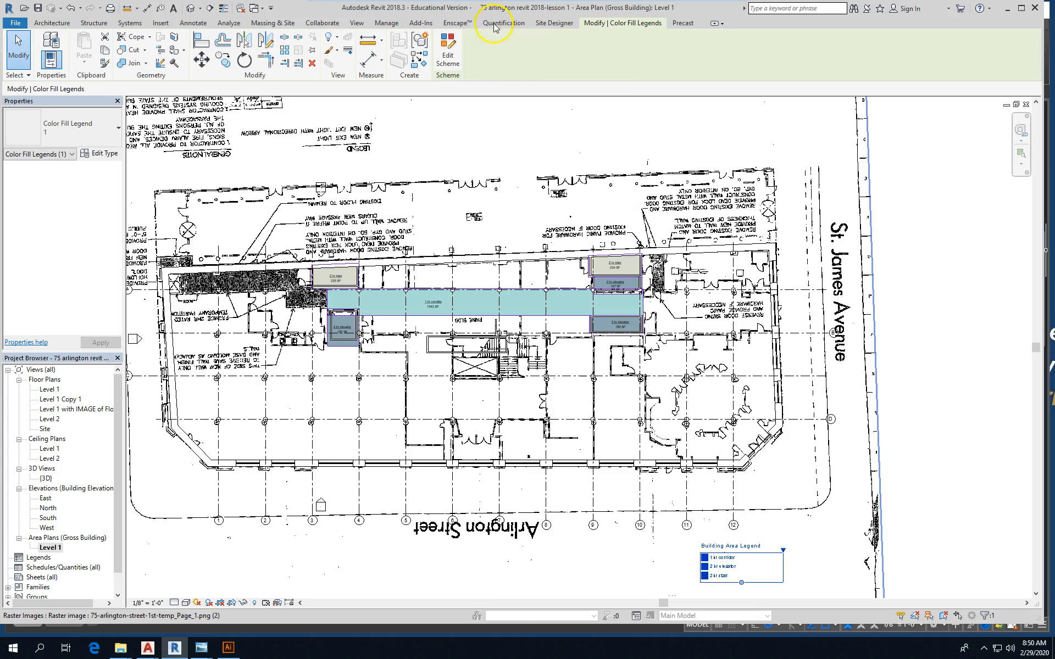
pyautogui.click(447, 50)
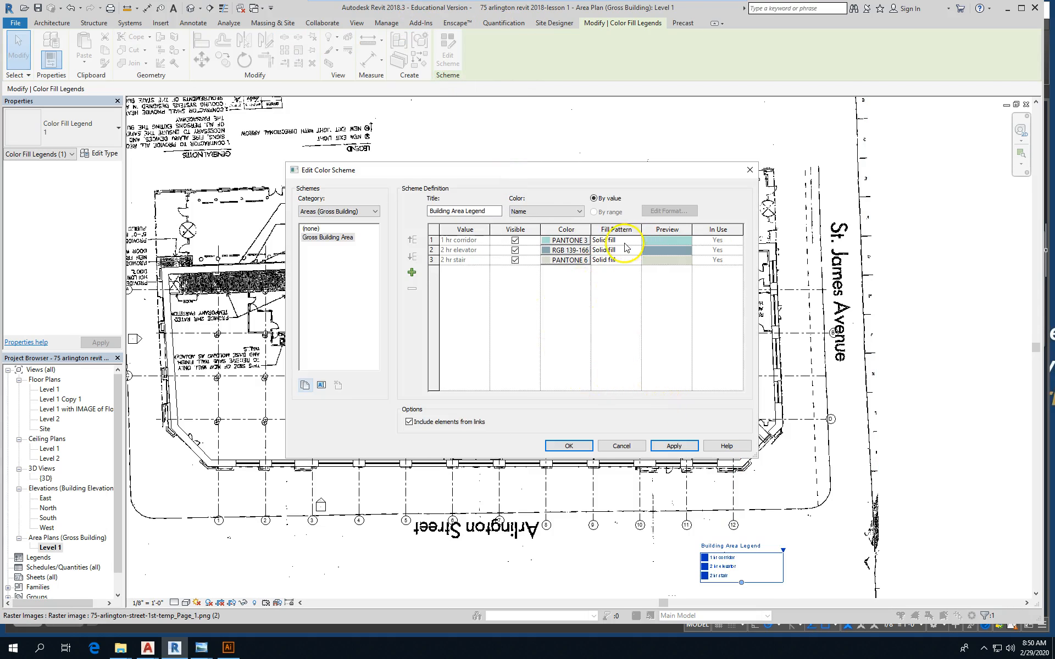
pyautogui.click(565, 240)
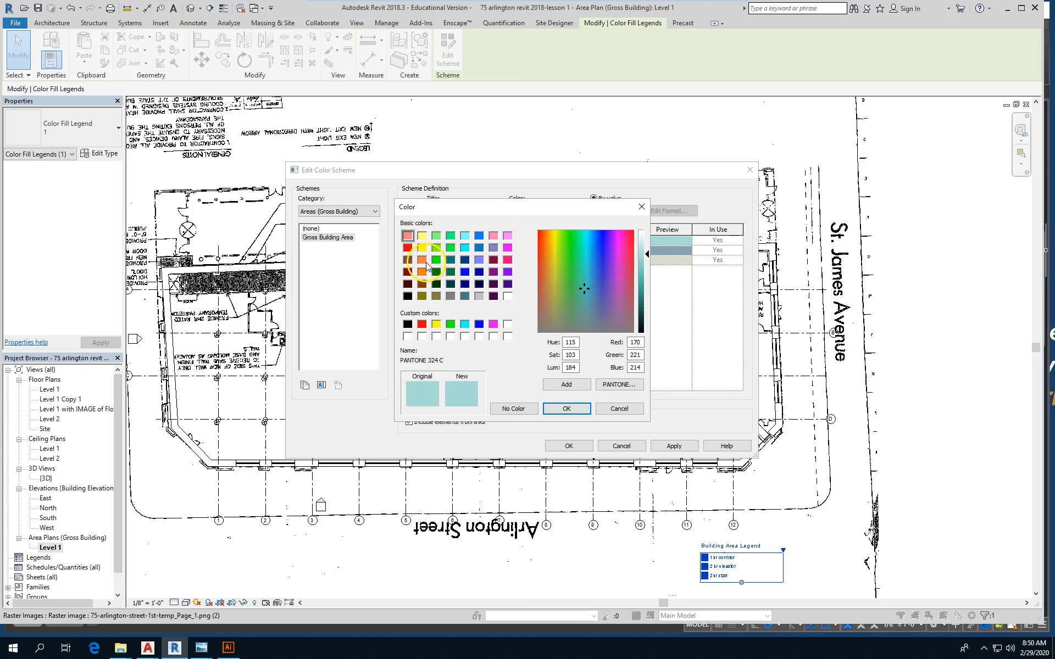
pyautogui.click(566, 408)
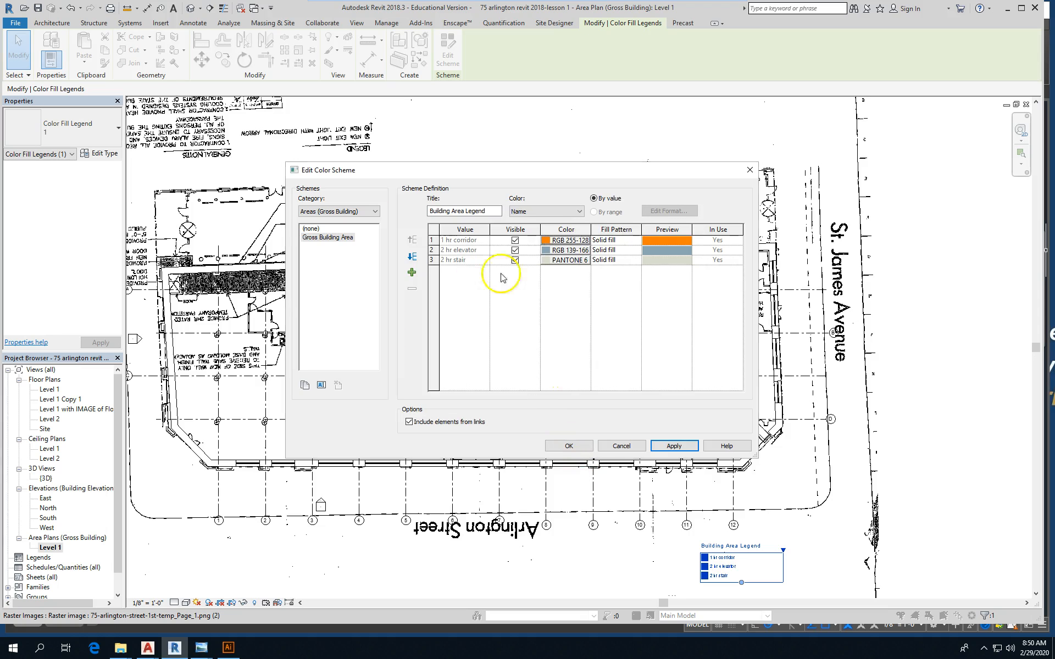
pyautogui.click(567, 249)
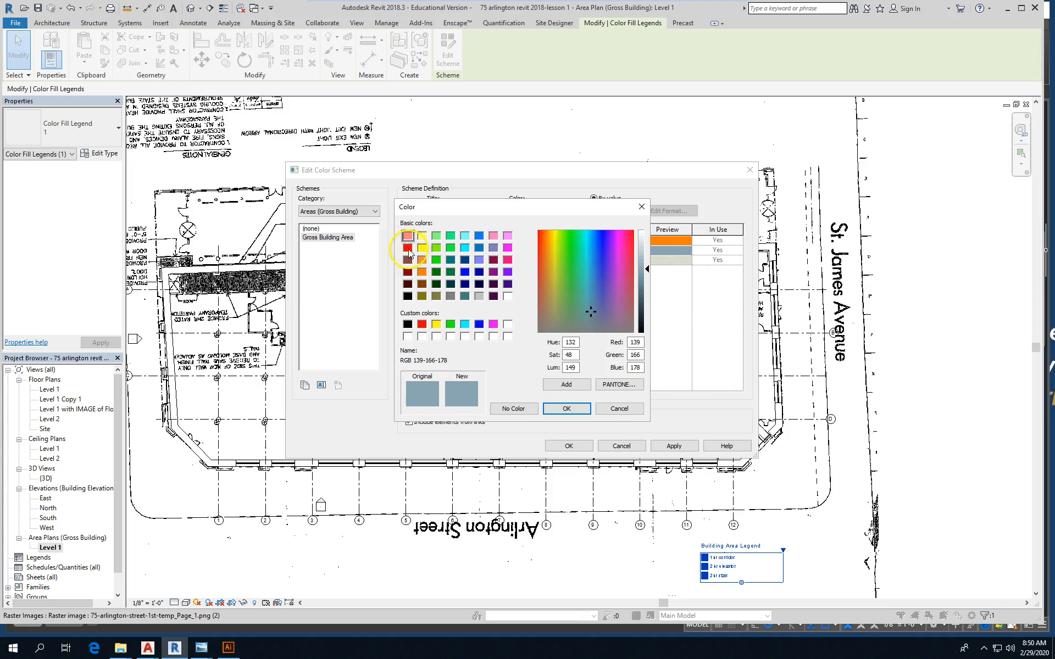
pyautogui.click(565, 408)
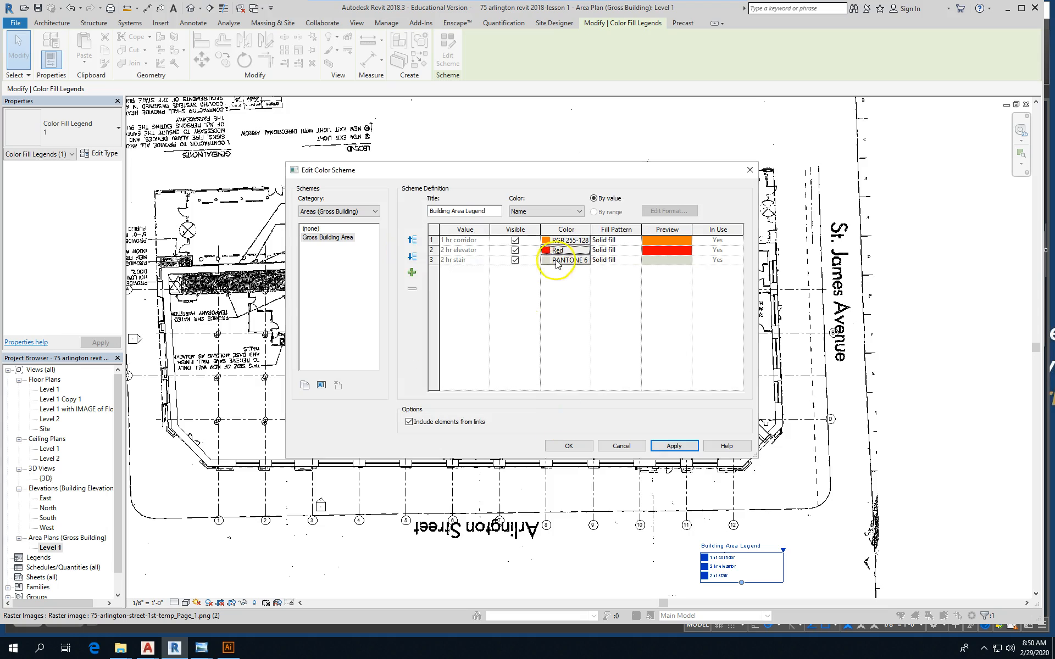
pyautogui.click(569, 250)
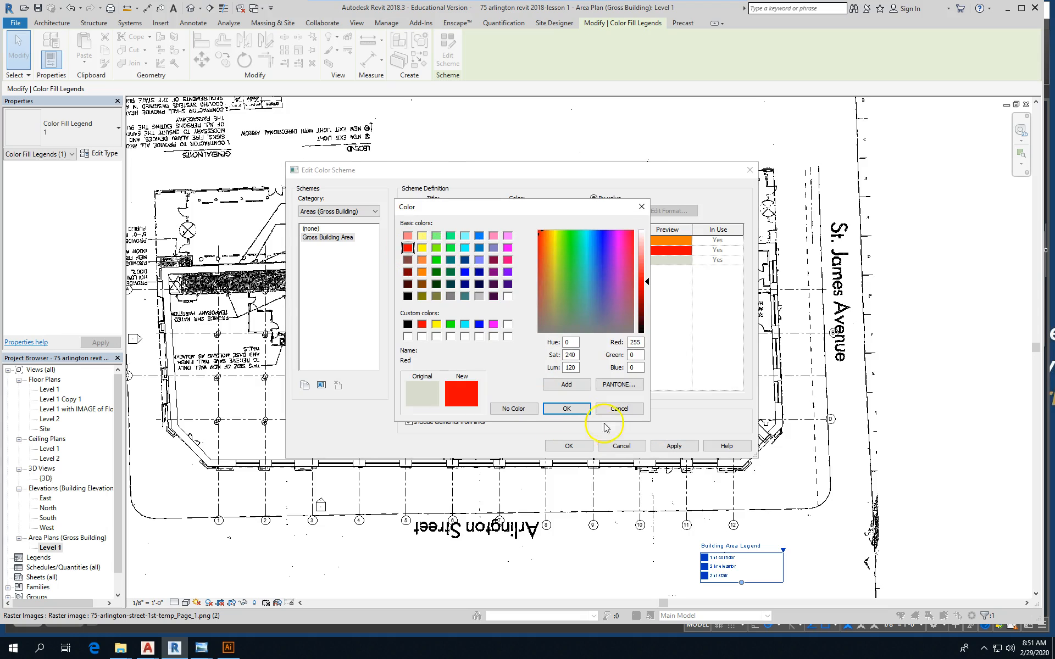
pyautogui.click(566, 408)
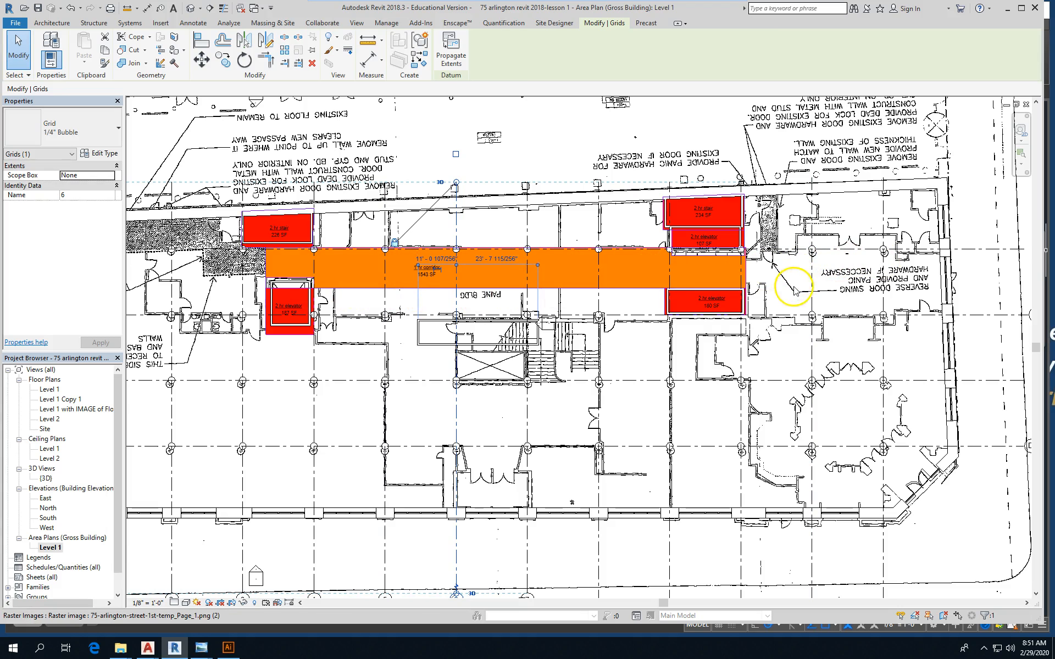
pyautogui.moveTo(794, 293)
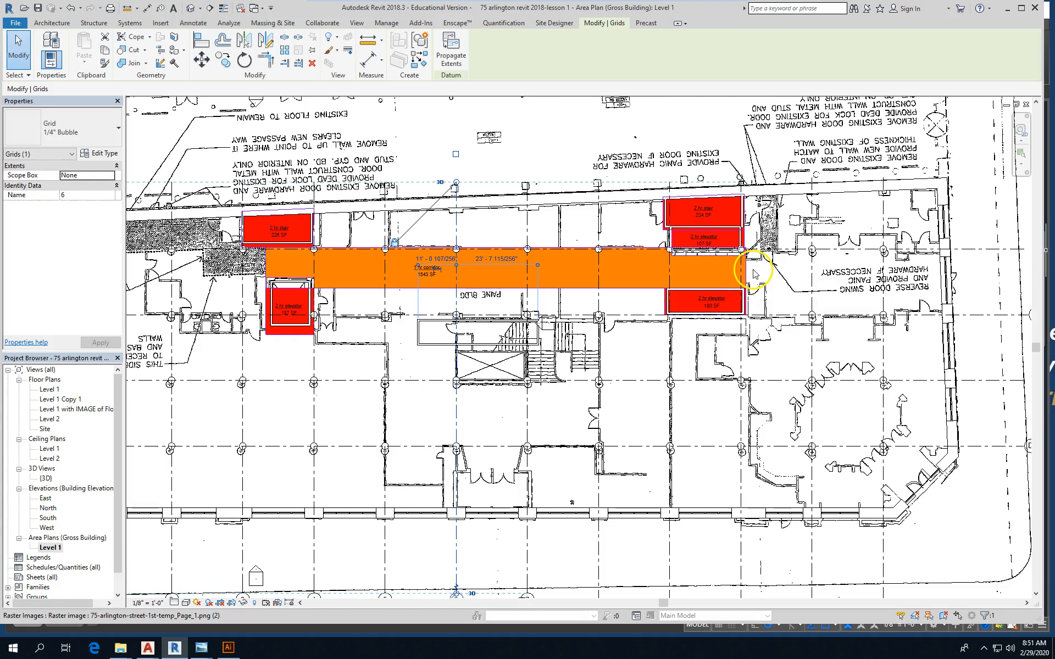
pyautogui.moveTo(293, 154)
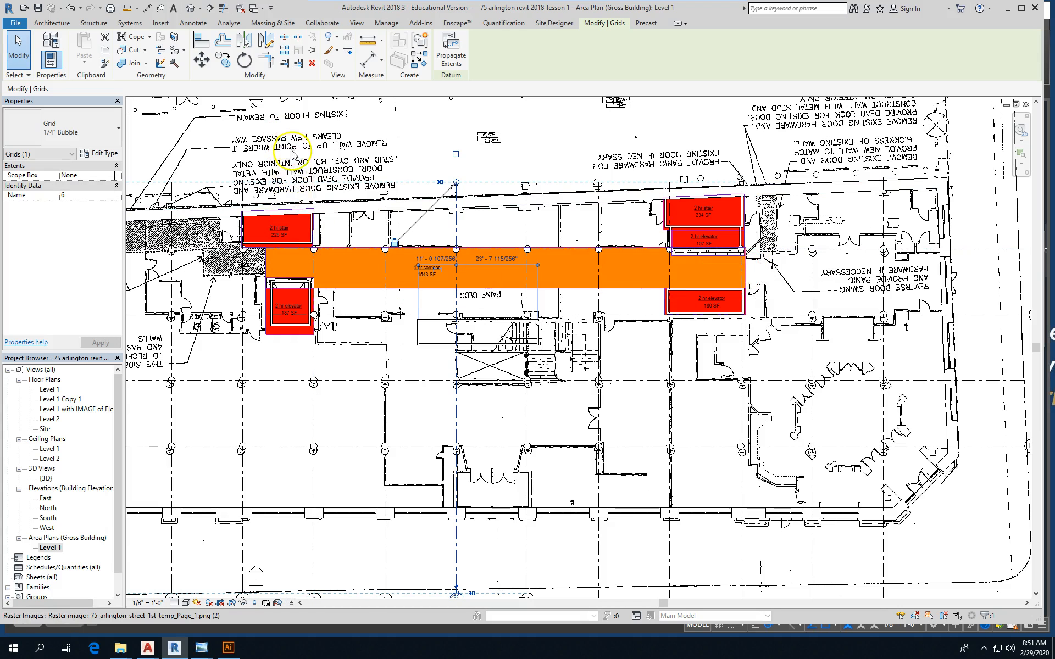
pyautogui.moveTo(283, 207)
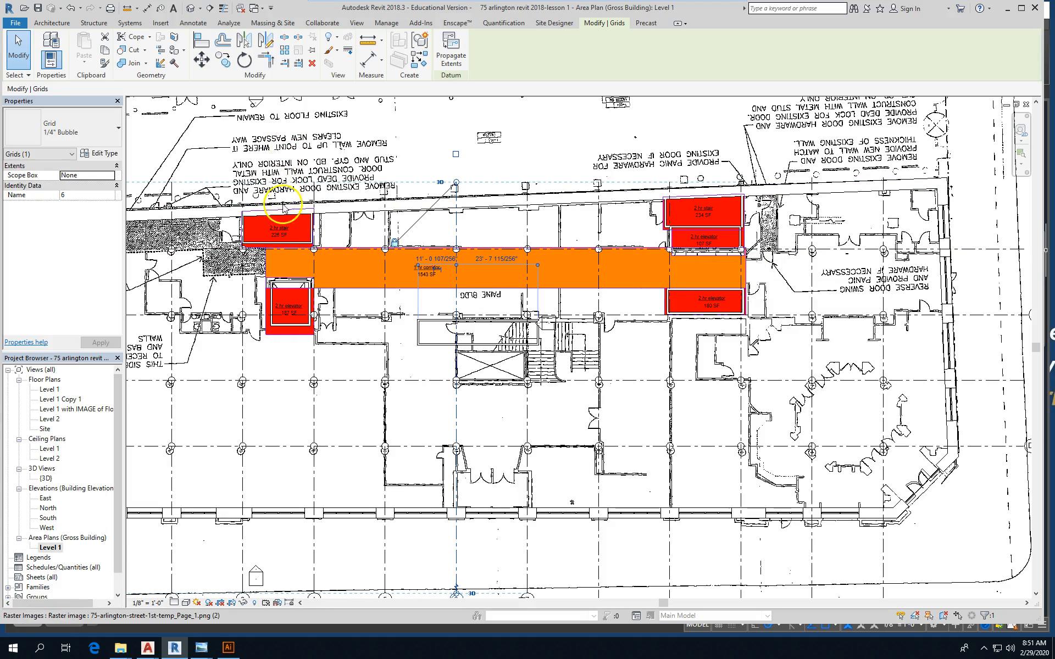
pyautogui.moveTo(283, 168)
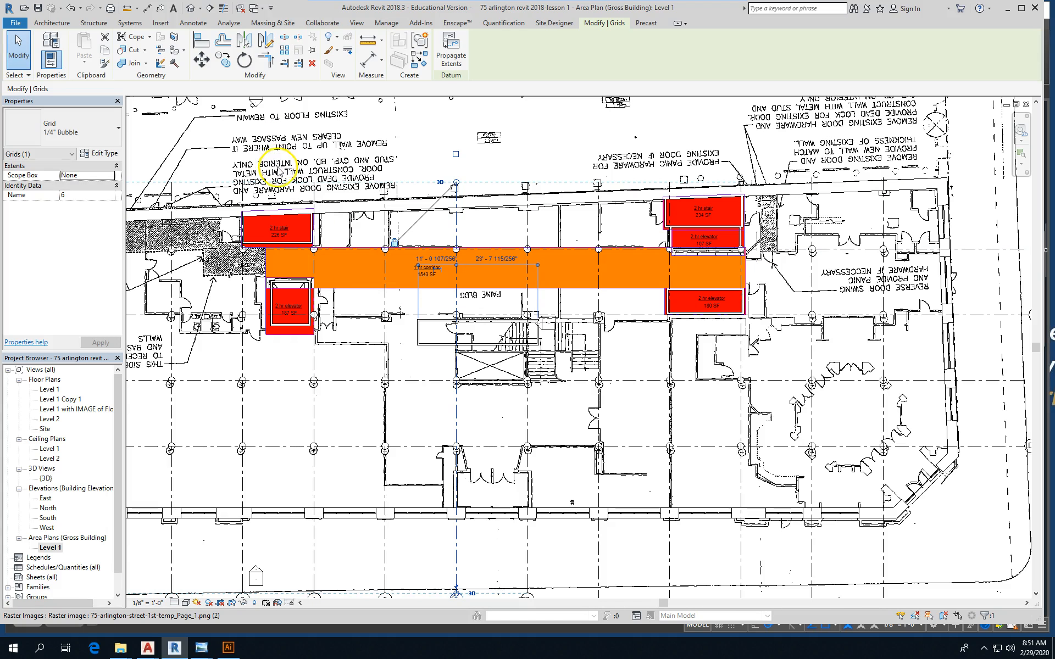